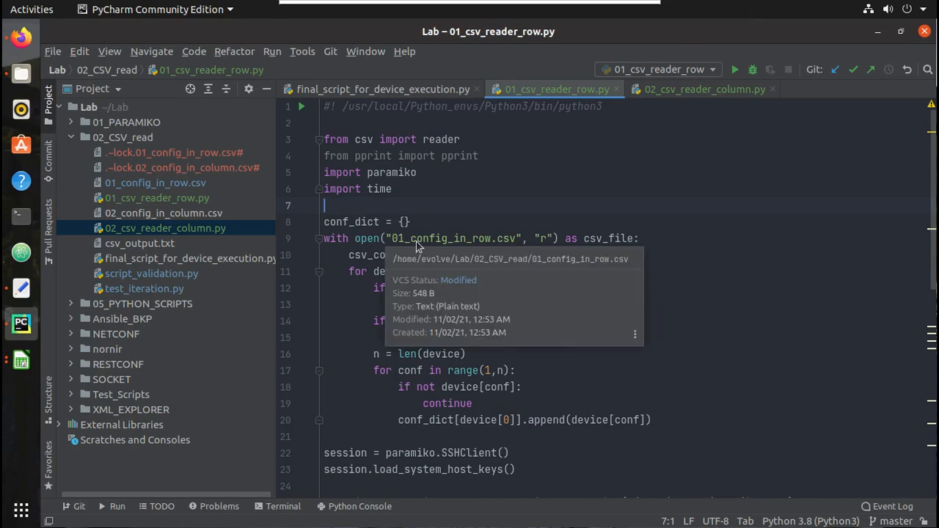
# Review the row-based config spreadsheet in LibreOffice Calc and return to the editor
pyautogui.click(20, 360)
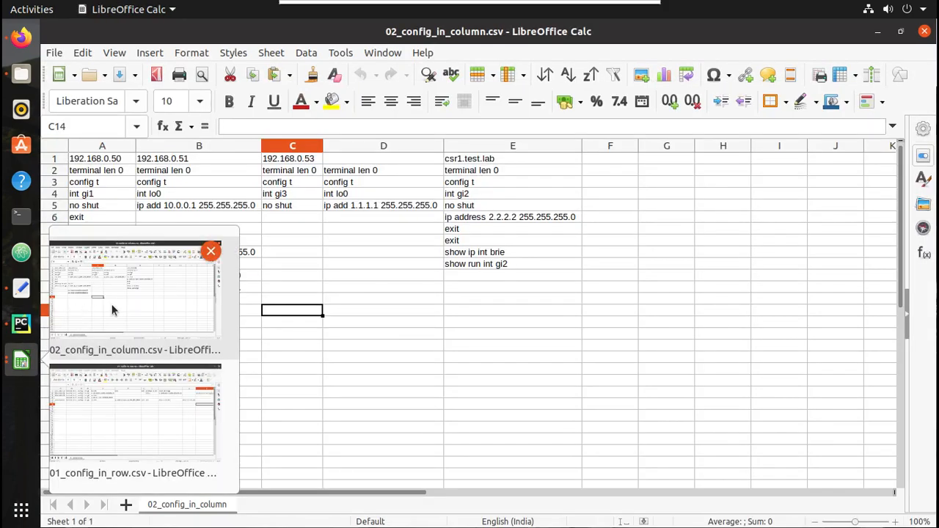
pyautogui.click(132, 413)
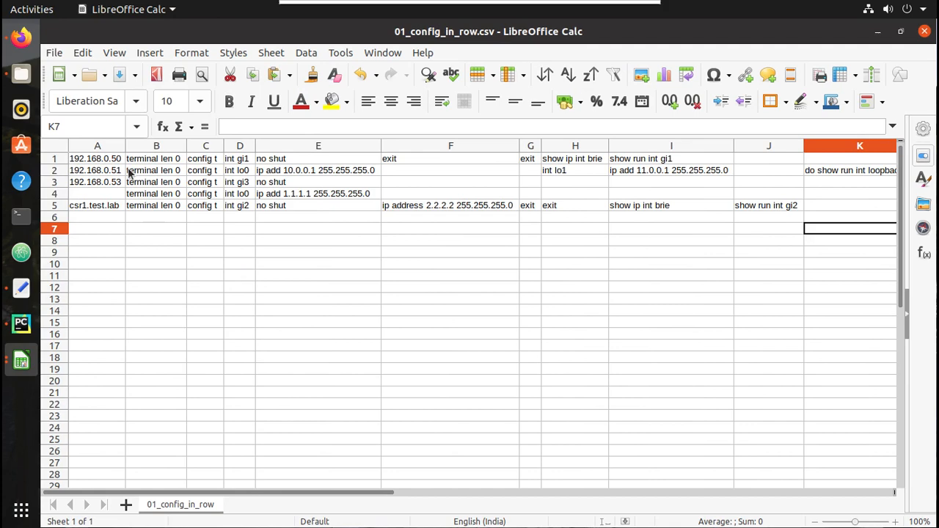
pyautogui.moveTo(888, 43)
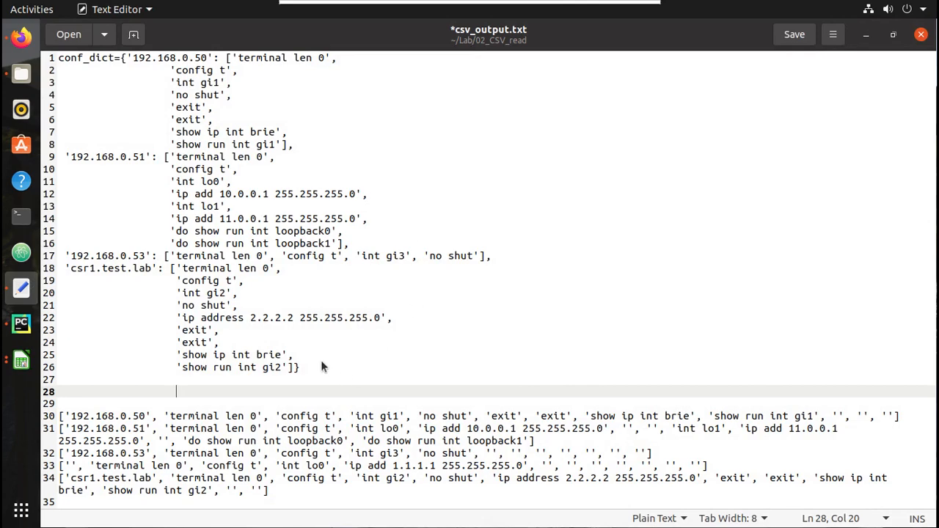
pyautogui.moveTo(655, 270)
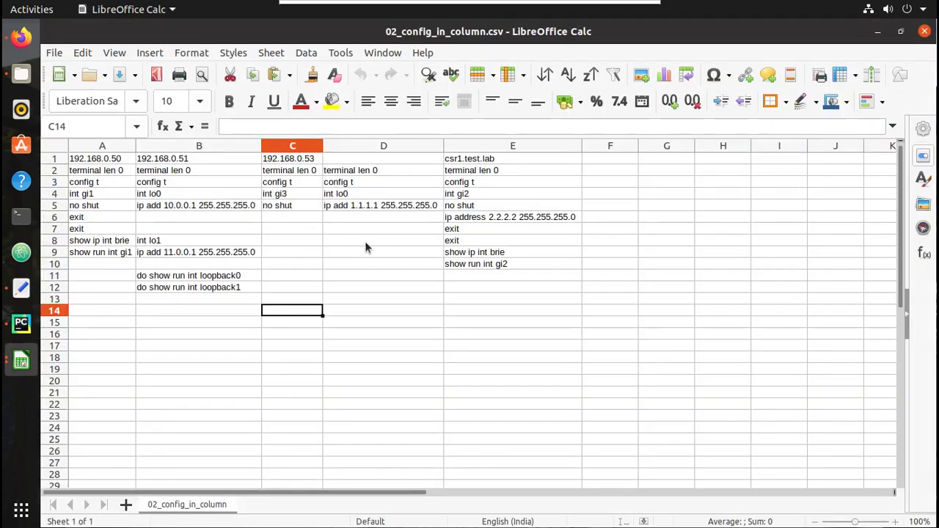
pyautogui.click(21, 324)
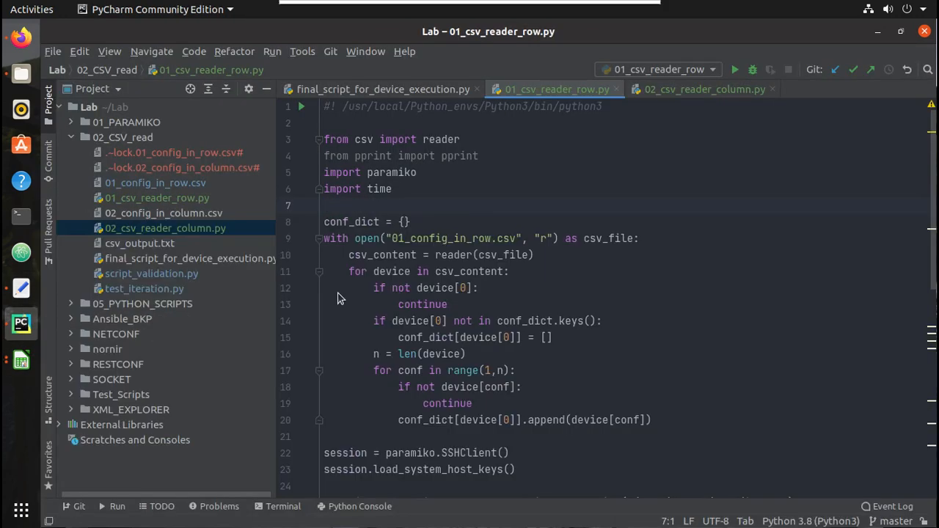
# Run 01_csv_reader_row.py and check another config spreadsheet against its output
pyautogui.click(734, 69)
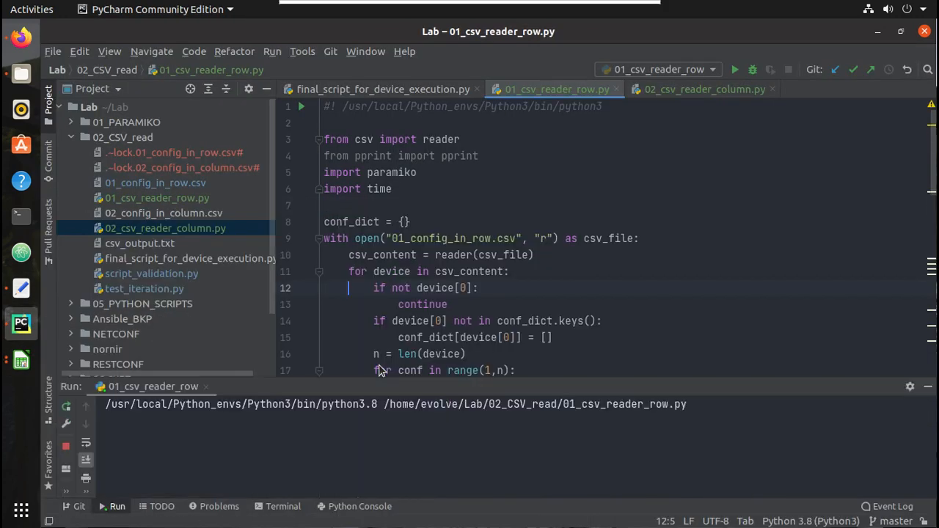
pyautogui.click(734, 71)
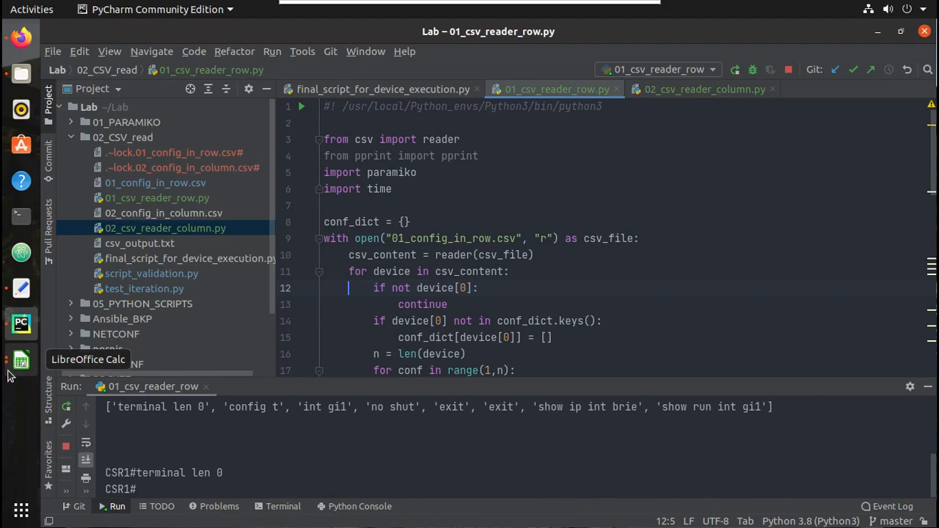
pyautogui.click(21, 359)
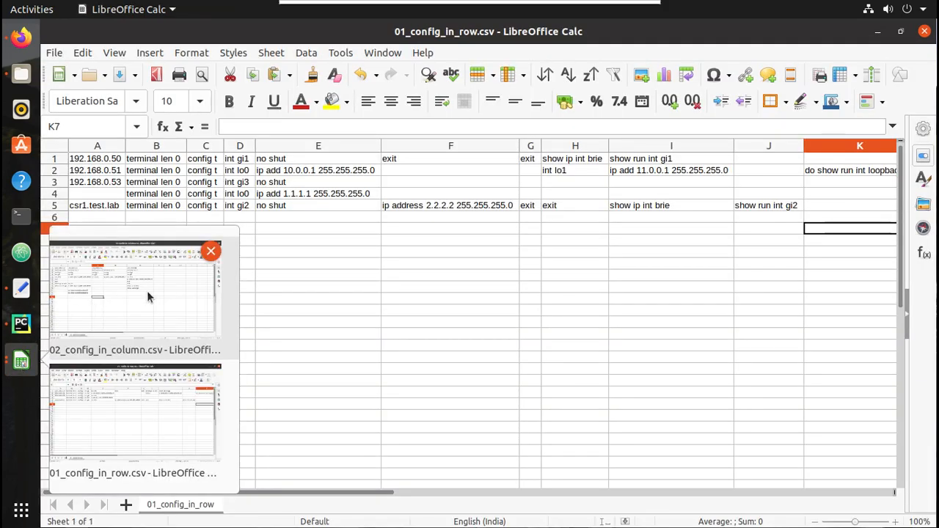
pyautogui.click(135, 294)
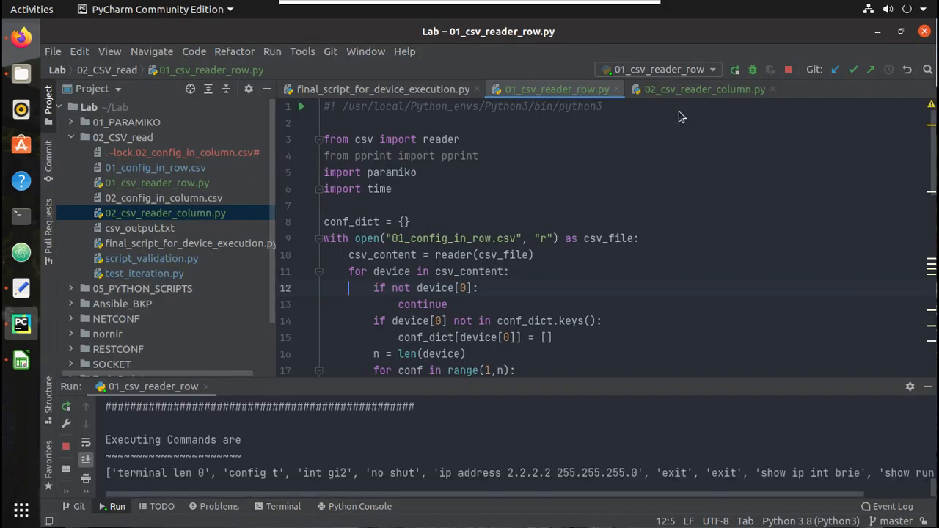
# Start 02_csv_reader_column.py with 'from csv import reader'
pyautogui.click(703, 89)
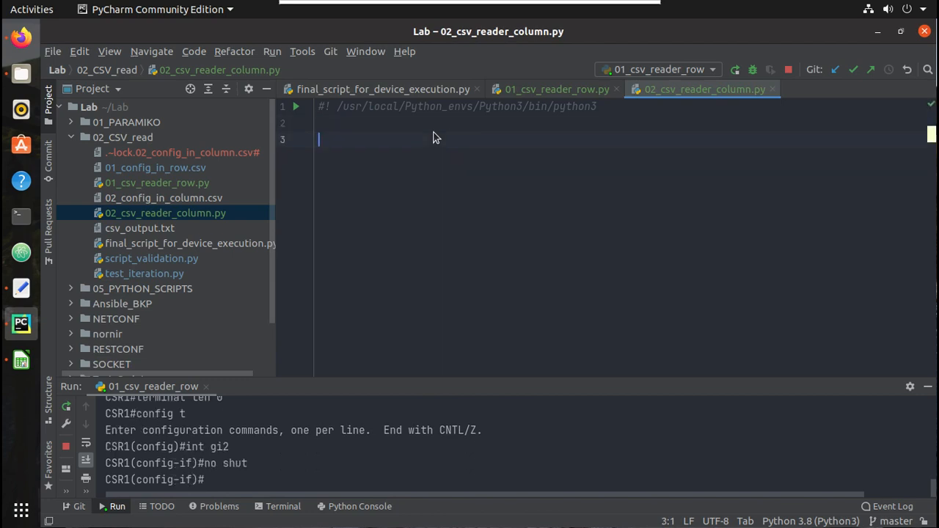
pyautogui.write('from csv')
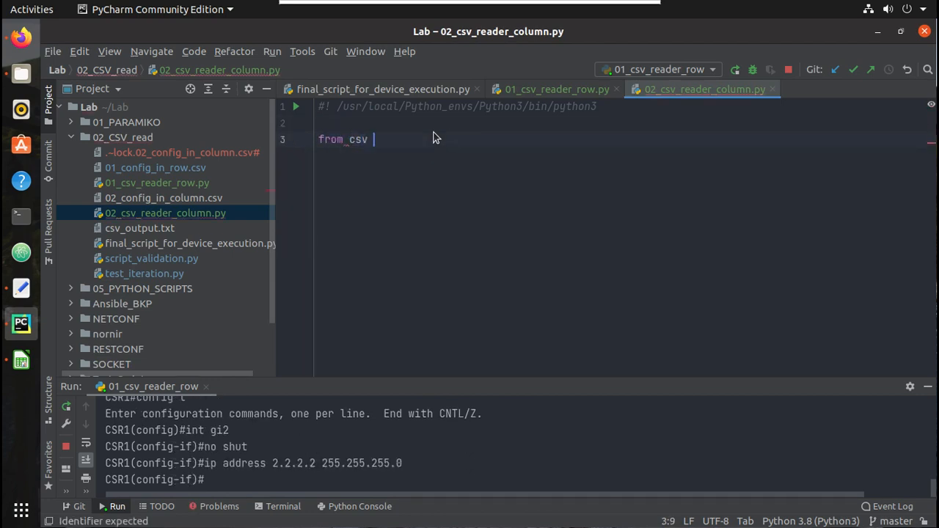
pyautogui.write('import')
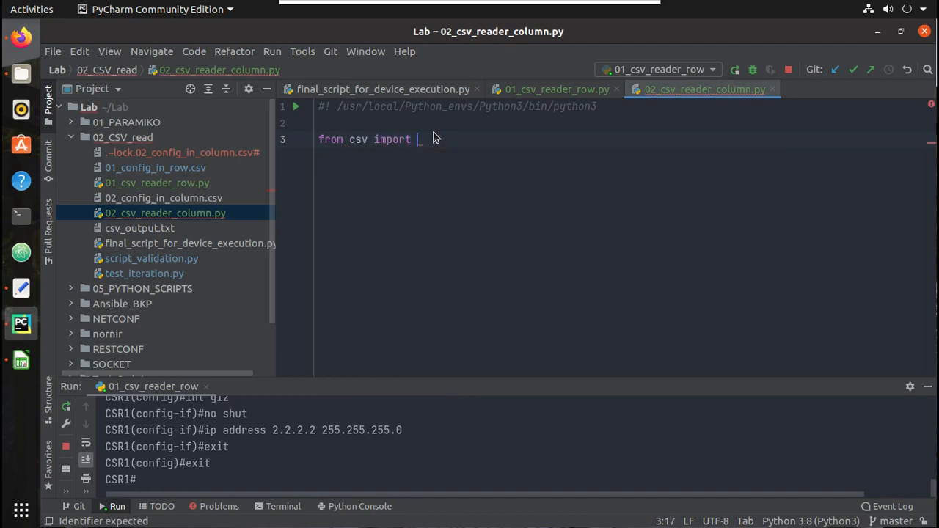
pyautogui.write('reader')
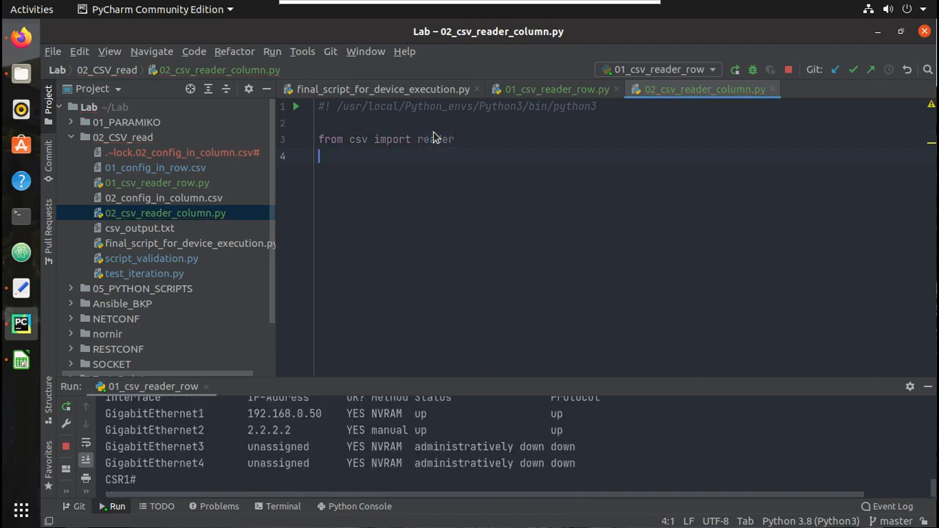
# Add the block 'with open("02_config_in_column.csv", "r") as csv_file:'
pyautogui.write('with open(')
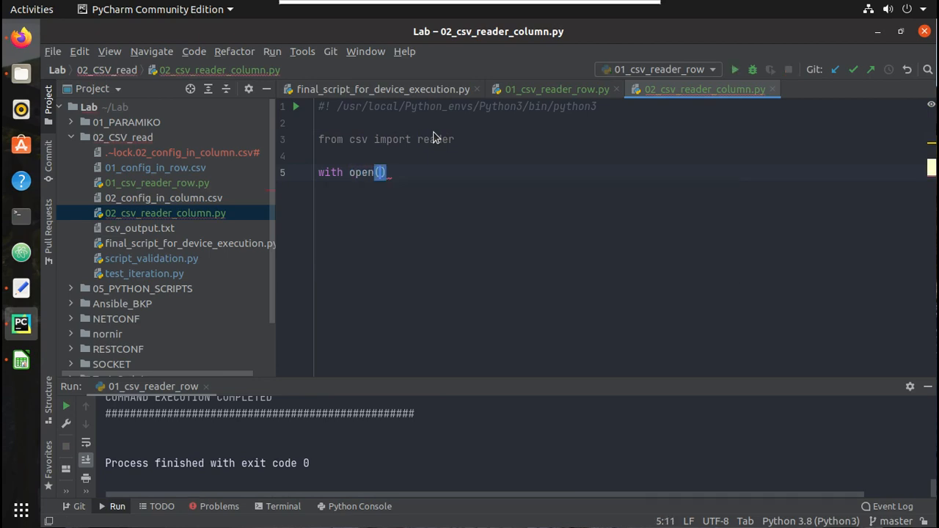
pyautogui.write('"0')
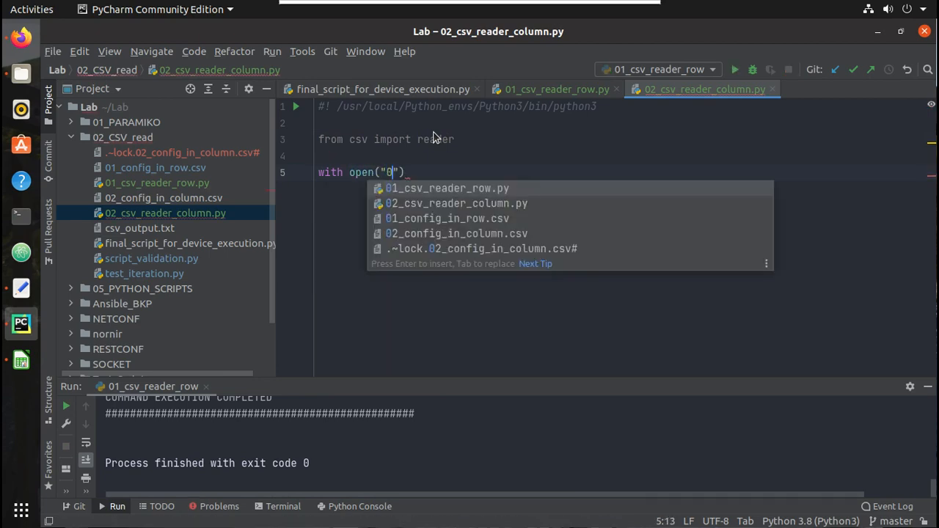
pyautogui.write('2')
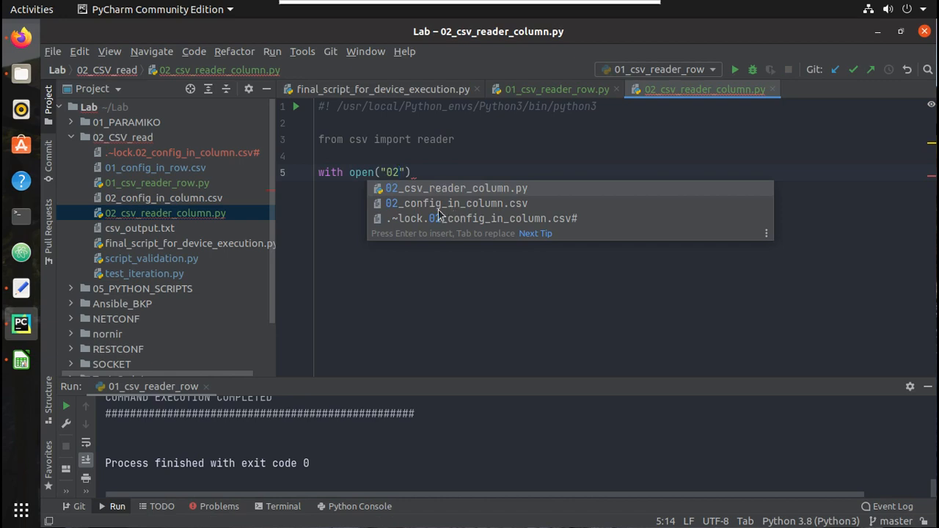
pyautogui.click(455, 203)
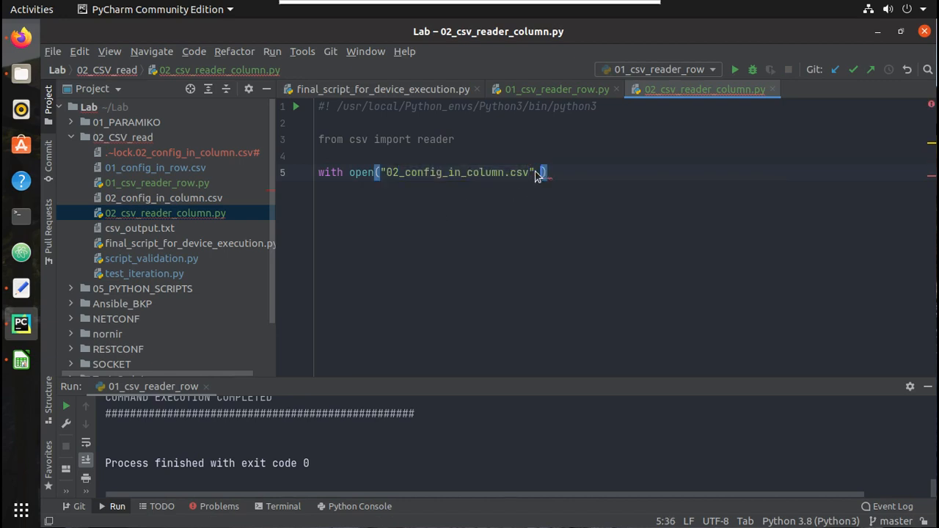
pyautogui.write(', "r"')
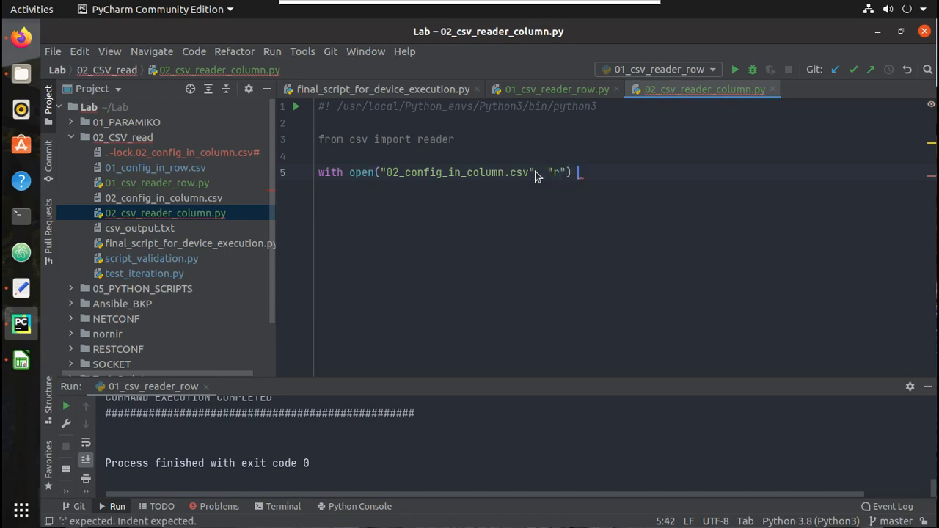
pyautogui.write('as')
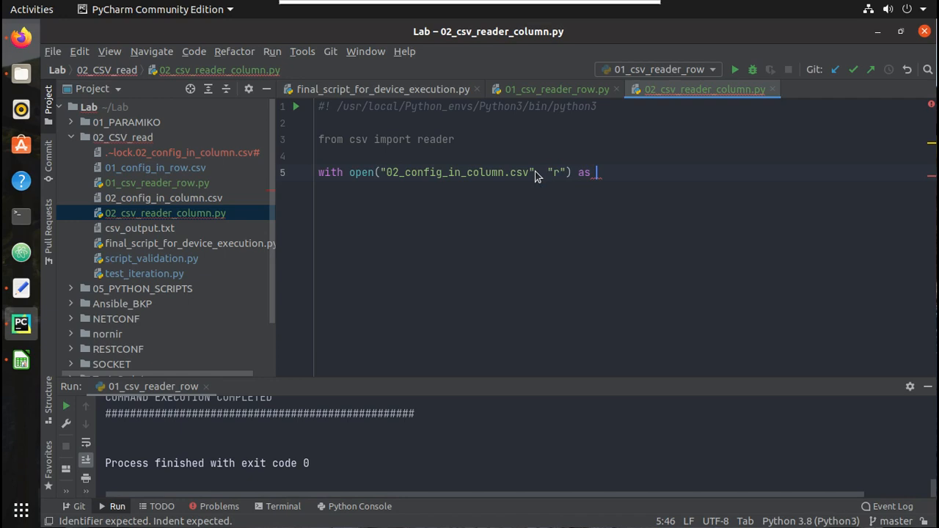
pyautogui.write('csv')
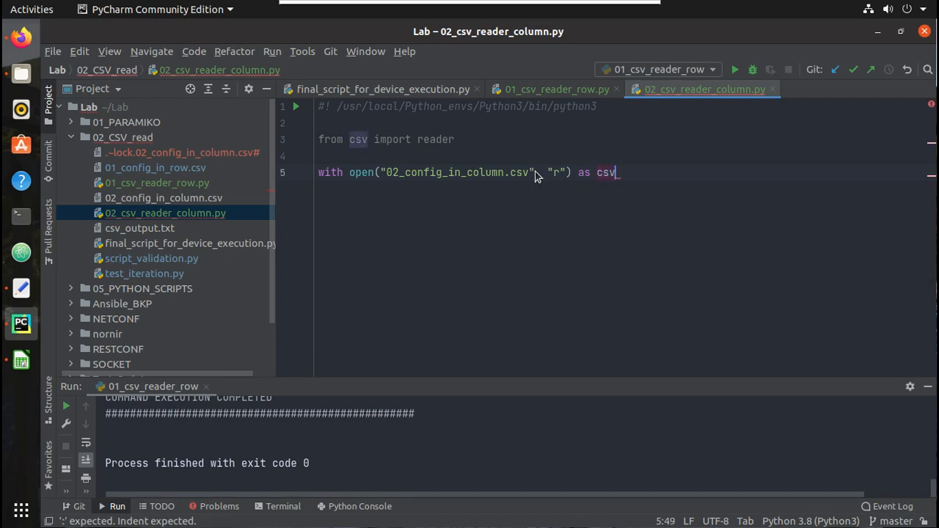
pyautogui.write('_file:')
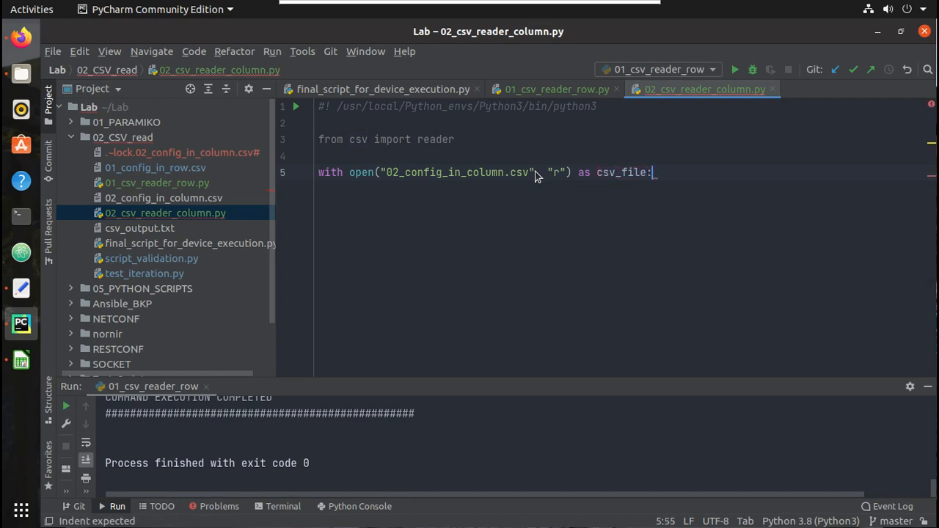
# Assign csv_content = reader(csv_file) inside the with block
pyautogui.write('csv_content =')
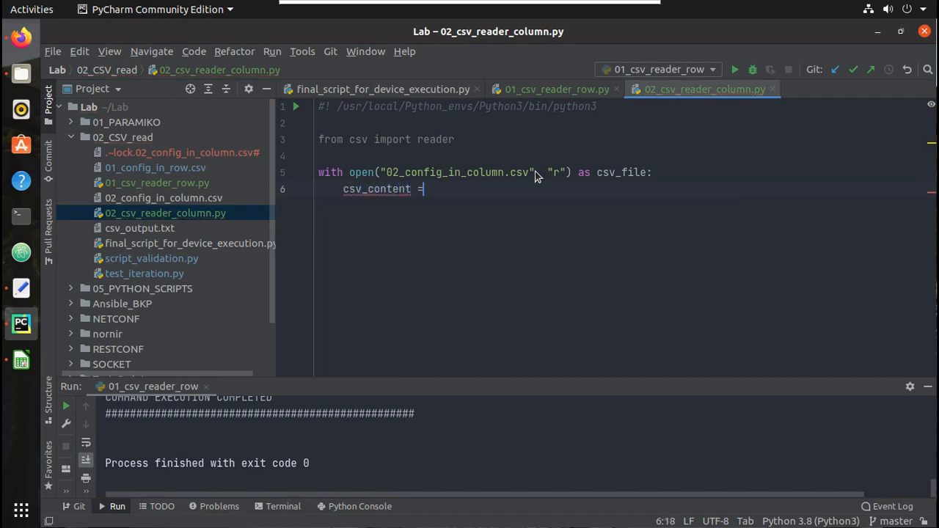
pyautogui.write('reader(')
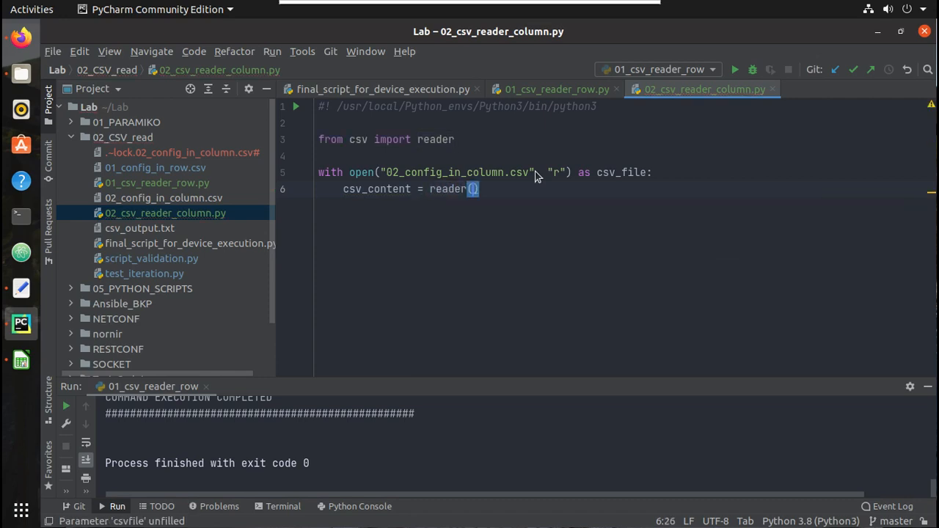
pyautogui.write('csv_file')
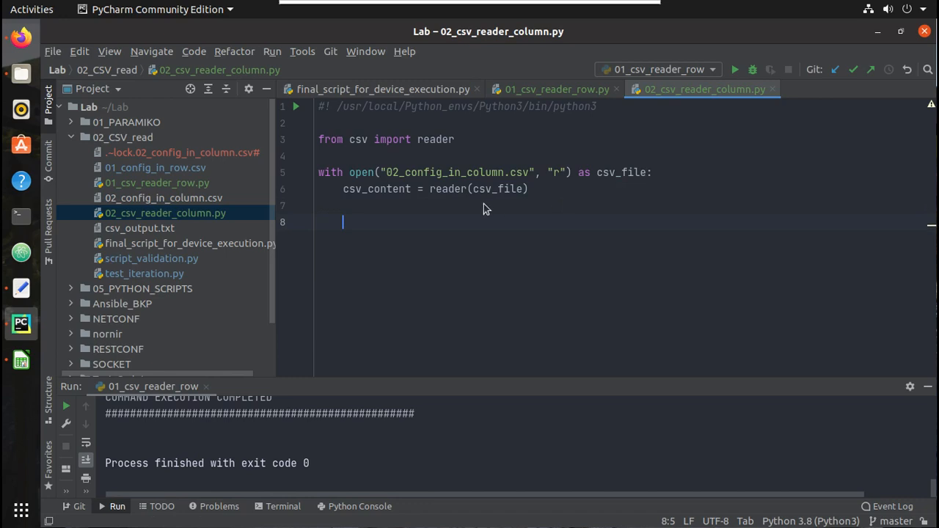
# Write 'for conf in csv_content:' printing each conf, then bring up the run menu
pyautogui.write('f')
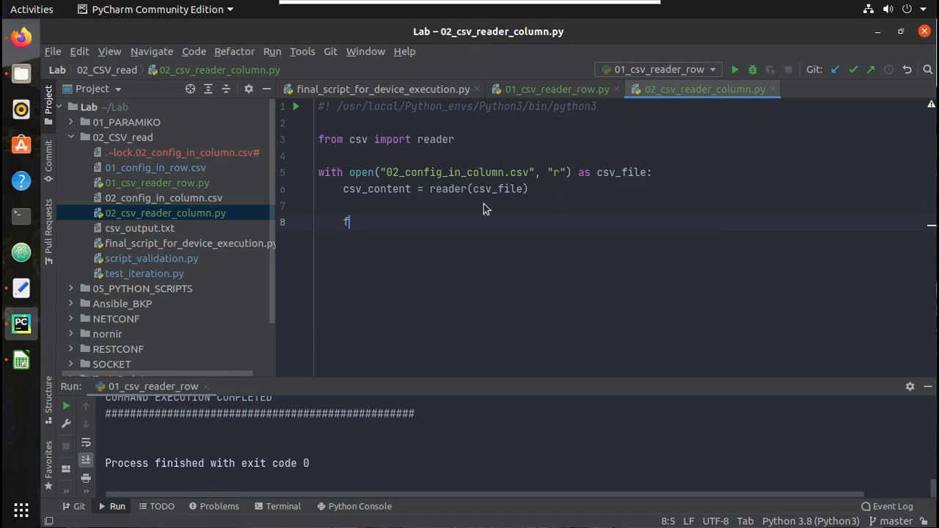
pyautogui.write('or')
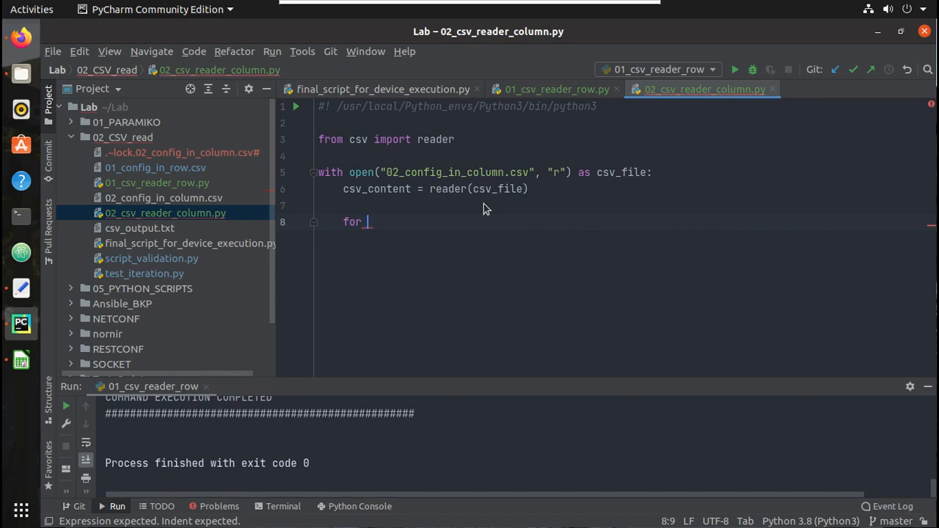
pyautogui.moveTo(440, 236)
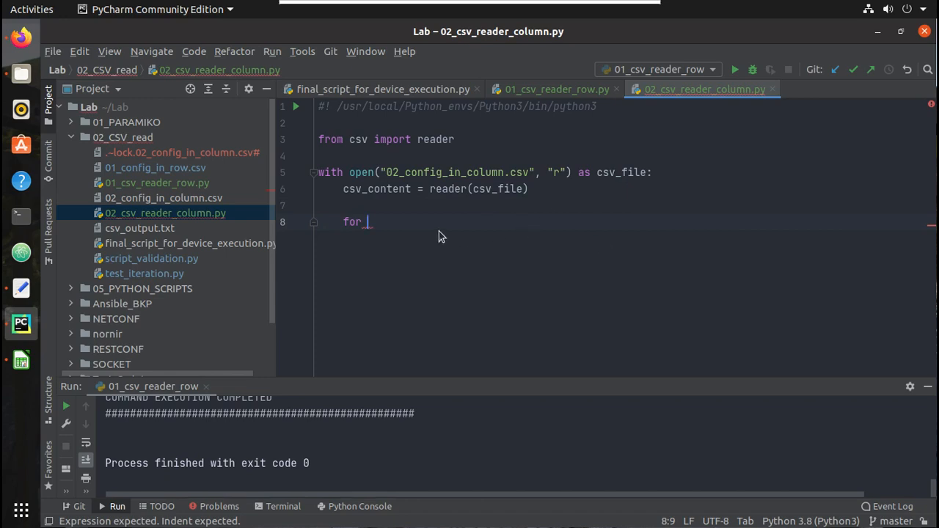
pyautogui.write('conf')
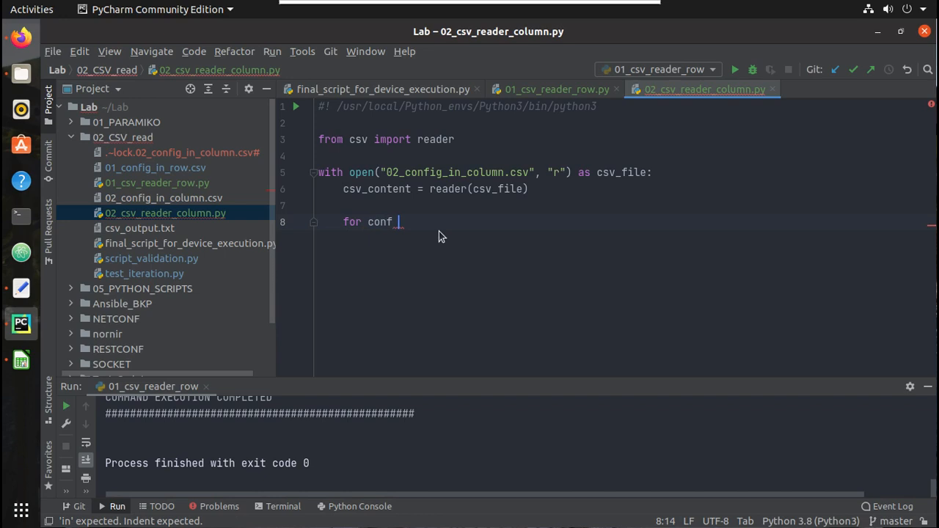
pyautogui.write('in')
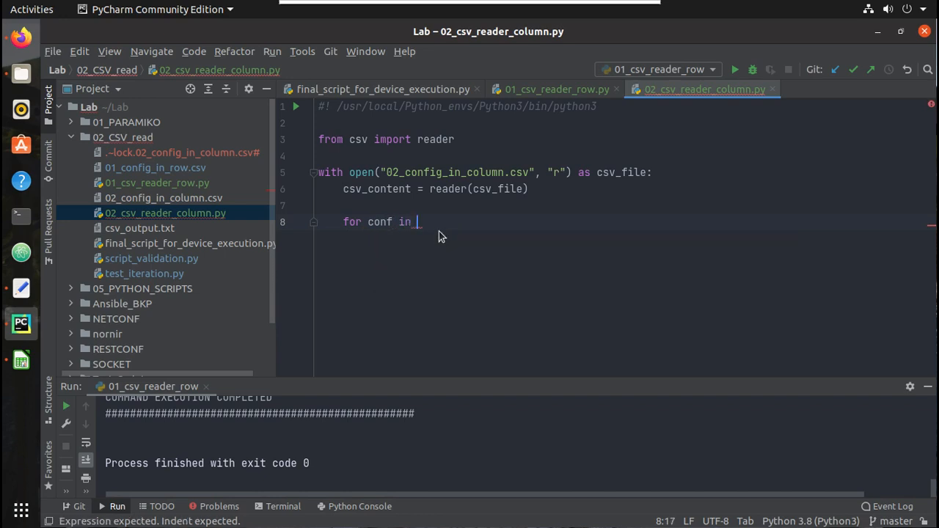
pyautogui.write('csv_')
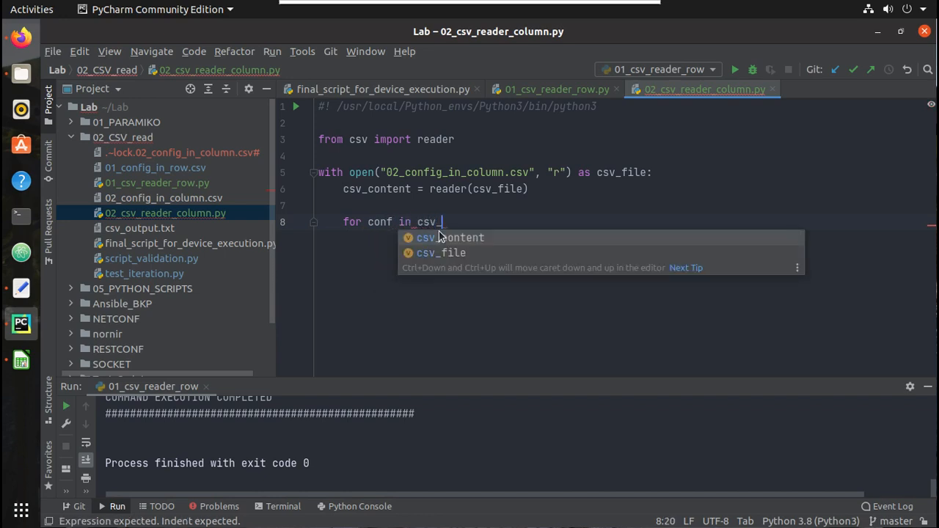
pyautogui.click(450, 238)
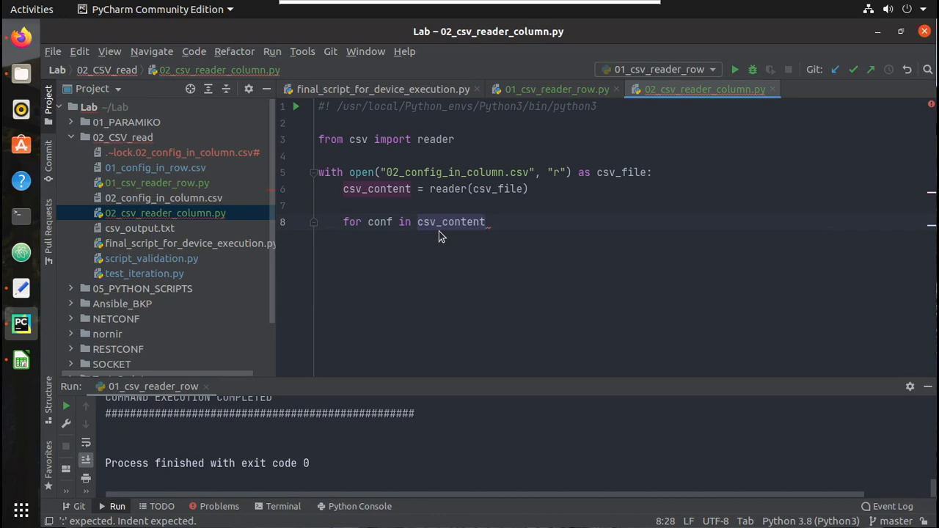
pyautogui.write(':')
pyautogui.write('print(con)')
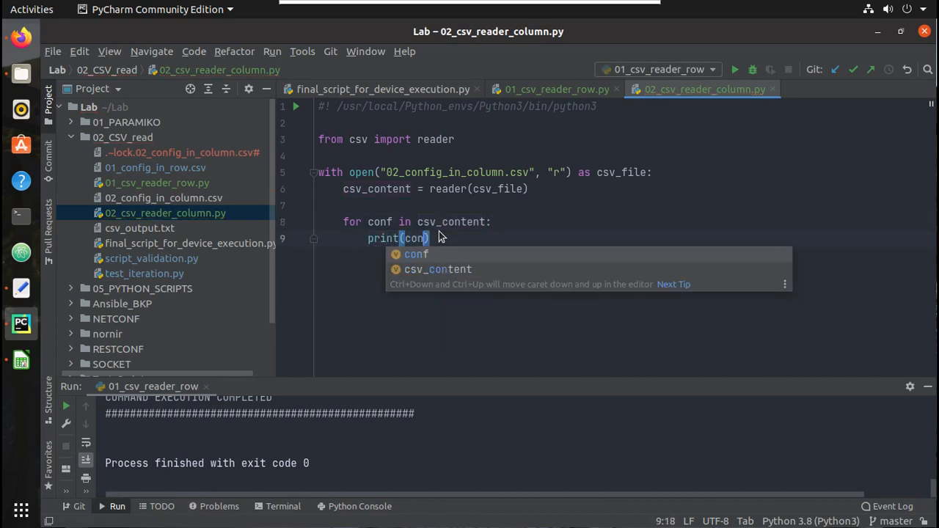
pyautogui.rightClick(418, 238)
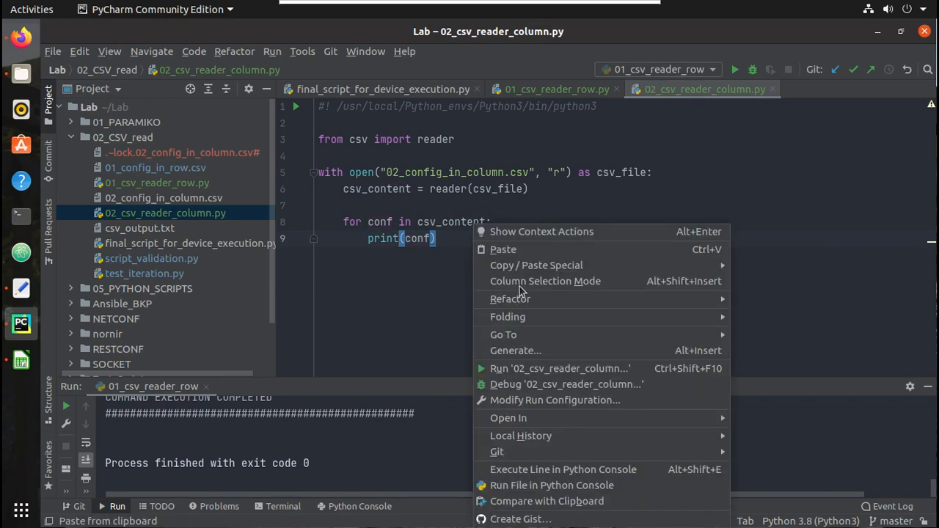
# Run 02_csv_reader_column.py so each CSV row prints as a list
pyautogui.click(561, 368)
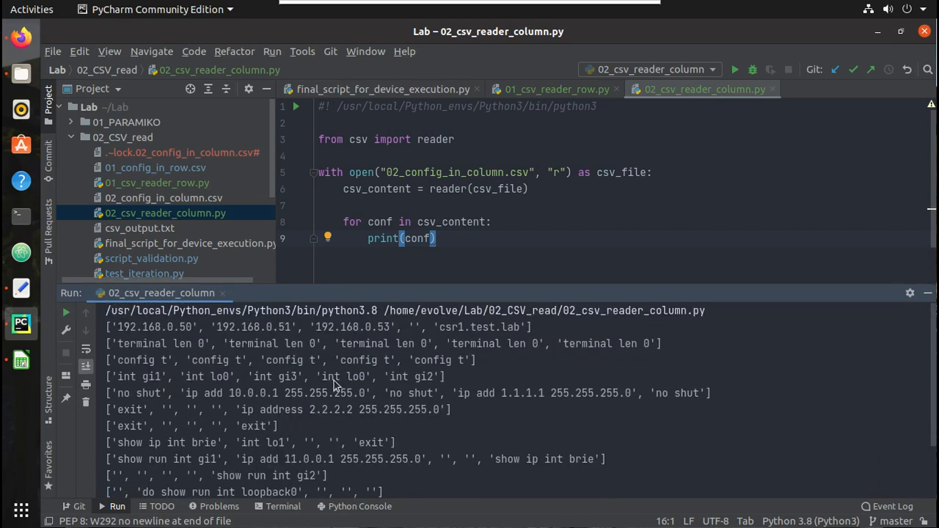
pyautogui.moveTo(149, 343)
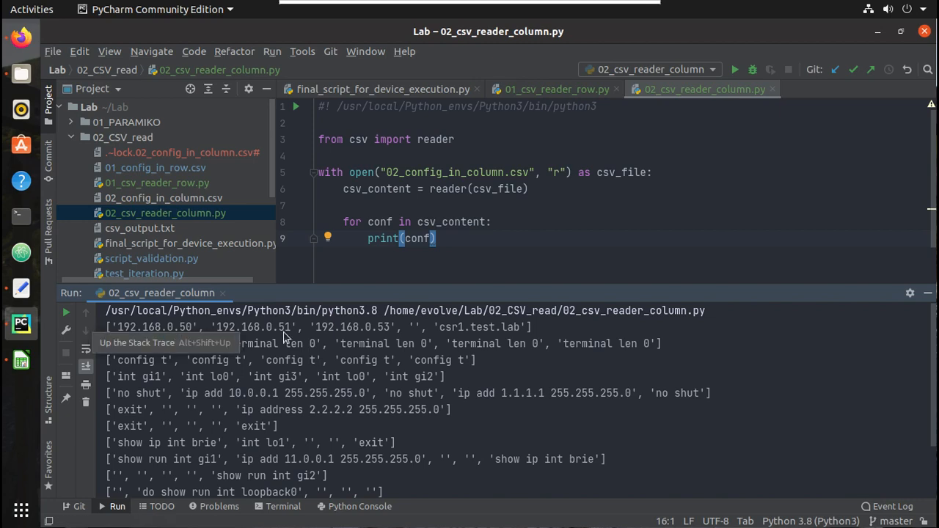
pyautogui.moveTo(365, 290)
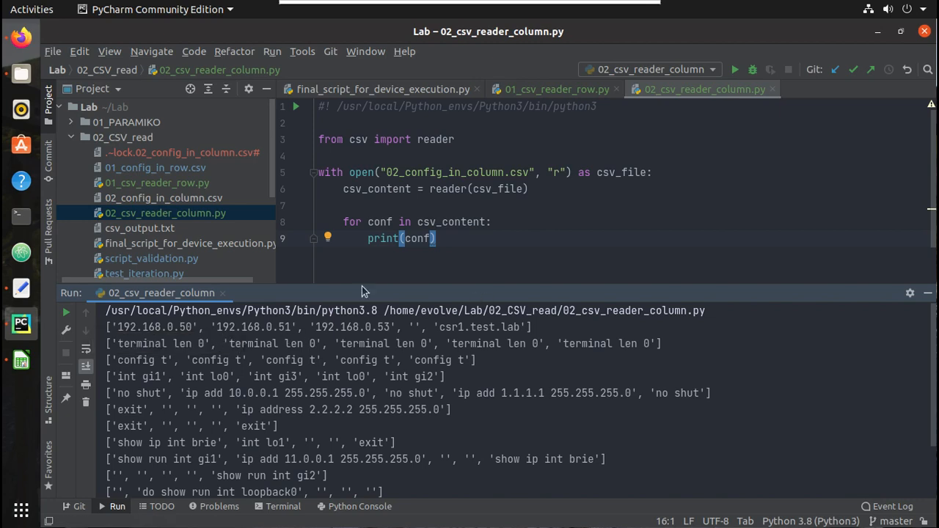
pyautogui.moveTo(270, 336)
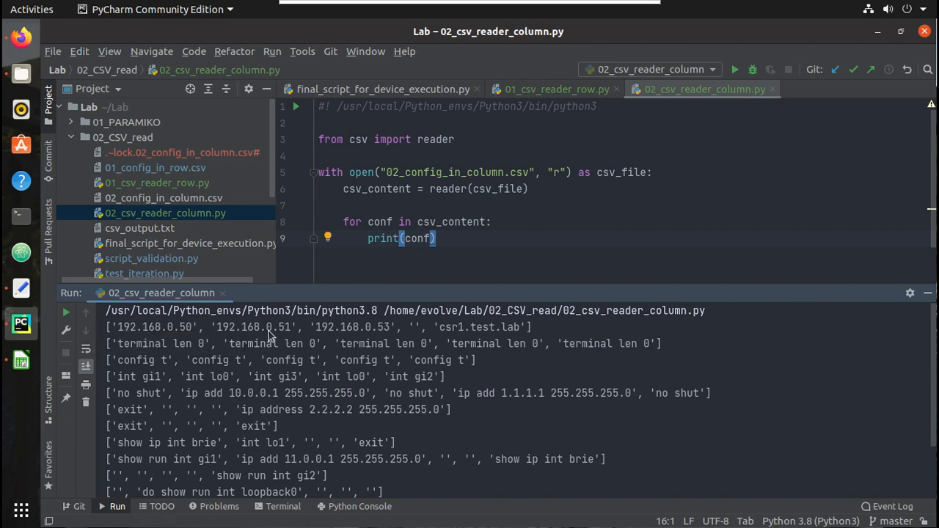
pyautogui.moveTo(129, 351)
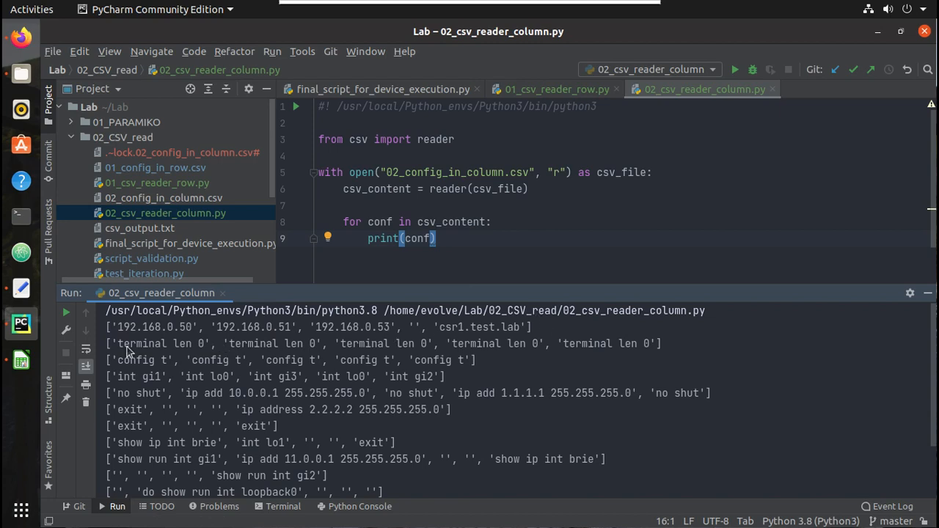
pyautogui.moveTo(170, 402)
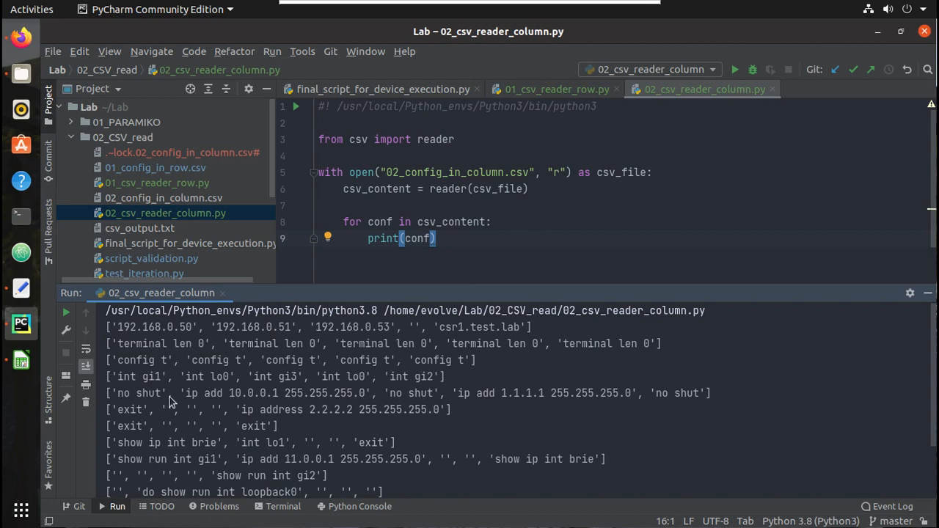
pyautogui.moveTo(154, 354)
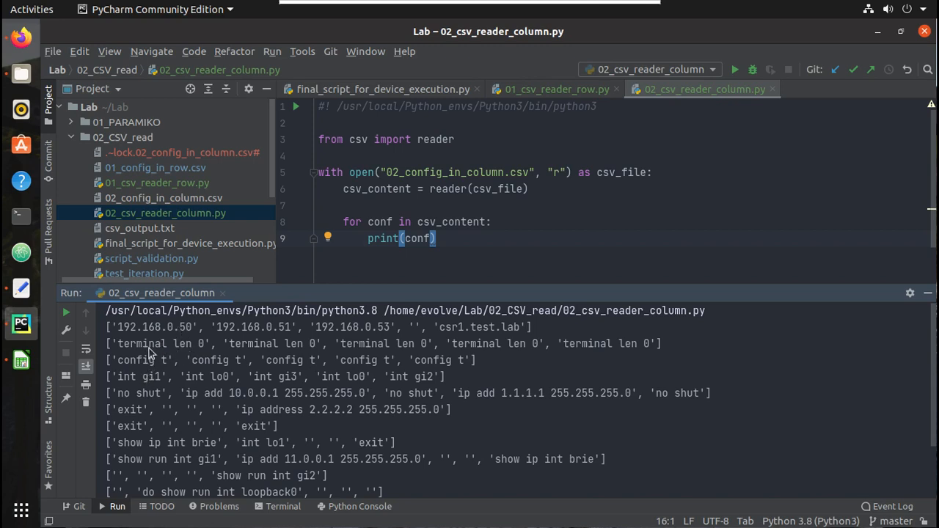
pyautogui.moveTo(365, 334)
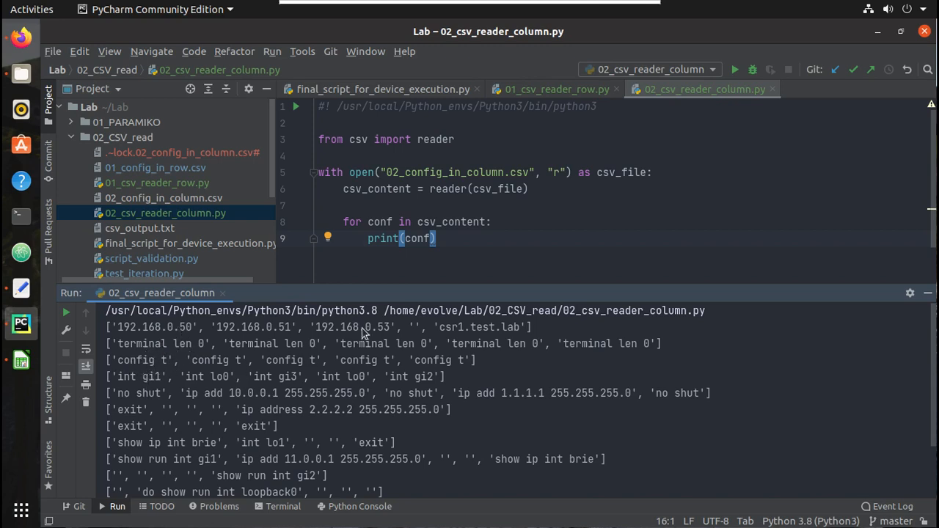
pyautogui.moveTo(21, 291)
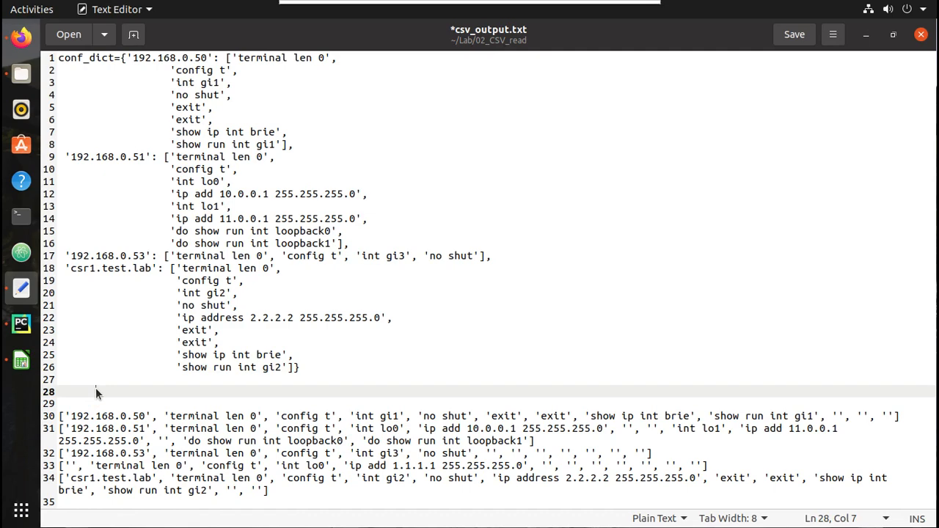
# Remove the blank line above the row output in csv_output.txt
pyautogui.click(60, 391)
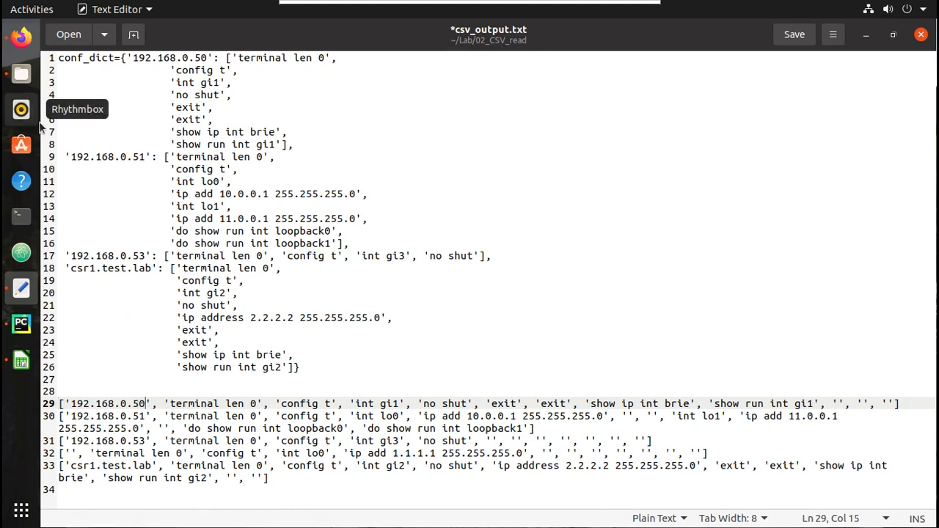
pyautogui.moveTo(76, 352)
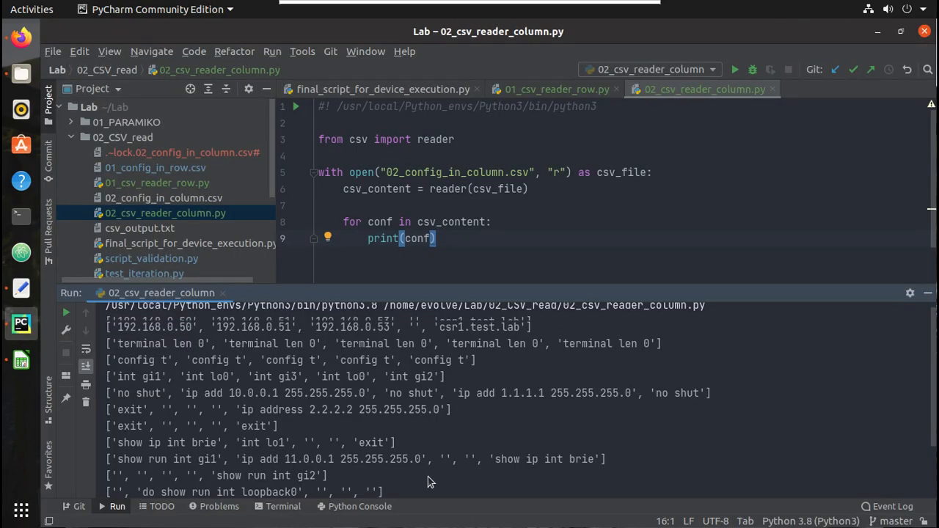
# Review the printed rows in the Run window, then hide the run output panel
pyautogui.scroll(-3)
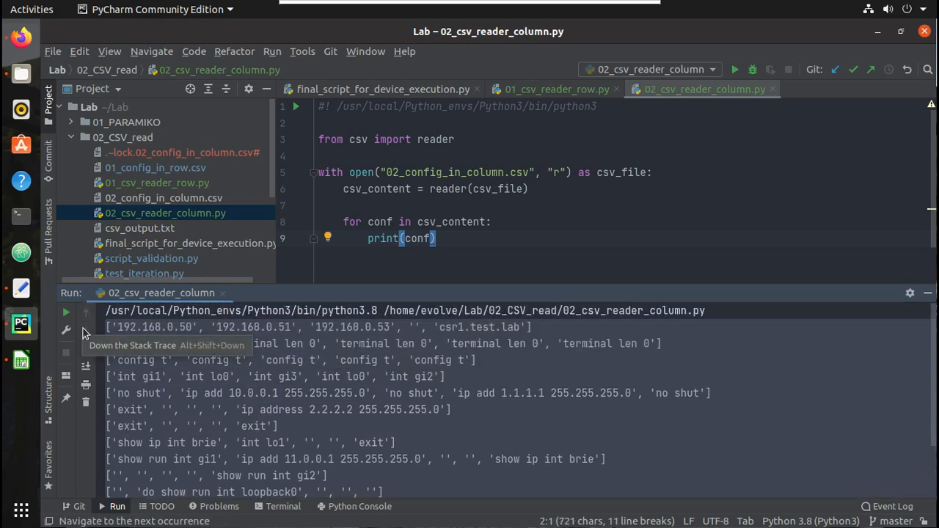
pyautogui.click(21, 289)
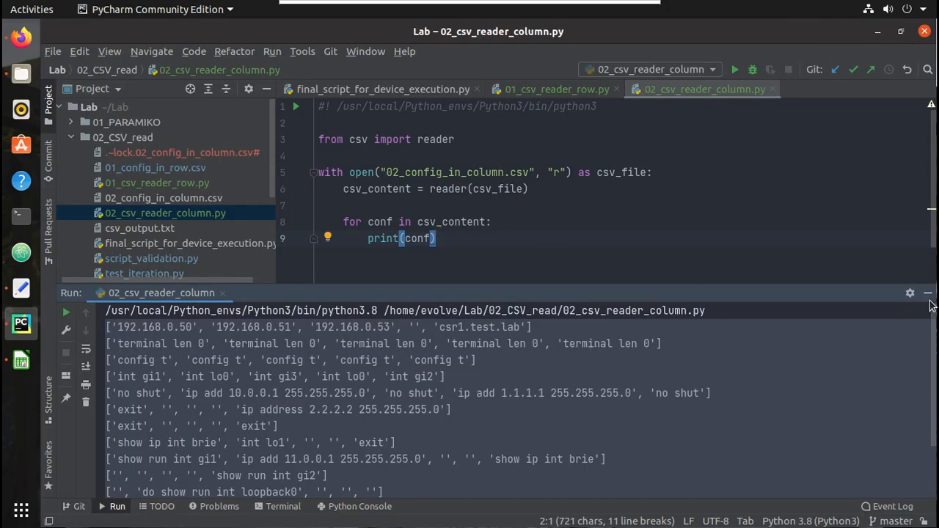
pyautogui.click(928, 294)
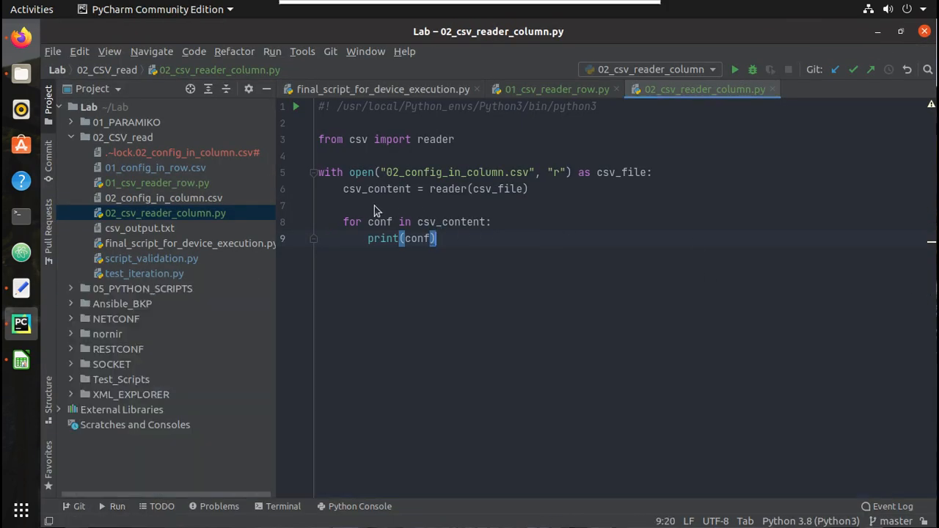
# Add 'ips = next(csv_content)' before the loop and comment the loop out
pyautogui.click(370, 206)
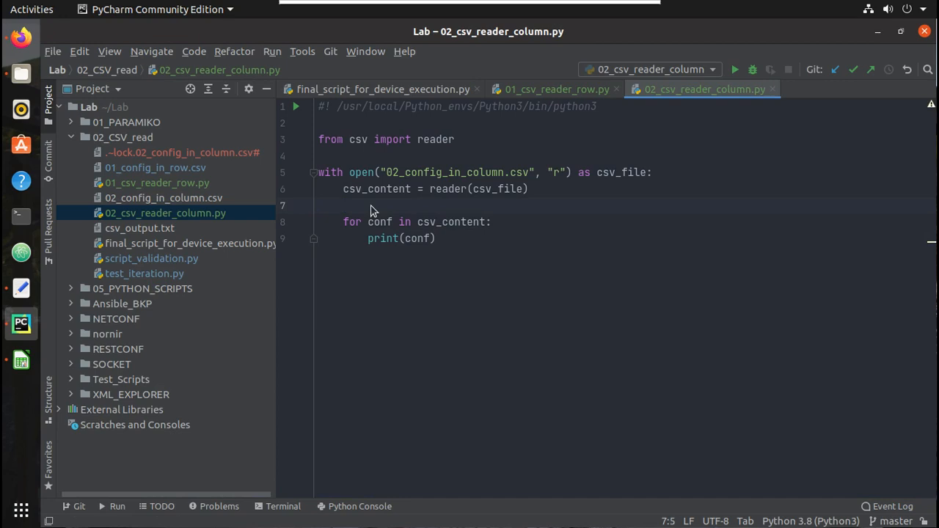
pyautogui.click(343, 205)
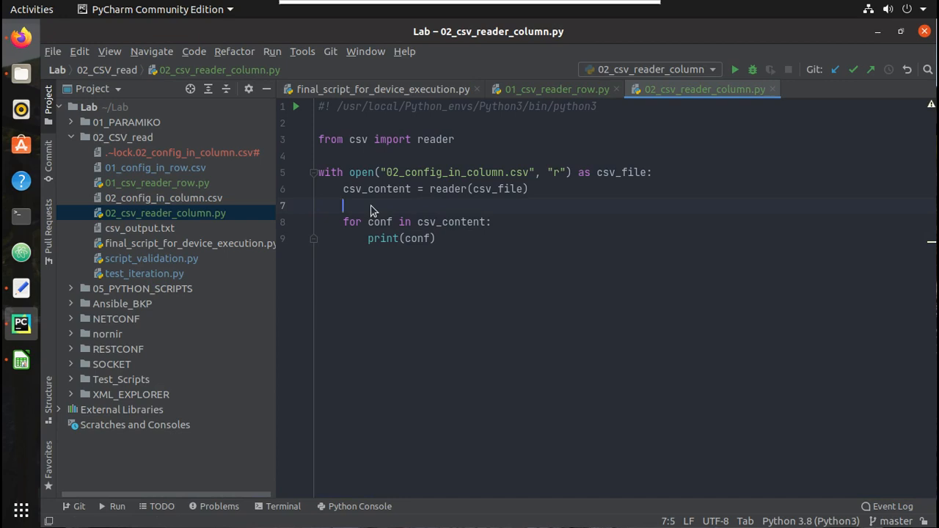
pyautogui.moveTo(414, 206)
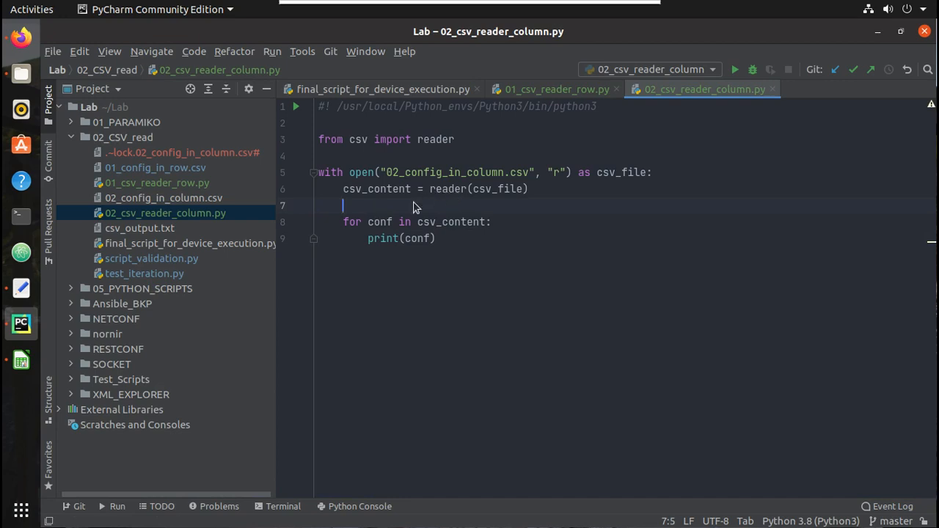
pyautogui.write('ip')
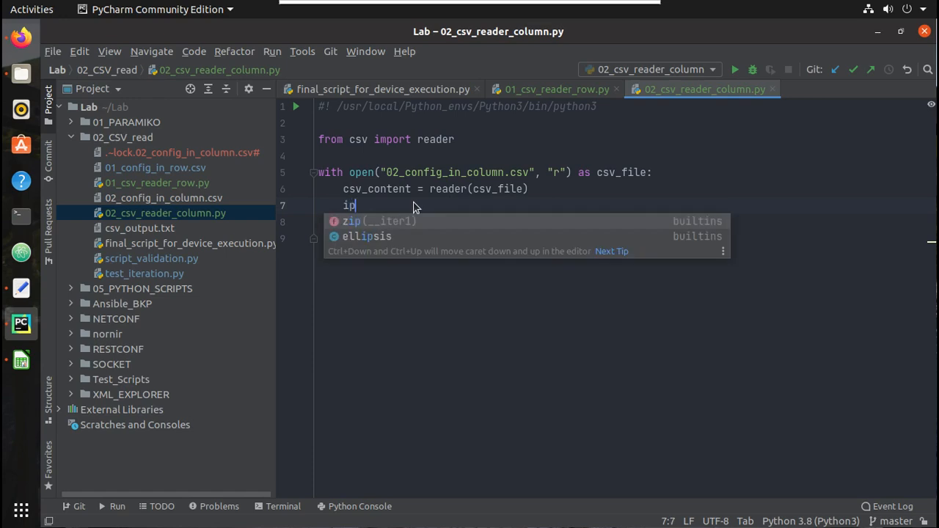
pyautogui.write('s = next(')
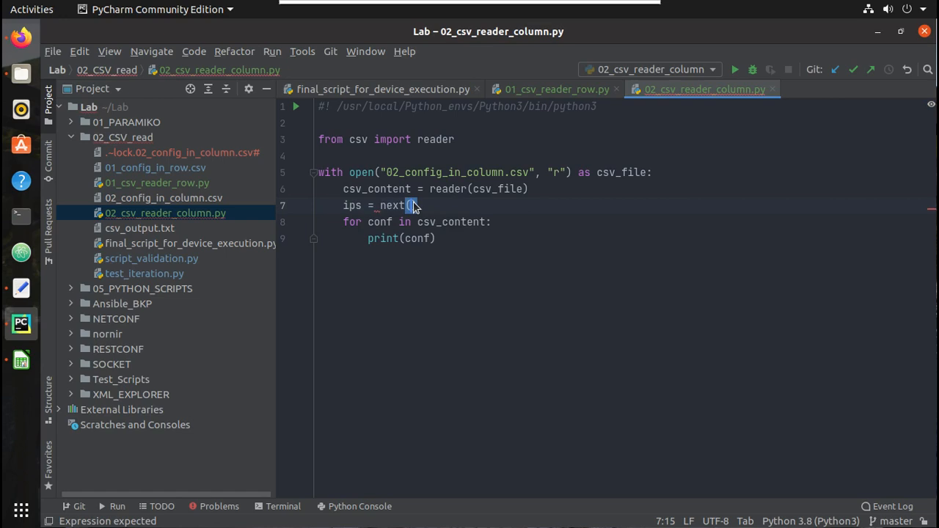
pyautogui.write('csv_')
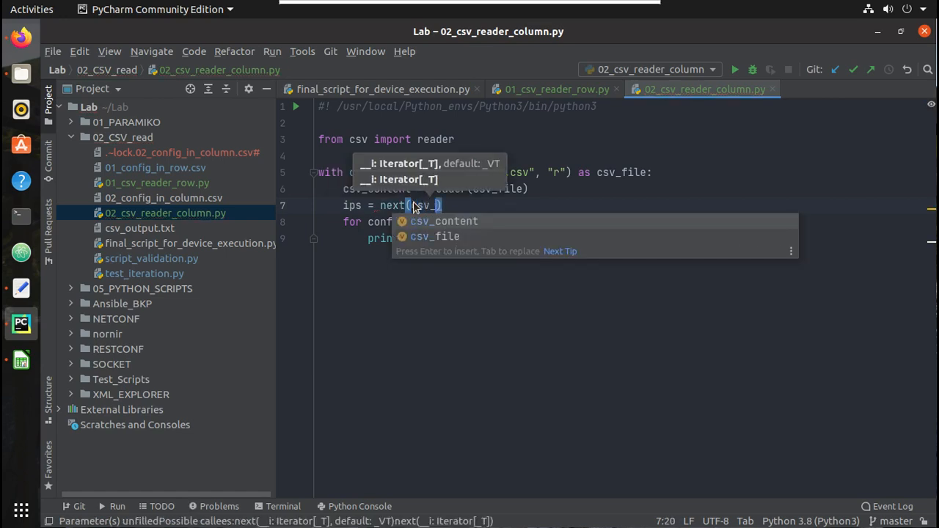
pyautogui.moveTo(443, 226)
pyautogui.write('content')
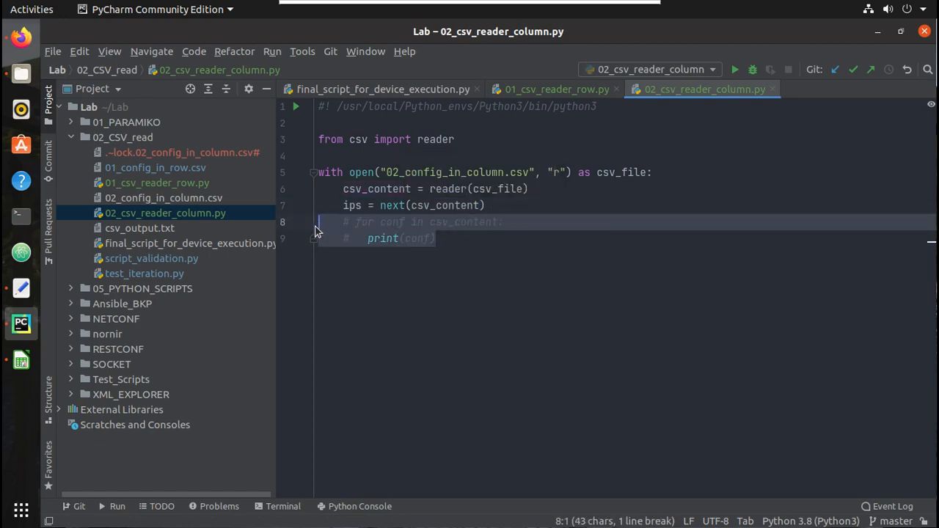
# Add print(ips) and run the script to print the first row of IPs
pyautogui.press('Return')
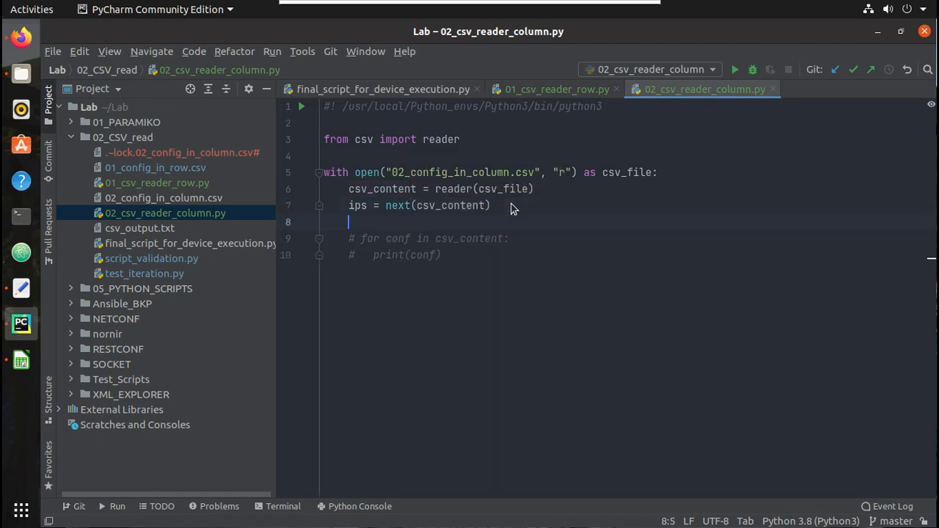
pyautogui.write('print')
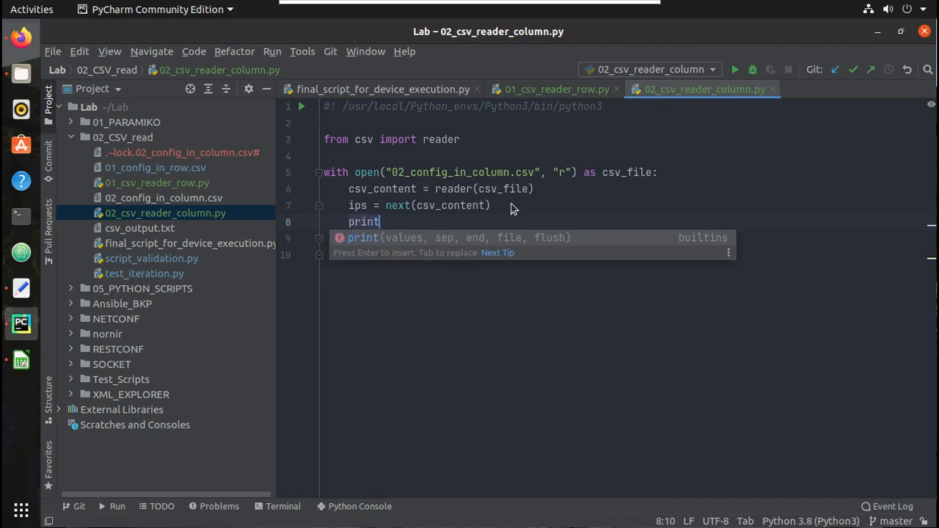
pyautogui.write('(ips')
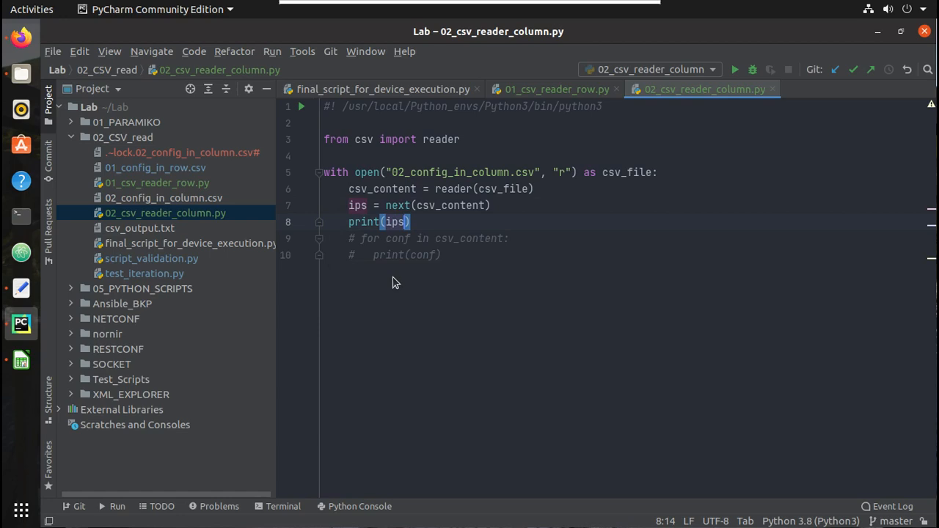
pyautogui.click(733, 69)
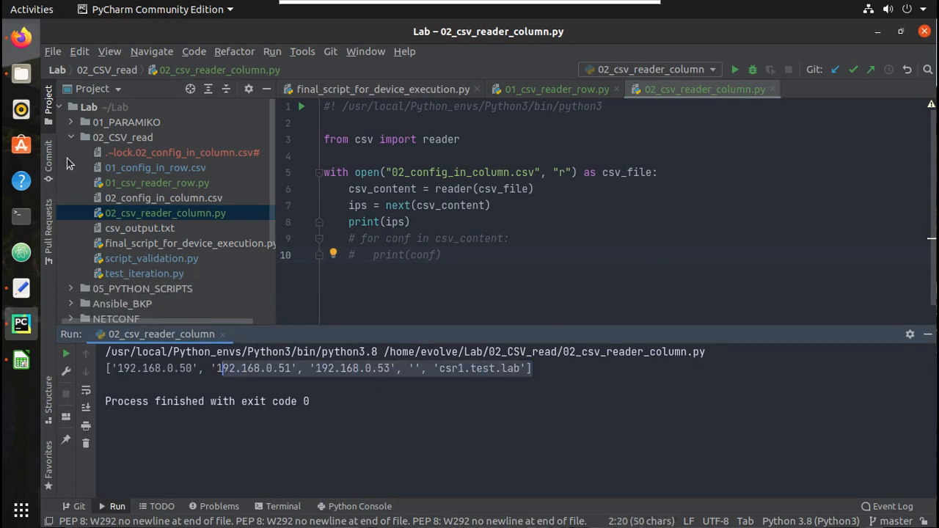
pyautogui.moveTo(248, 133)
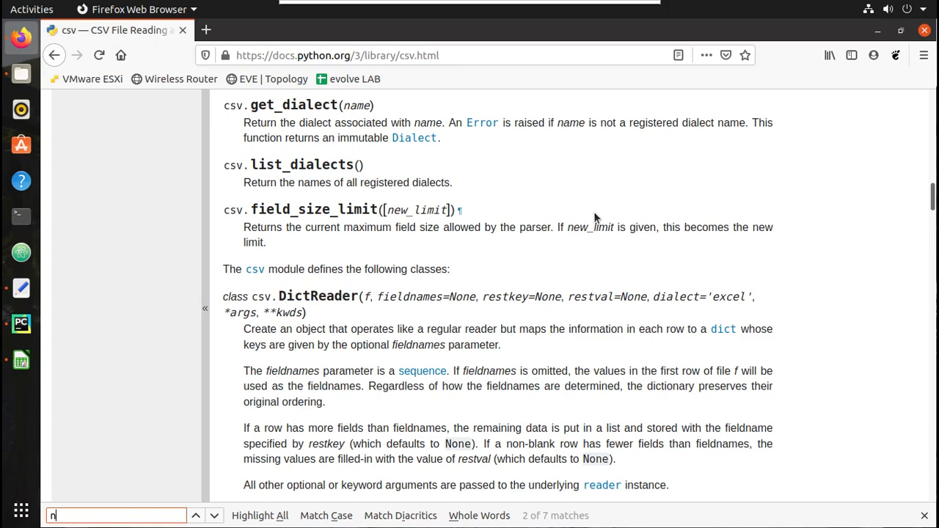
# Find 'next' in the Python csv docs, landing on csvreader.__next__
pyautogui.write('ext')
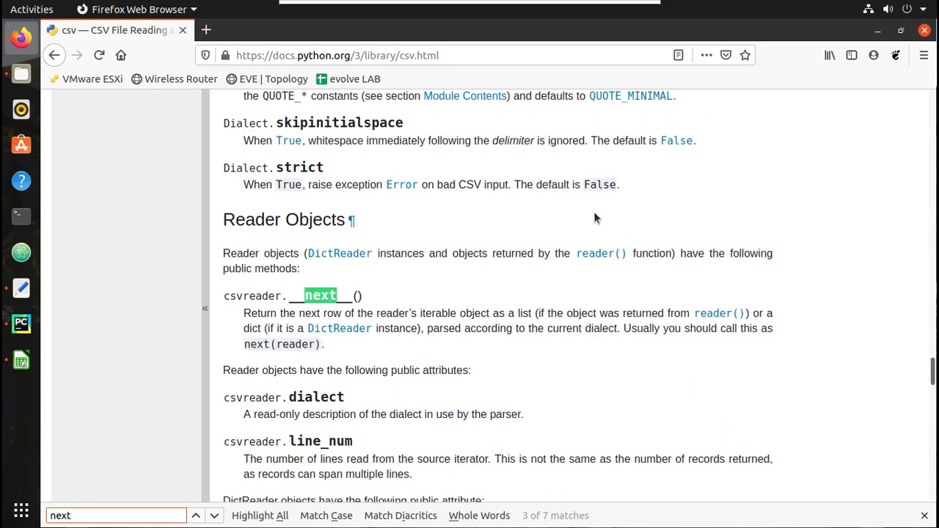
pyautogui.moveTo(323, 329)
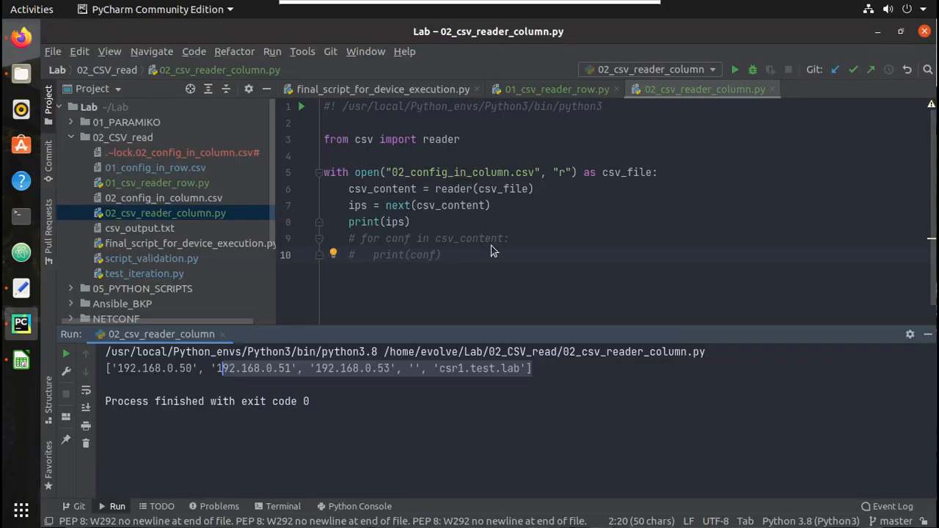
# Reactivate the commented loop lines and run the script to print the rows
pyautogui.click(492, 205)
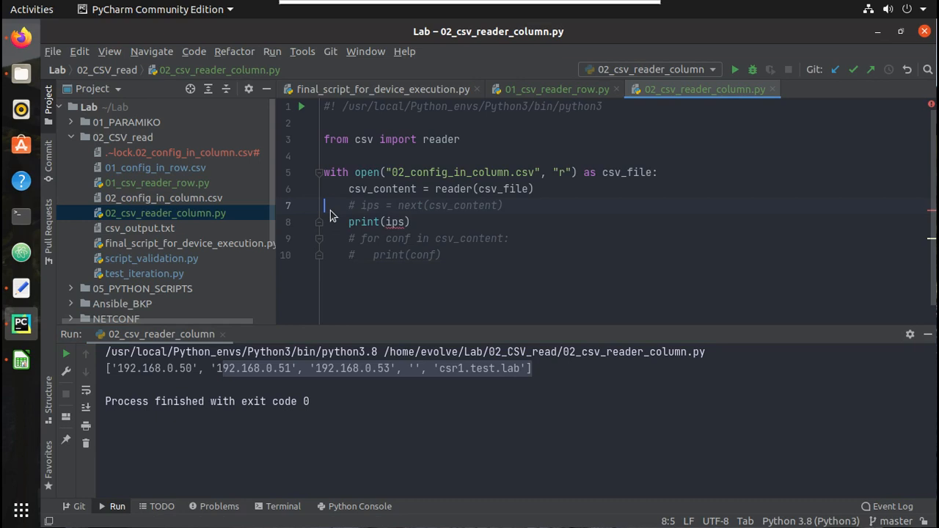
pyautogui.click(360, 205)
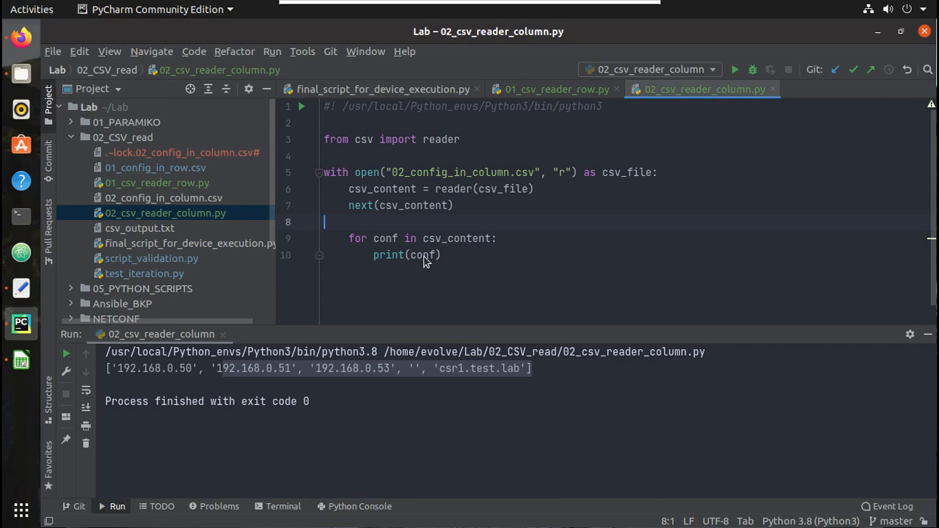
pyautogui.rightClick(424, 255)
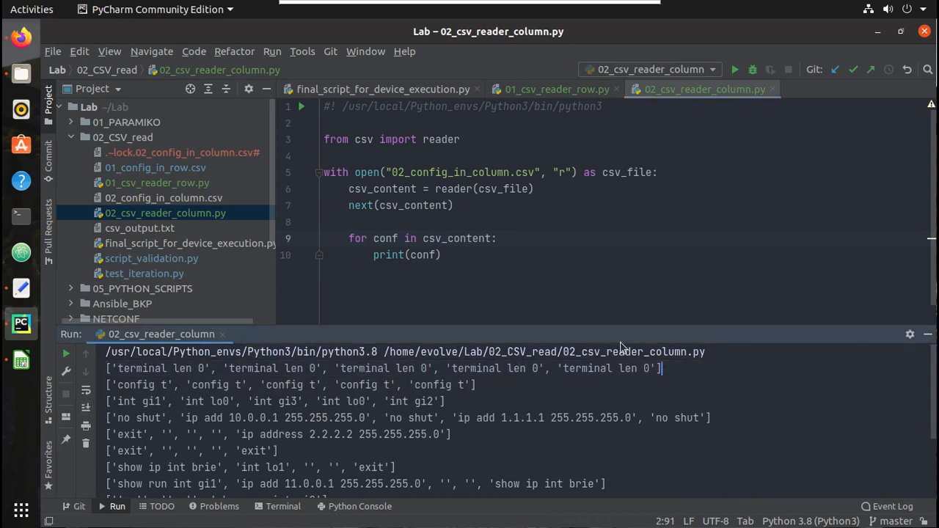
# Assign ips = next(csv_content) so the loop skips the IP header row
pyautogui.click(345, 223)
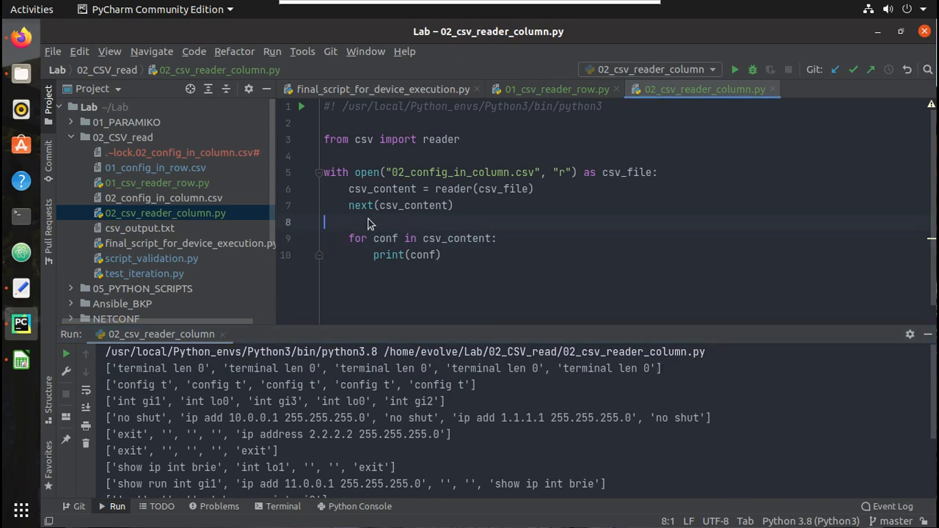
pyautogui.moveTo(349, 219)
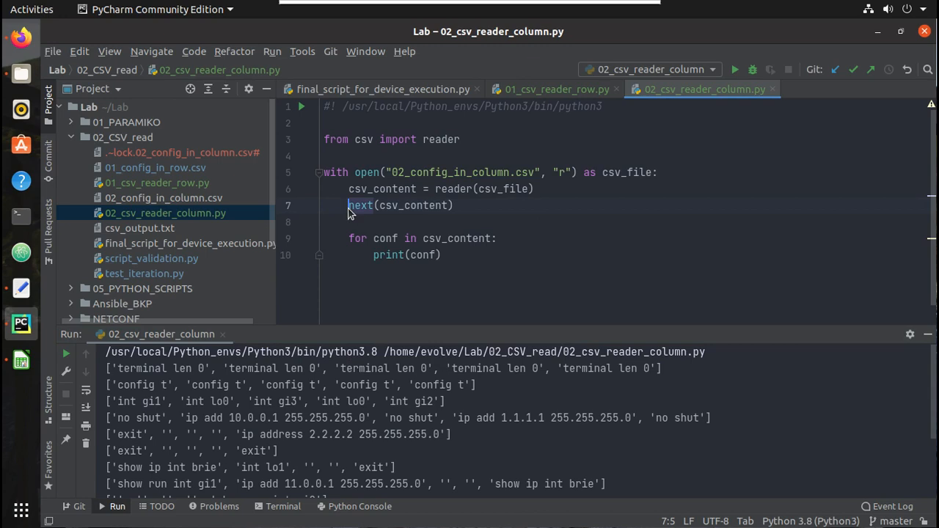
pyautogui.write('ips =')
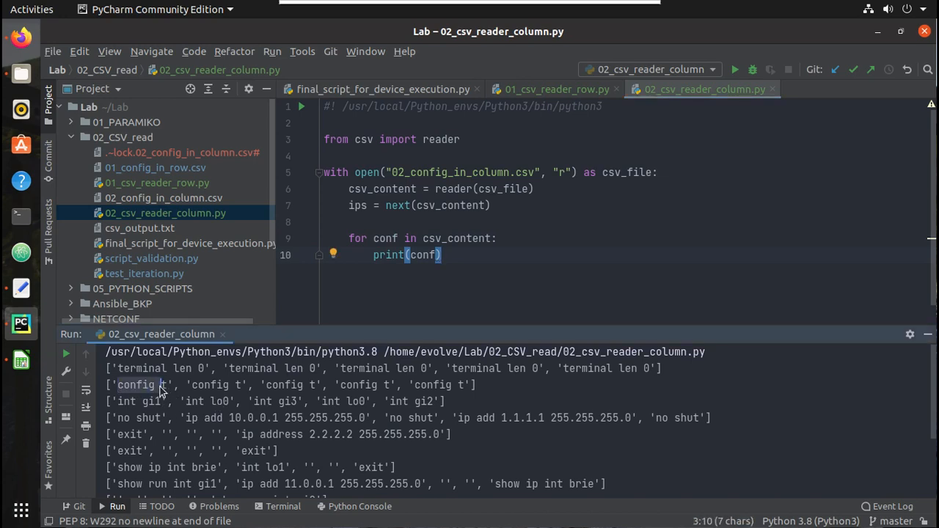
pyautogui.moveTo(458, 264)
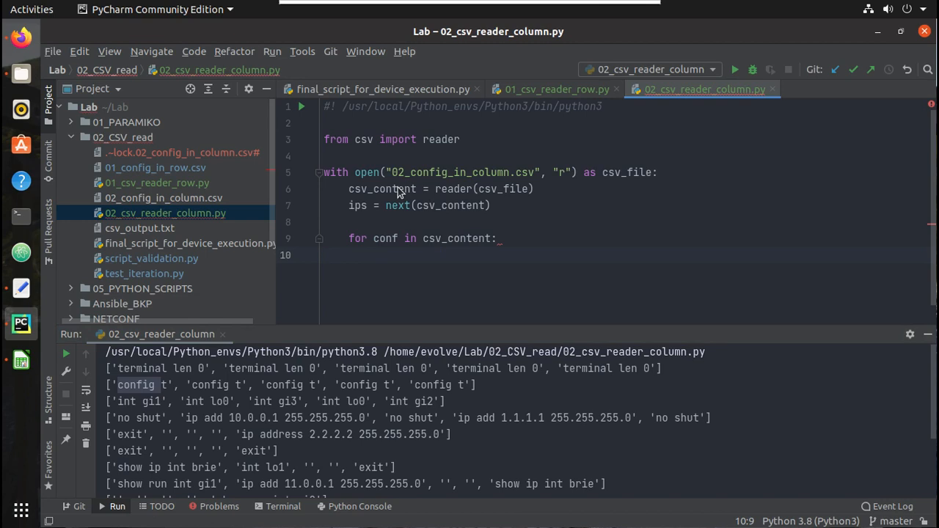
# Add an empty 'conf_dict = {}' above the with block
pyautogui.click(325, 155)
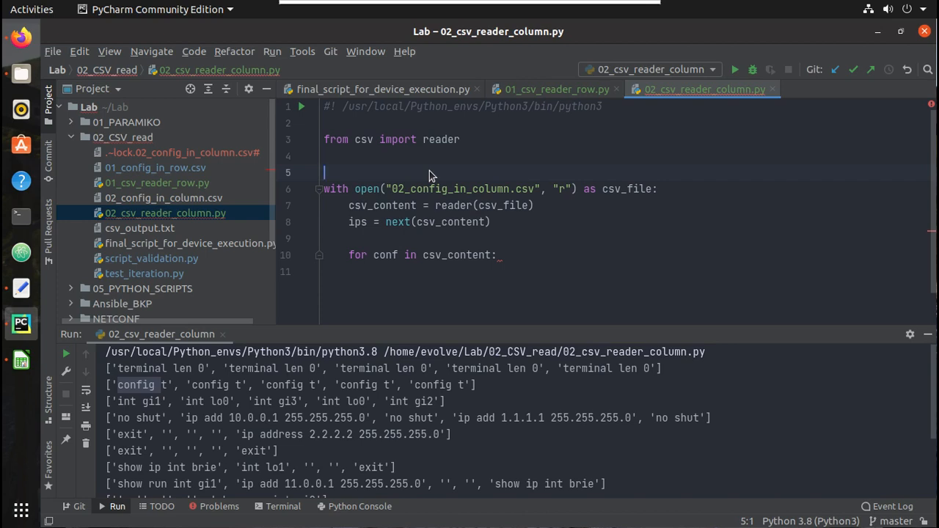
pyautogui.write('conf_')
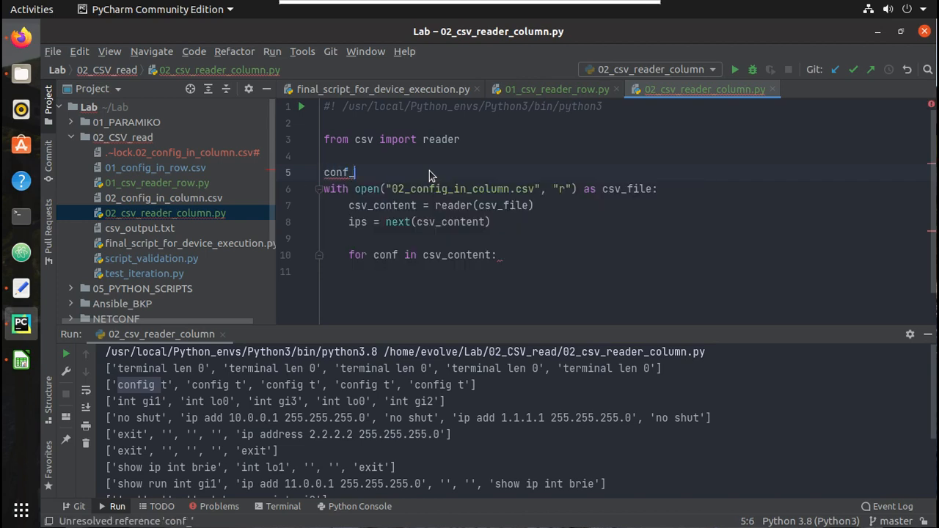
pyautogui.write('dict =')
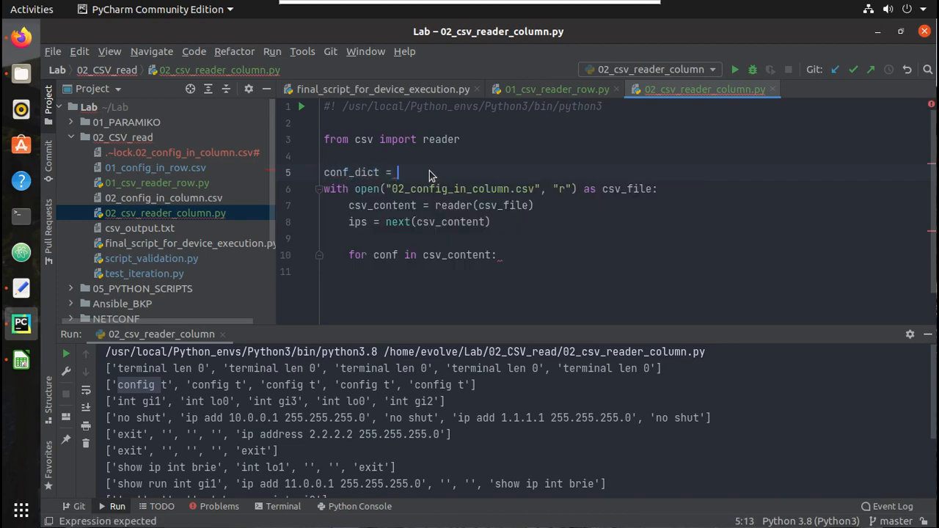
pyautogui.write('{}')
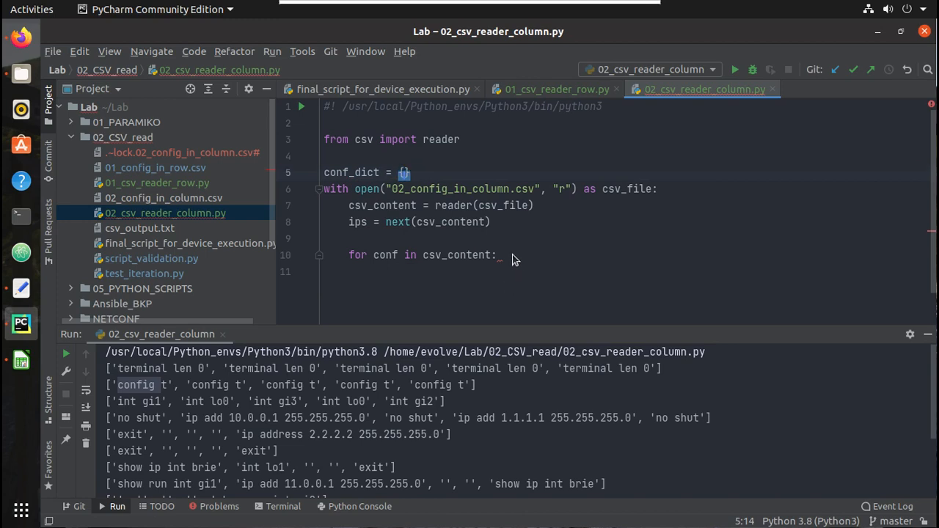
# Nest 'for ip in ips:' inside the conf loop, then bring up 01_csv_reader_row.py
pyautogui.click(477, 271)
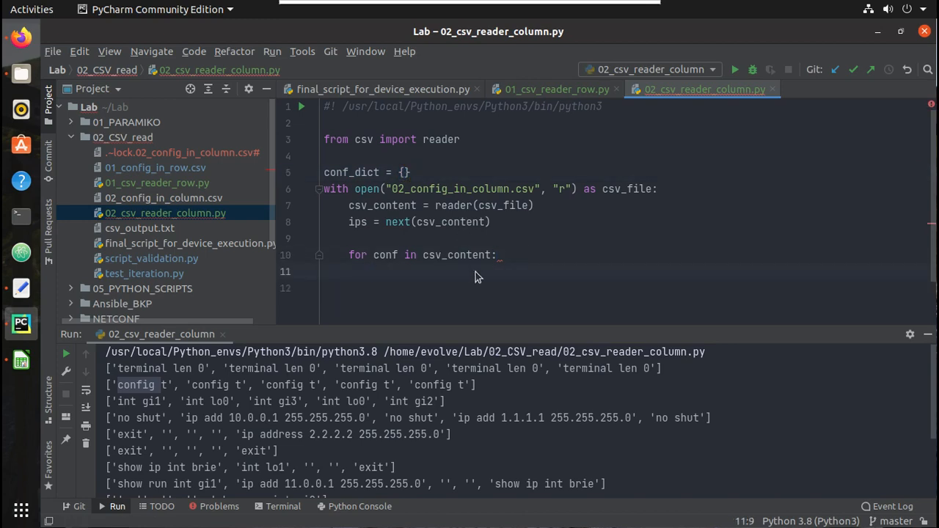
pyautogui.moveTo(360, 229)
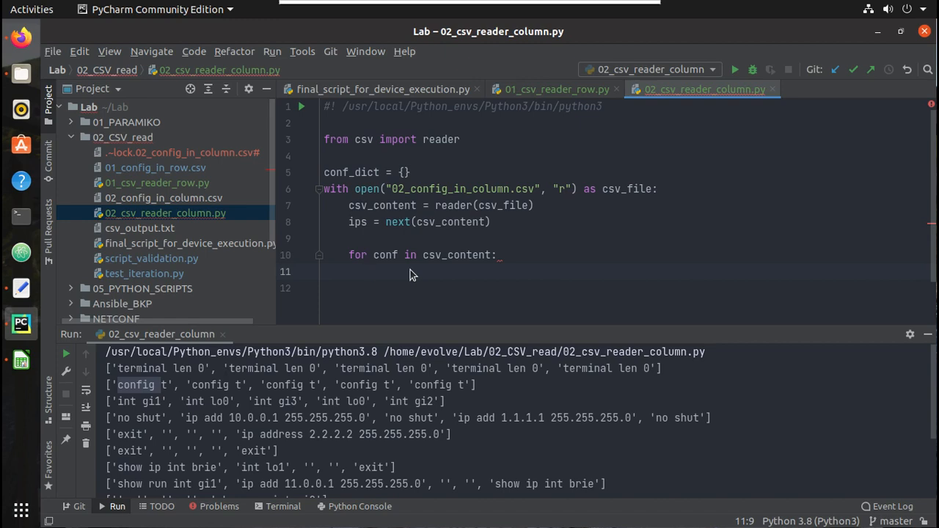
pyautogui.write('f')
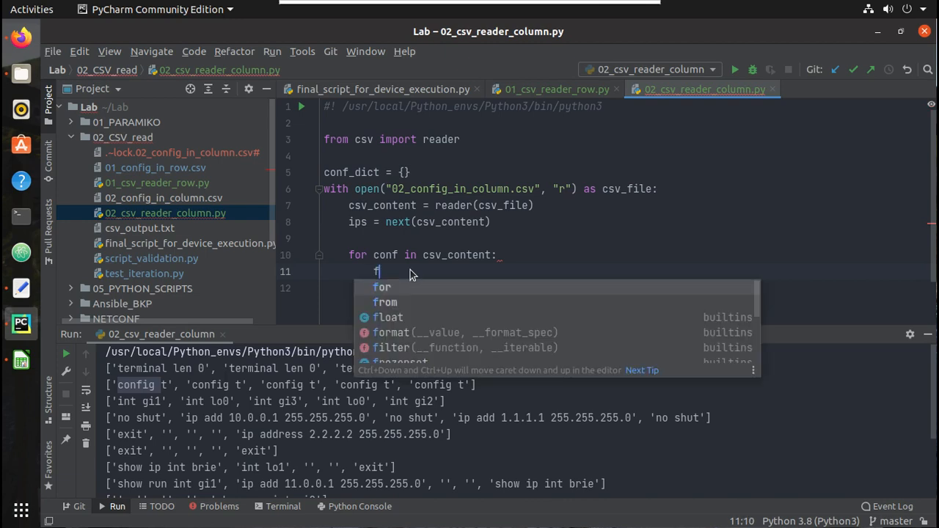
pyautogui.write('or ip')
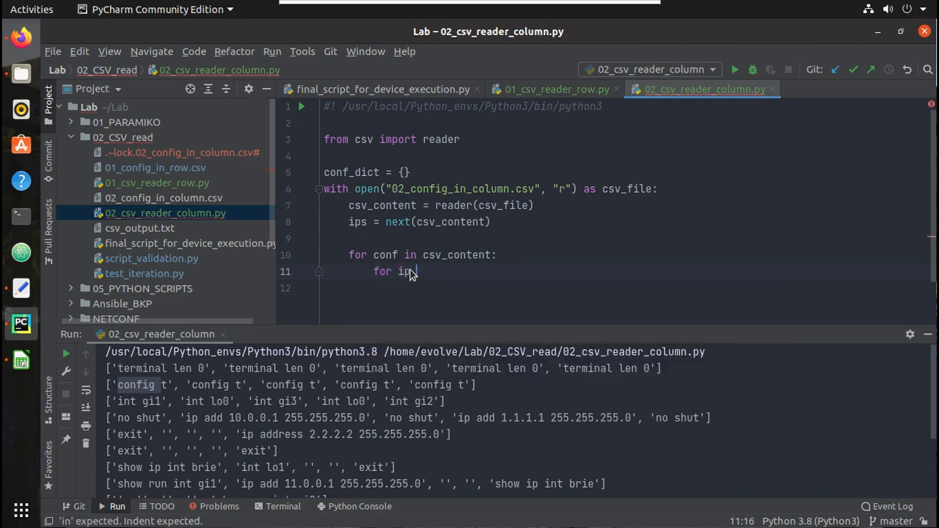
pyautogui.write('in ips:')
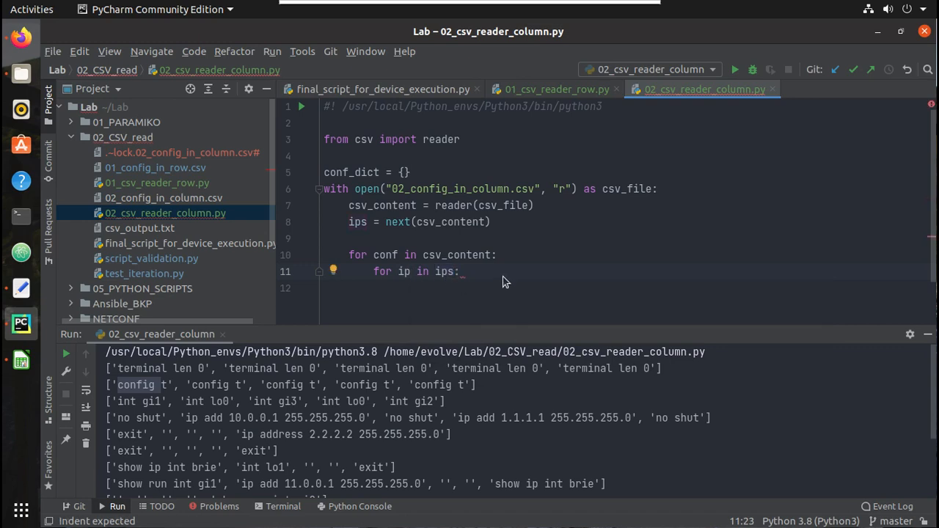
pyautogui.press('Return')
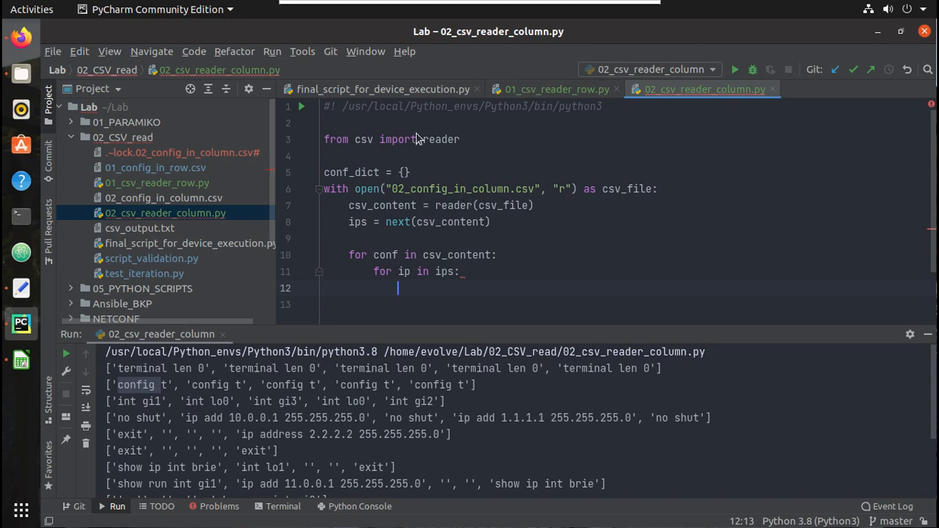
pyautogui.click(556, 89)
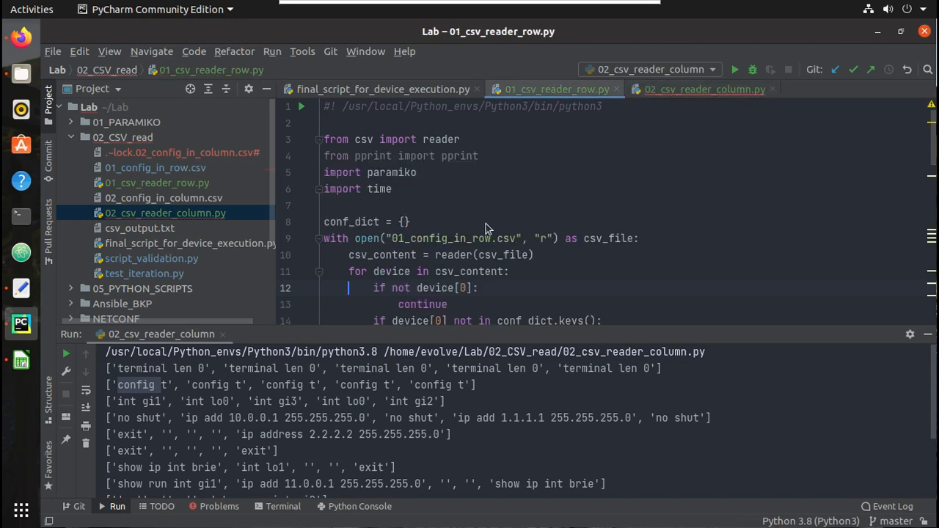
# Add the check 'if ip not in conf_dict.keys():' inside the ip loop
pyautogui.scroll(-3)
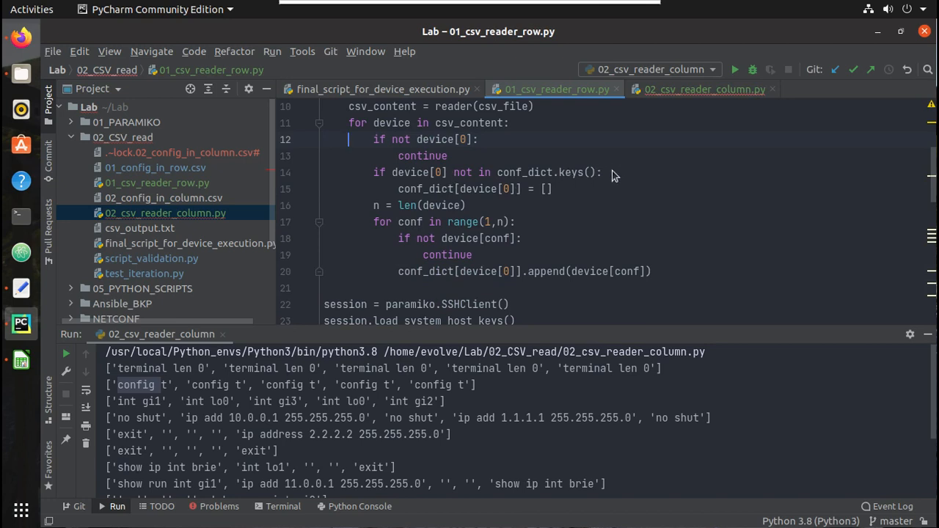
pyautogui.click(701, 90)
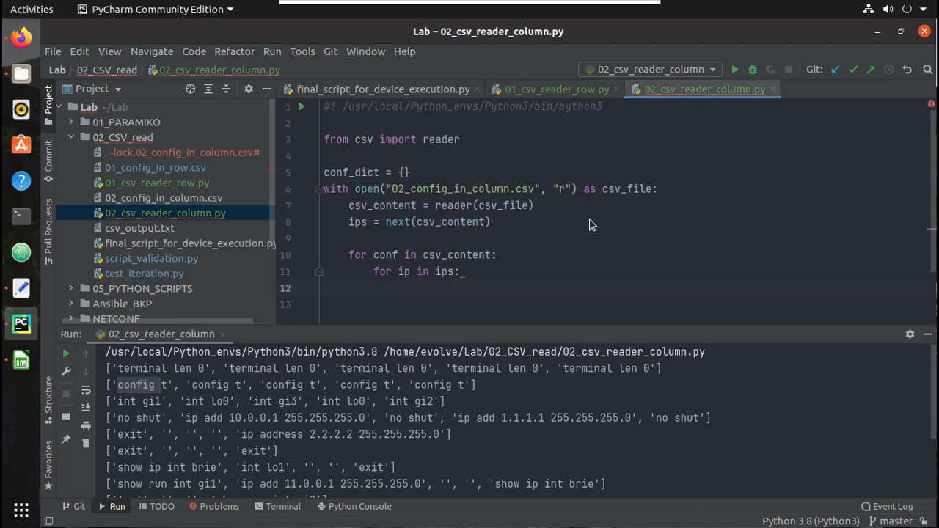
pyautogui.write('i')
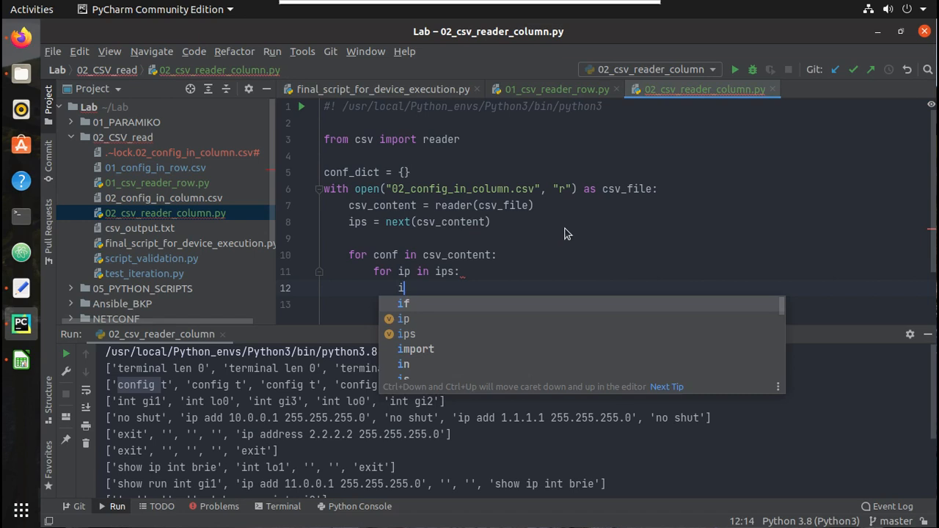
pyautogui.write('f ip')
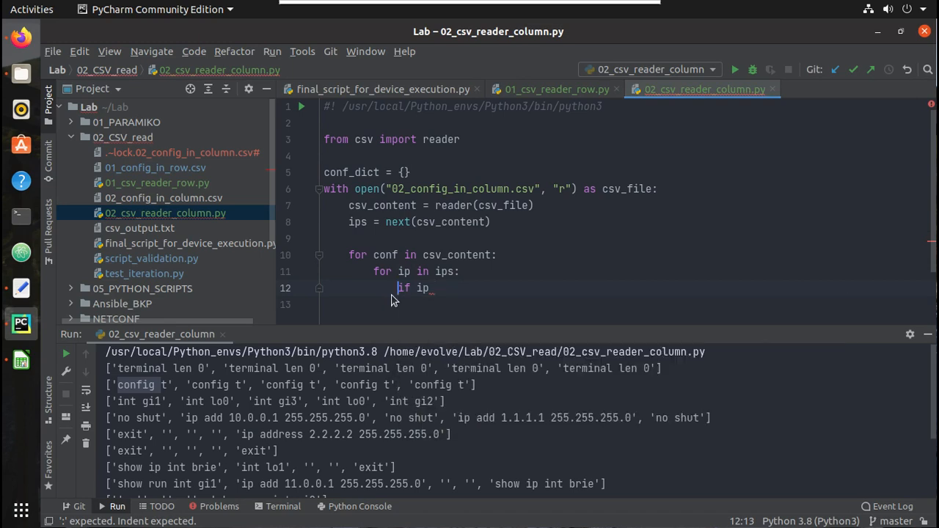
pyautogui.moveTo(476, 286)
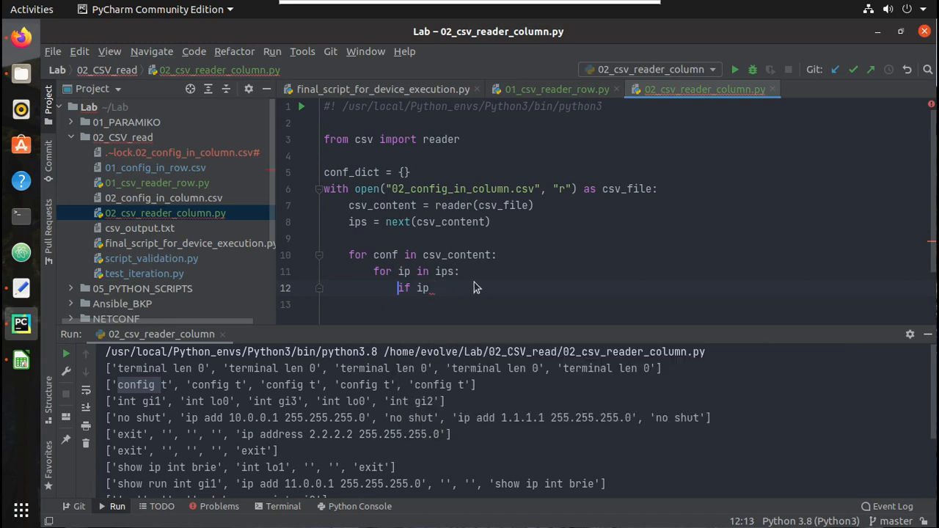
pyautogui.write('_not')
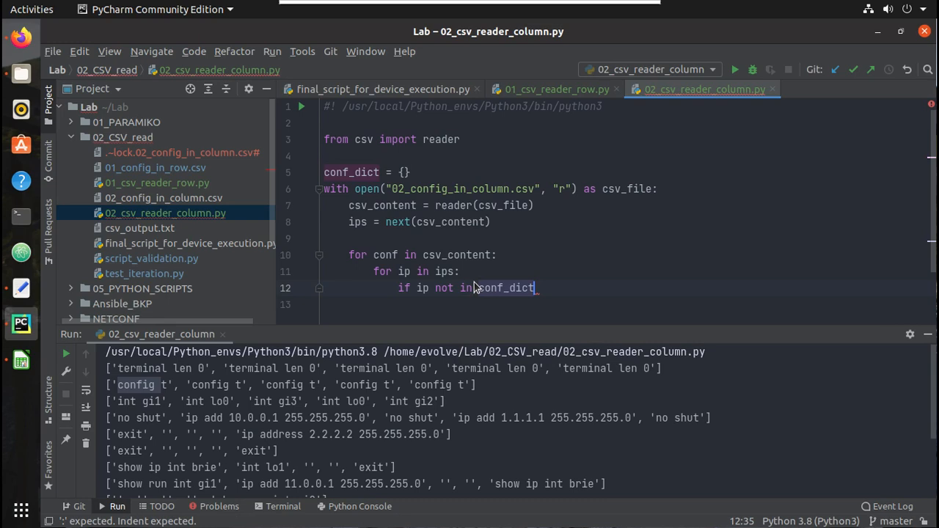
pyautogui.write('.keys(')
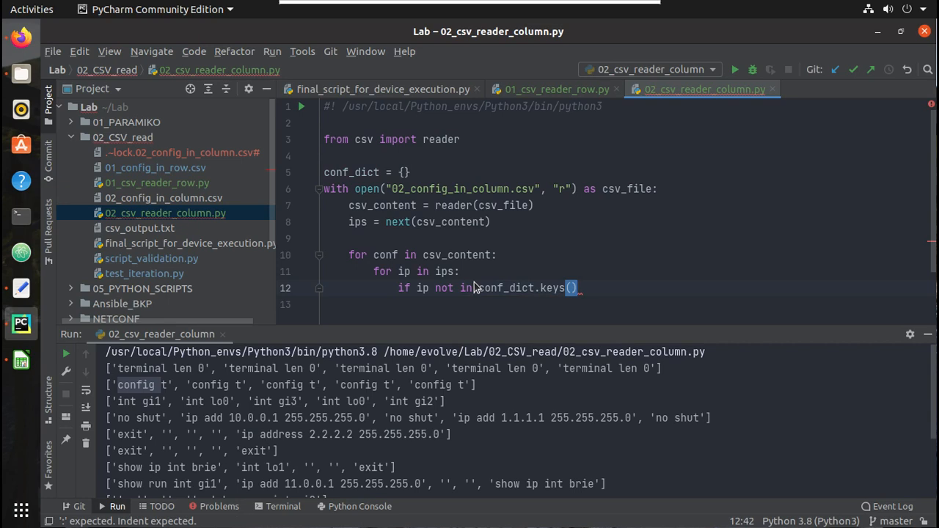
pyautogui.write(':')
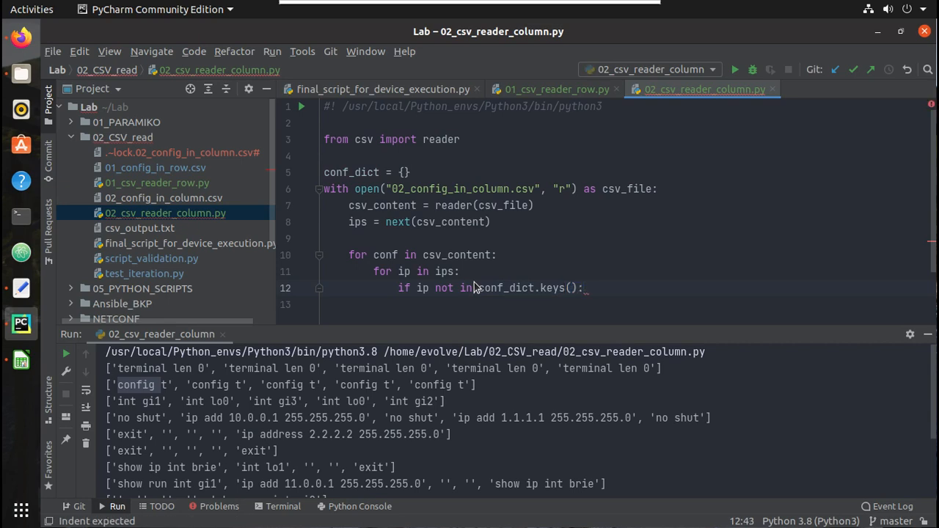
pyautogui.press('Return')
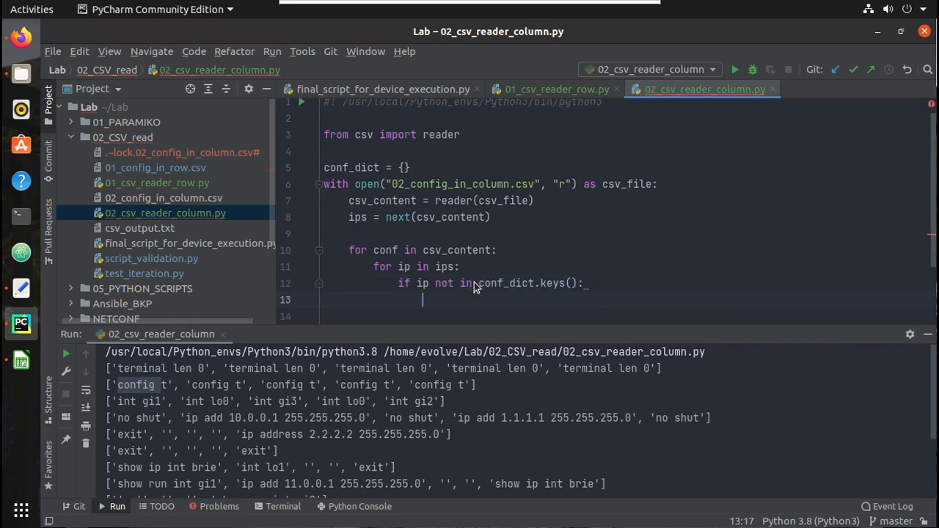
pyautogui.moveTo(490, 267)
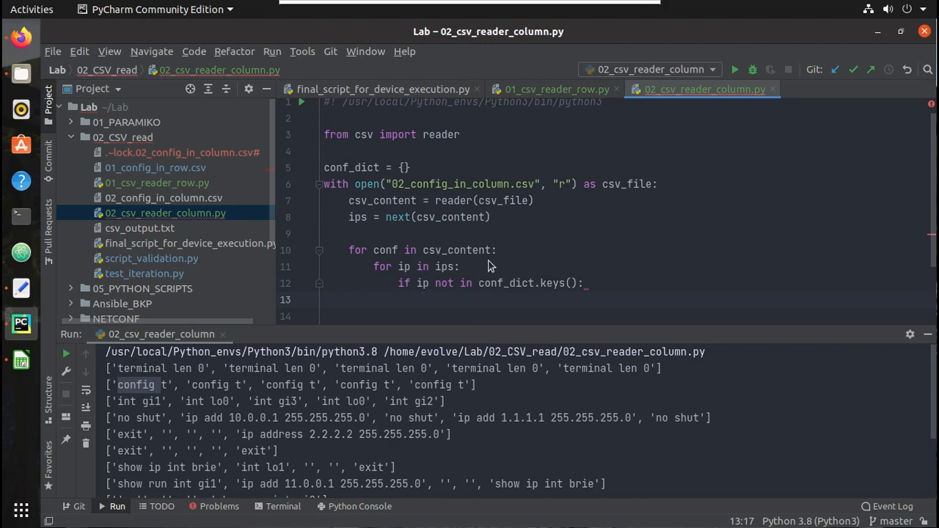
pyautogui.moveTo(464, 283)
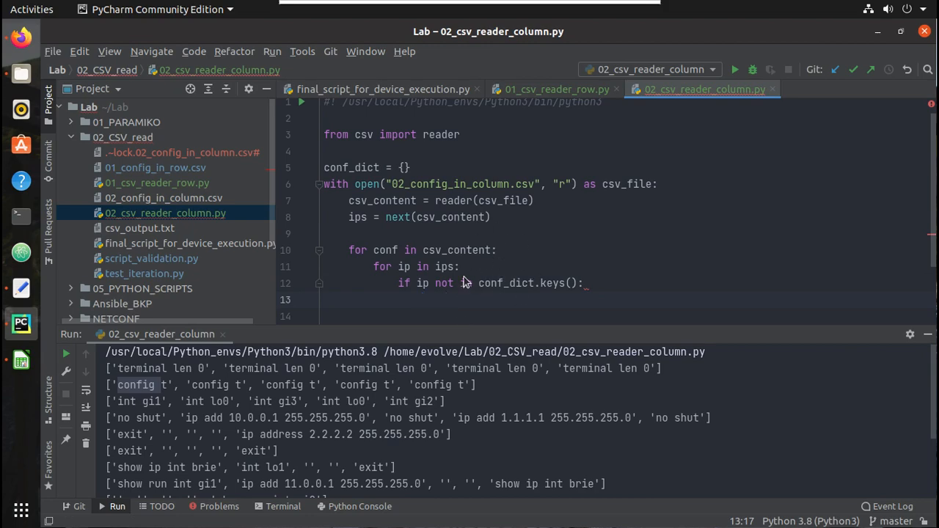
pyautogui.moveTo(422, 309)
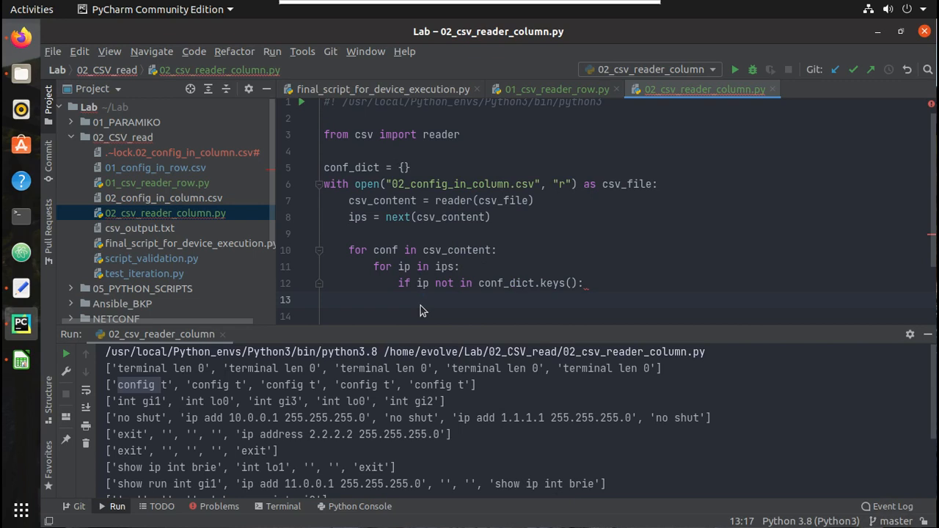
# Set conf_dict[ip] = [] for unseen IPs and print(conf_dict) after the loop
pyautogui.write('conf')
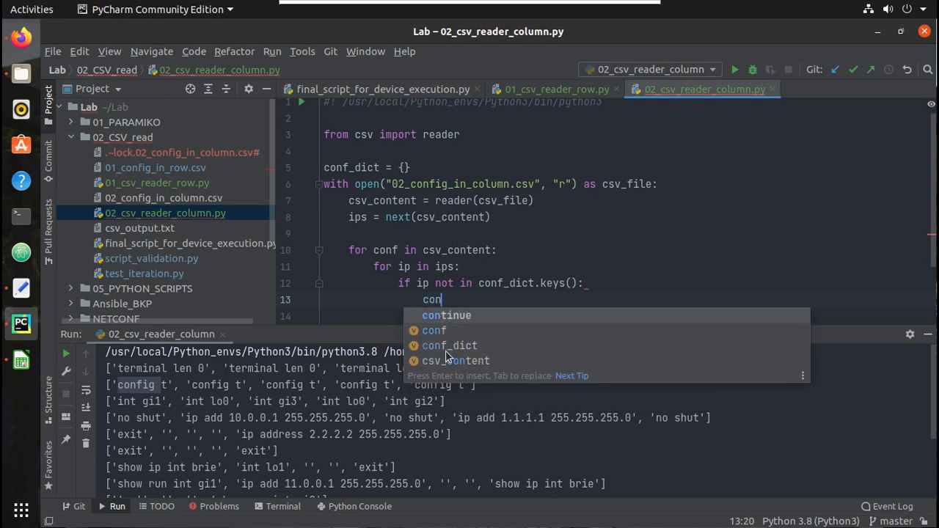
pyautogui.click(449, 347)
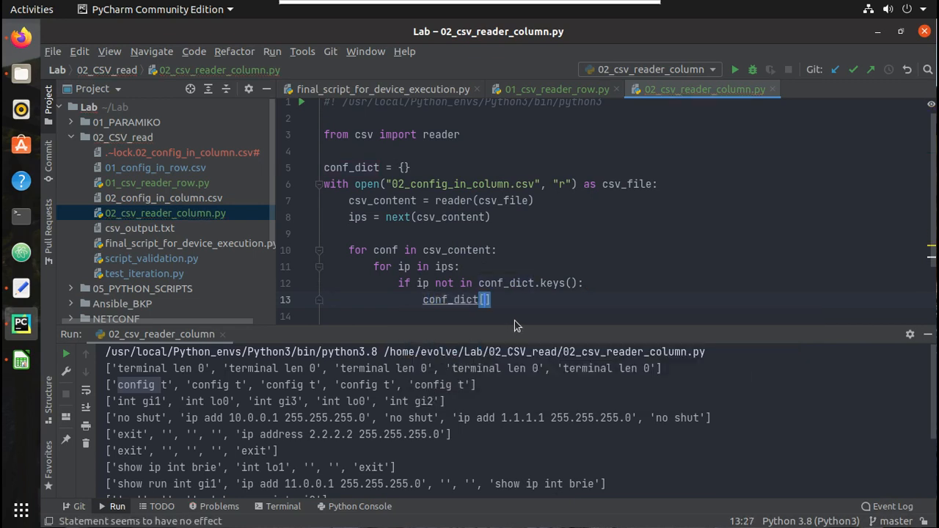
pyautogui.write('ip')
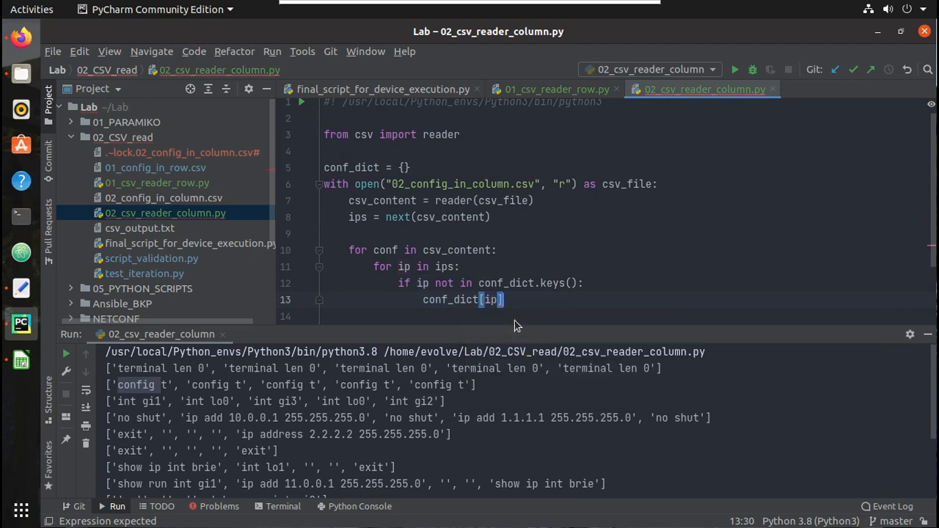
pyautogui.moveTo(558, 248)
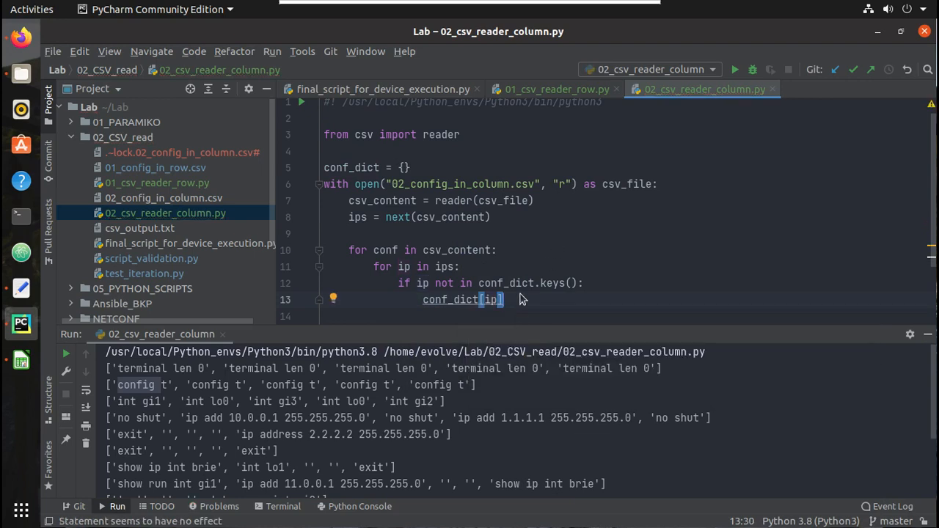
pyautogui.write('= [')
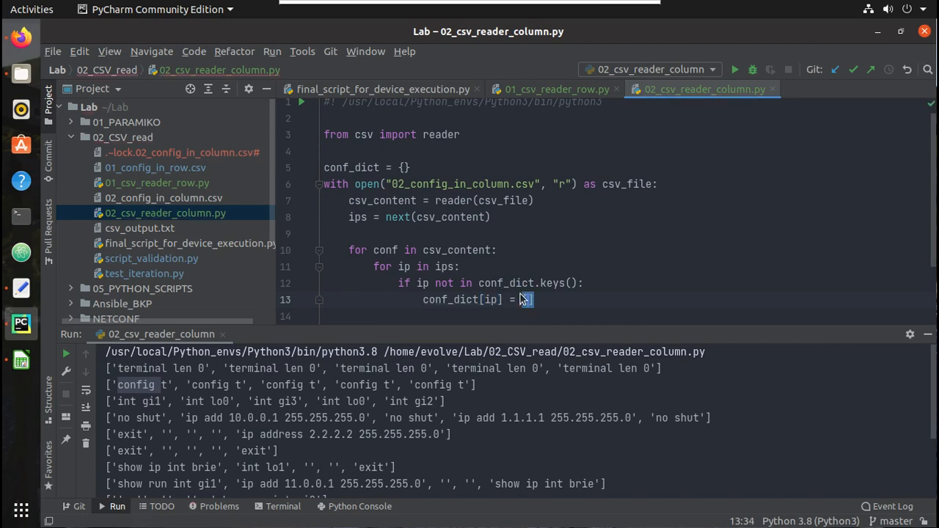
pyautogui.press('Return')
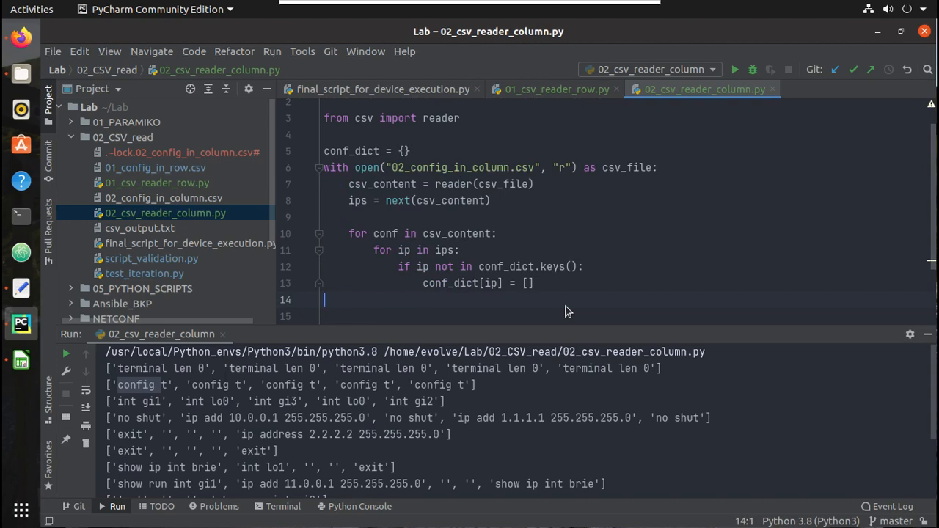
pyautogui.write('print')
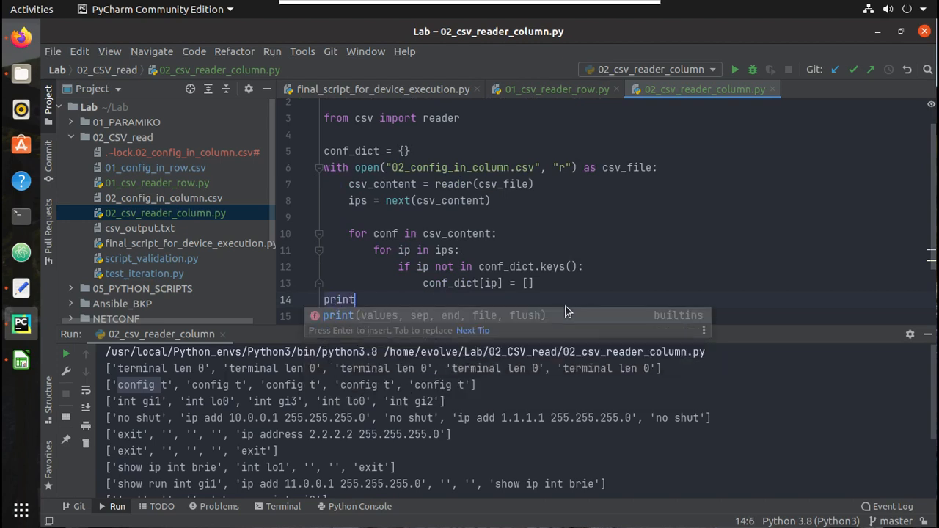
pyautogui.write('(conf_dict')
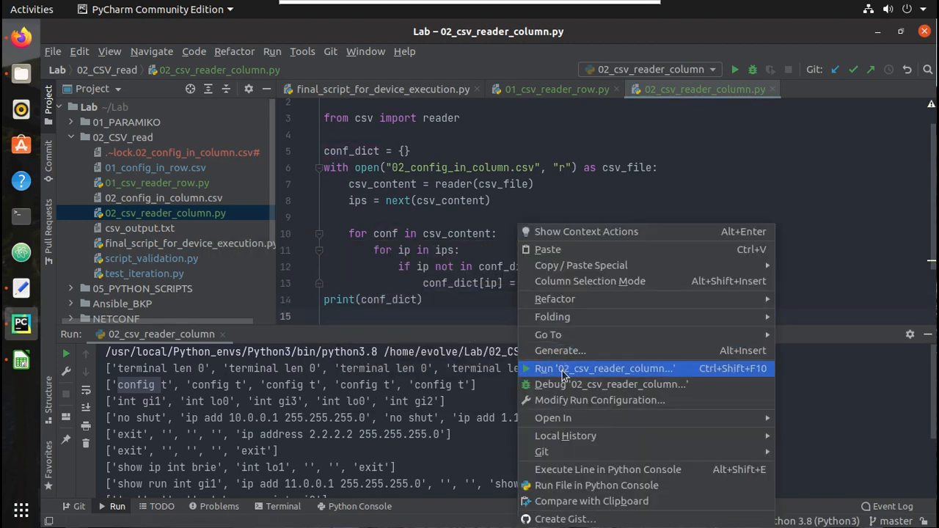
# Run the script and inspect the printed conf_dict with empty lists per IP
pyautogui.click(605, 368)
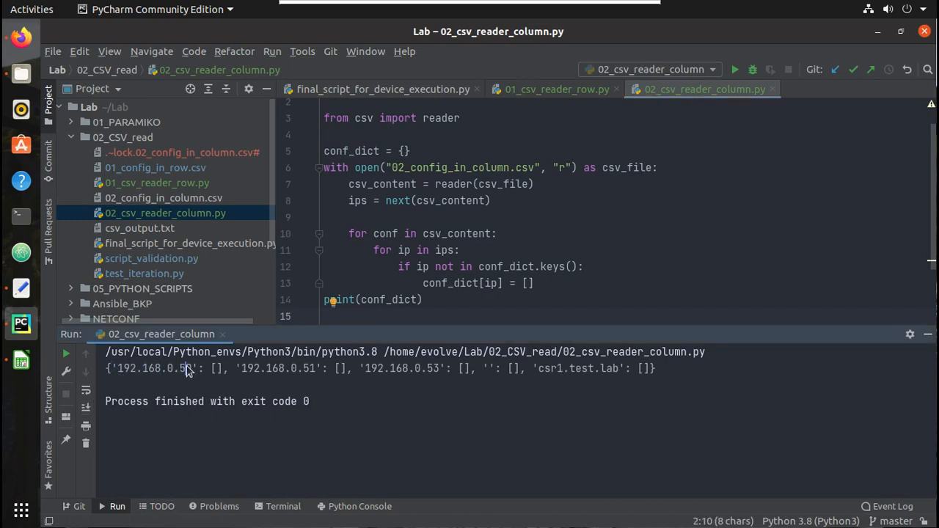
pyautogui.doubleClick(278, 368)
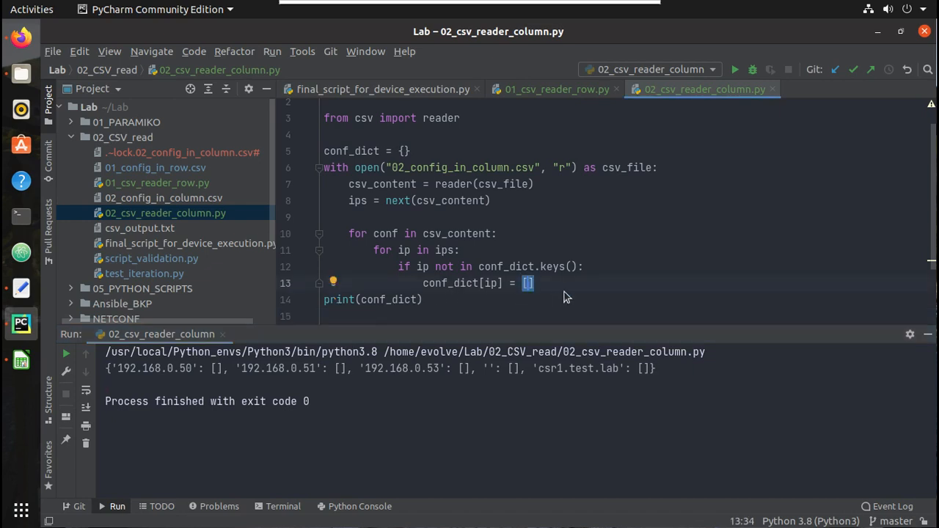
pyautogui.moveTo(611, 302)
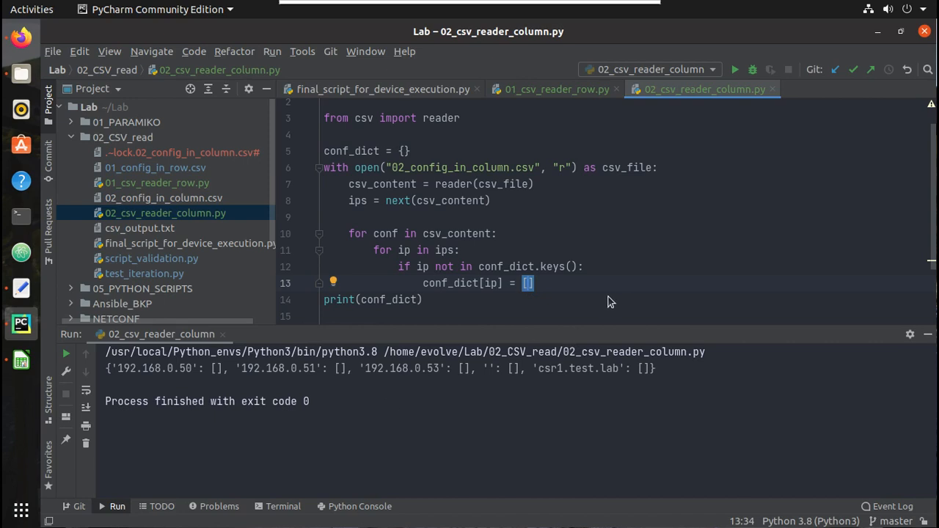
pyautogui.moveTo(483, 373)
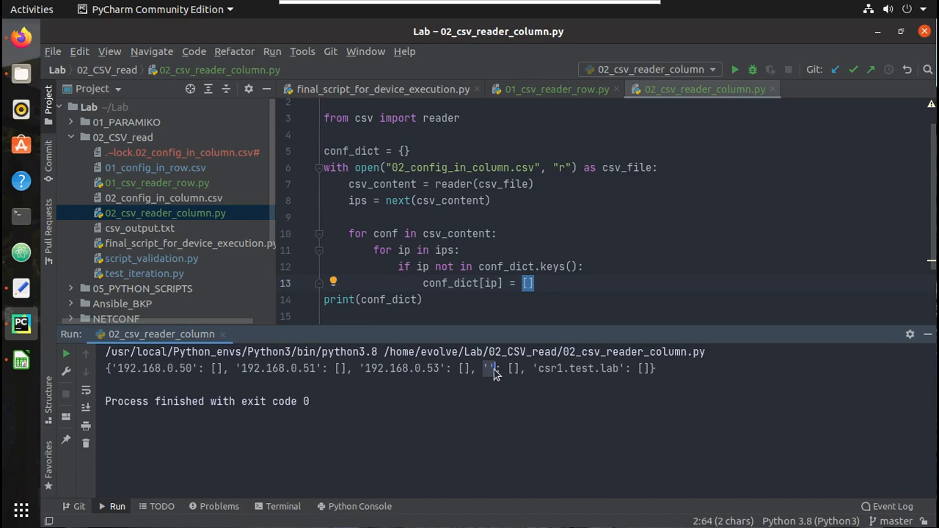
pyautogui.moveTo(490, 264)
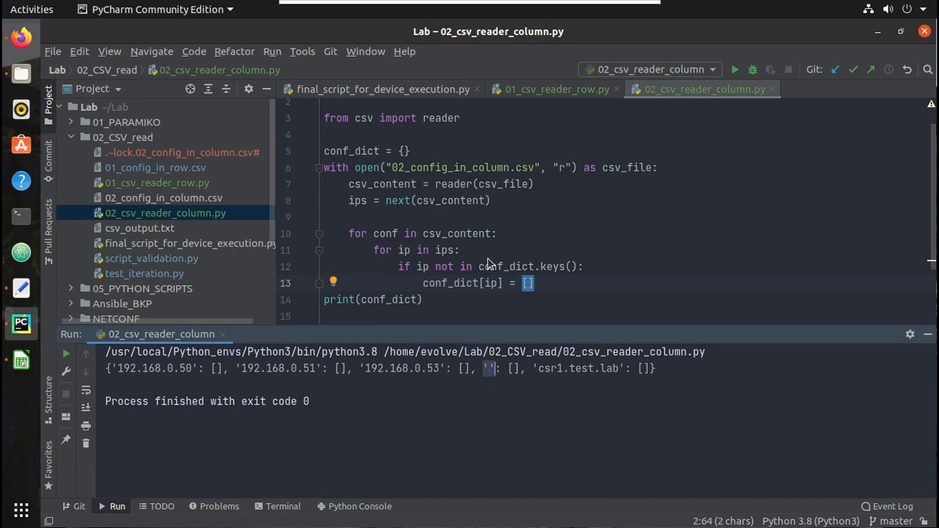
pyautogui.moveTo(470, 256)
pyautogui.write('i')
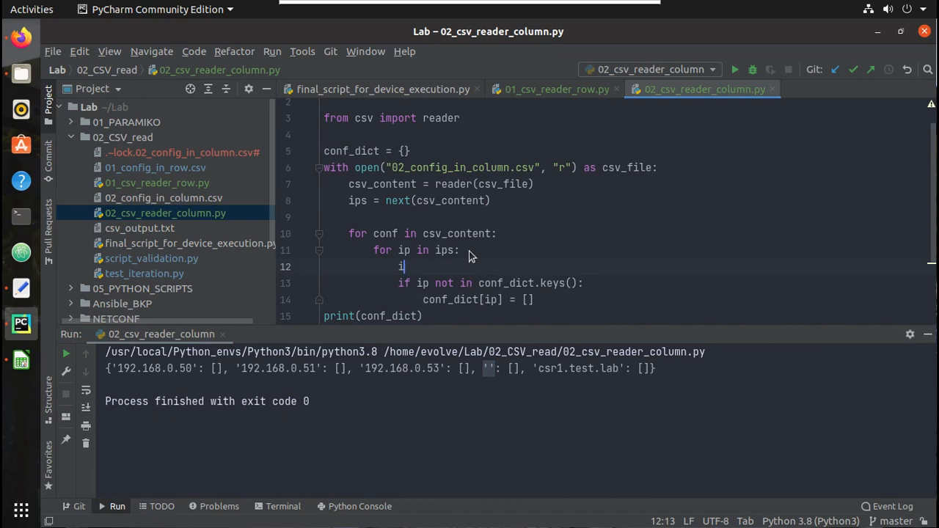
# Guard the loop with 'if not ip: continue' and rerun so the empty '' key disappears
pyautogui.write('f not ip')
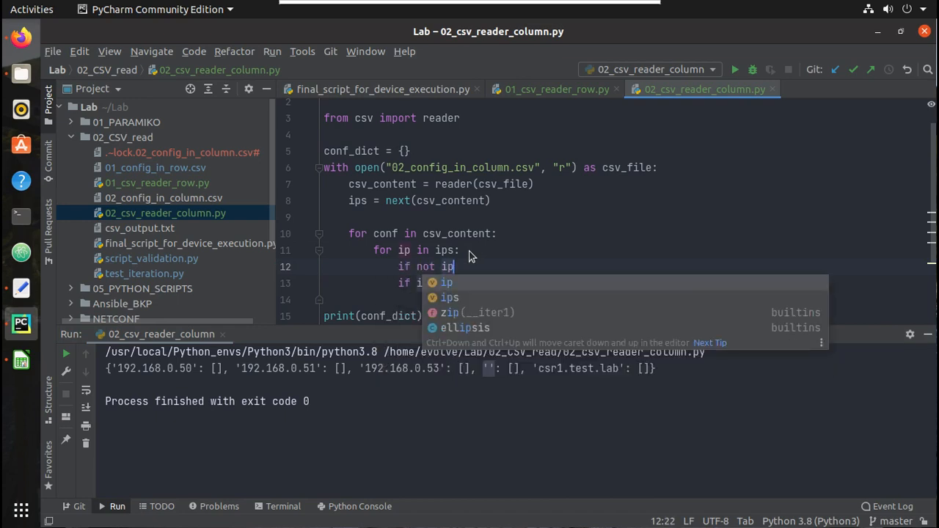
pyautogui.write('continue')
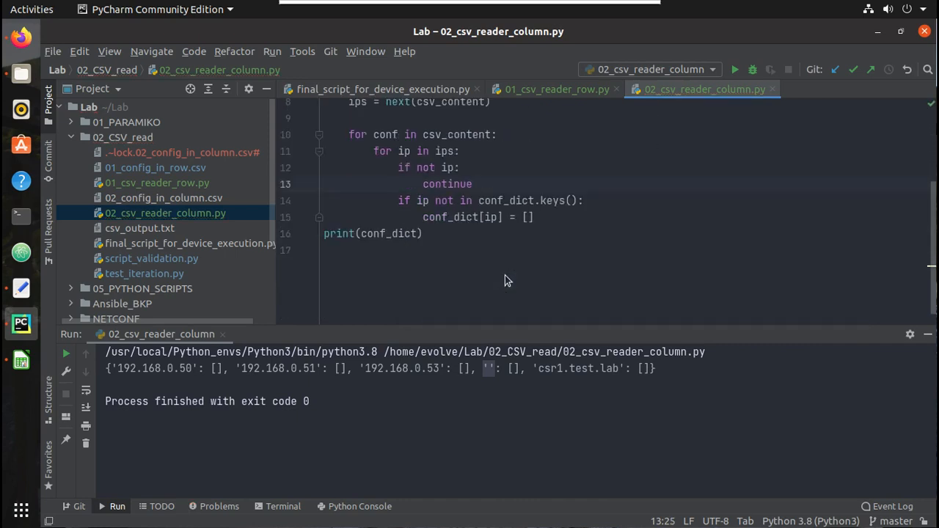
pyautogui.rightClick(397, 233)
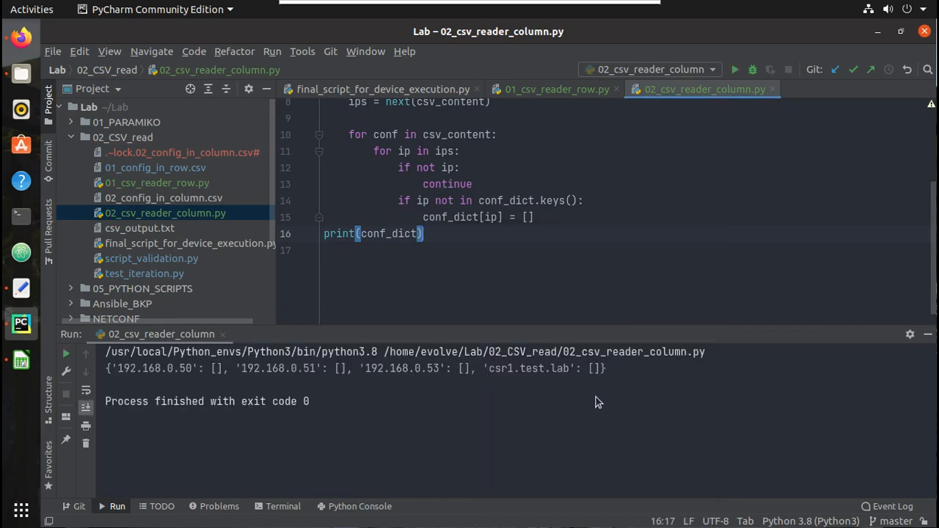
pyautogui.moveTo(450, 237)
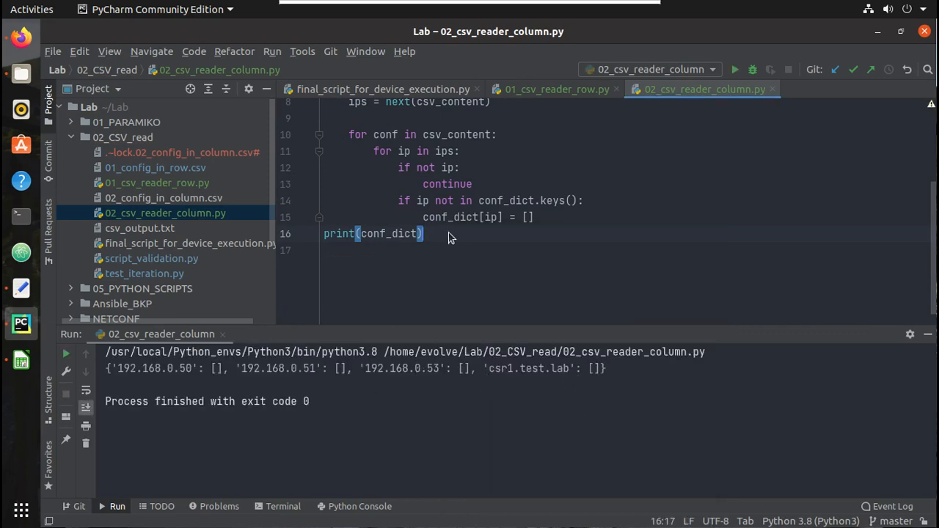
pyautogui.moveTo(572, 222)
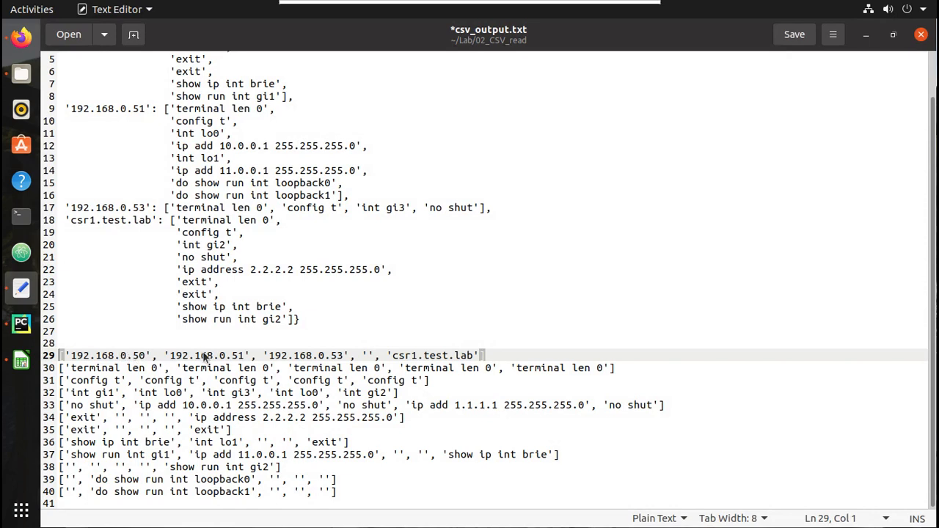
pyautogui.moveTo(219, 361)
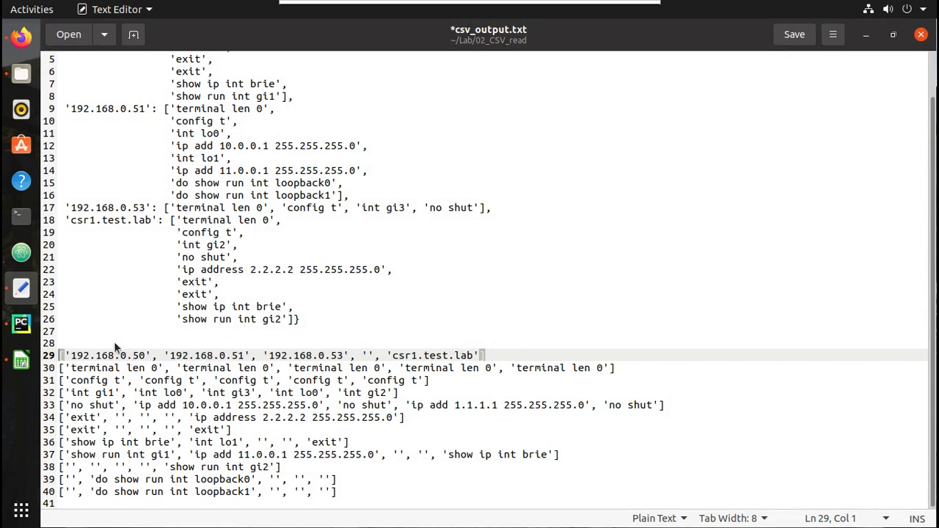
pyautogui.moveTo(206, 369)
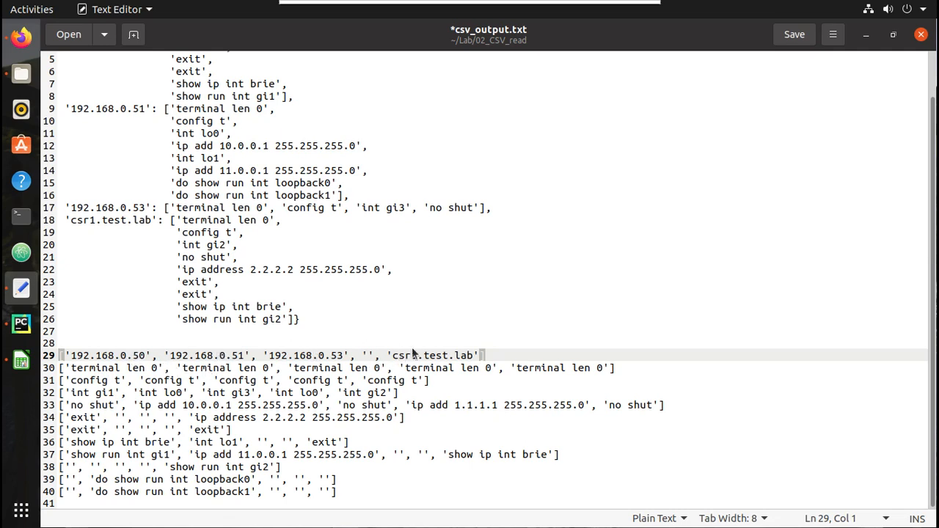
pyautogui.moveTo(210, 350)
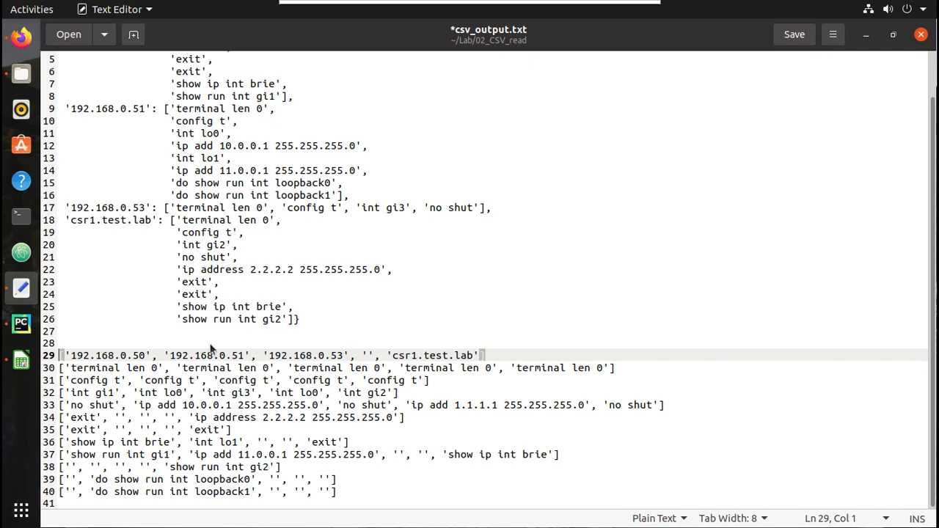
pyautogui.moveTo(150, 493)
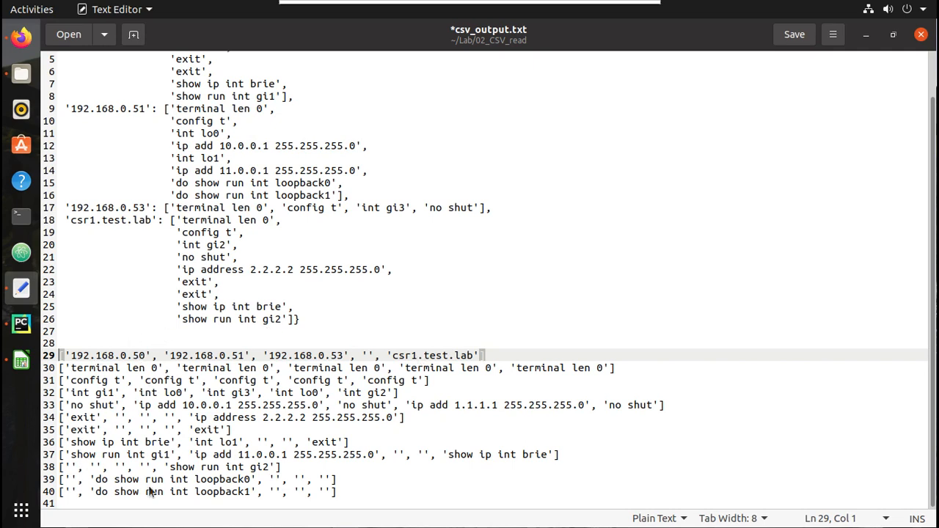
pyautogui.moveTo(143, 380)
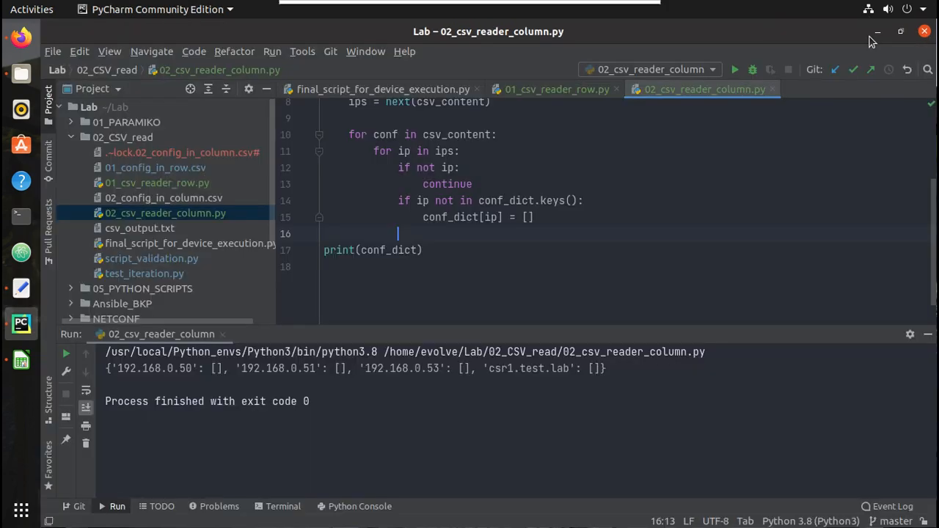
# Store the IP's column position with n = ips.index(ip) inside the loop
pyautogui.scroll(3)
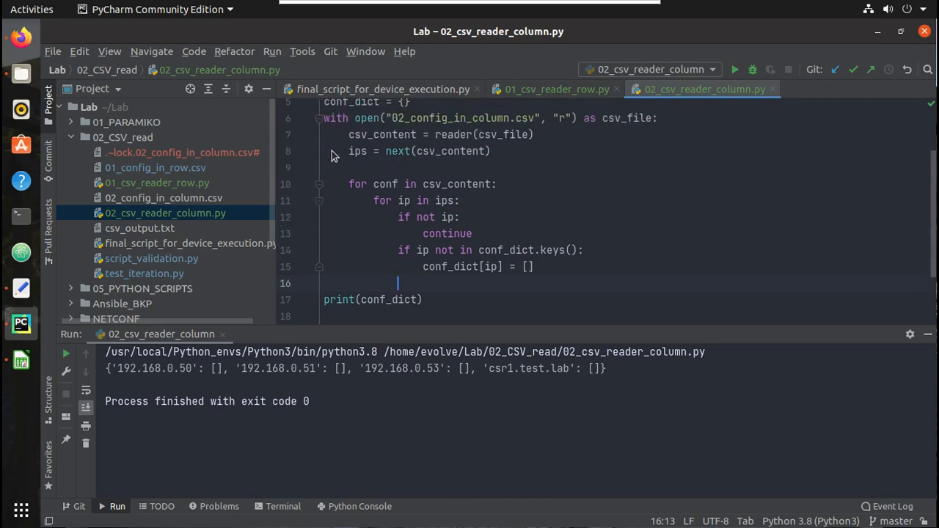
pyautogui.click(439, 151)
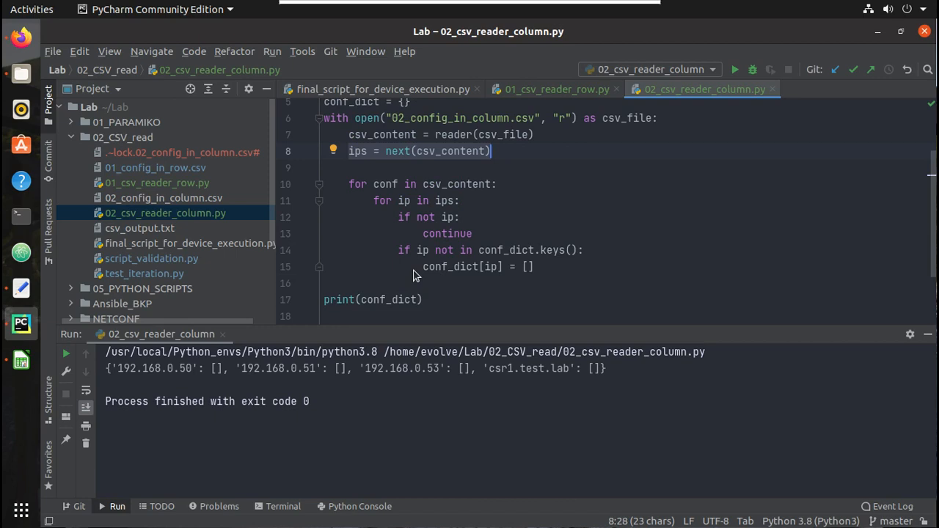
pyautogui.click(423, 267)
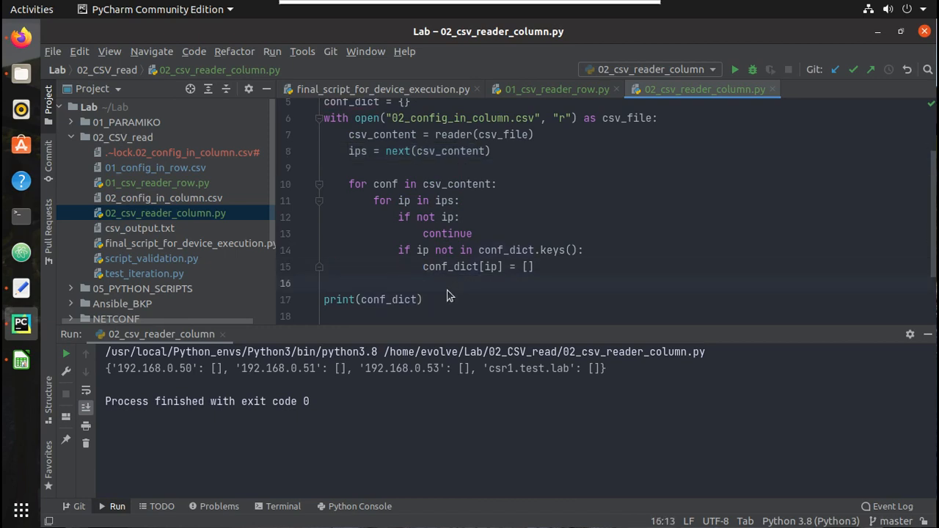
pyautogui.write('n =')
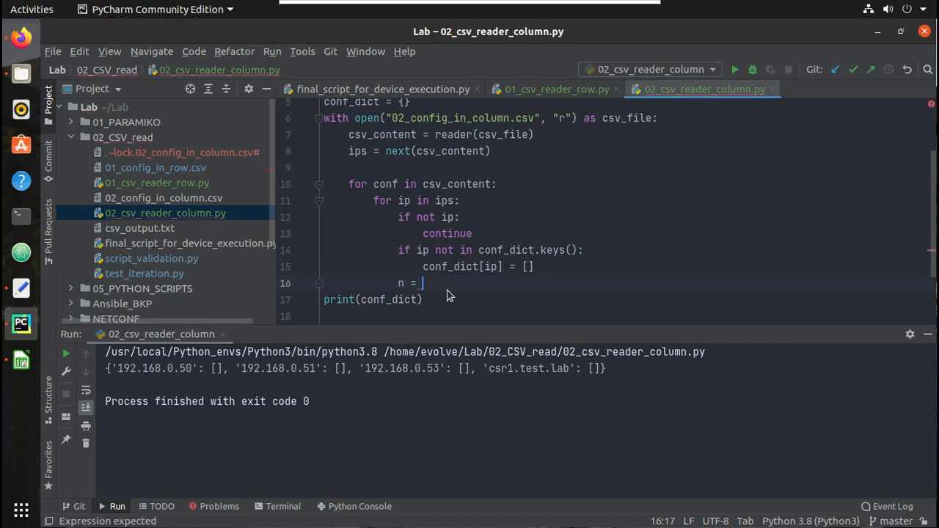
pyautogui.write('ips')
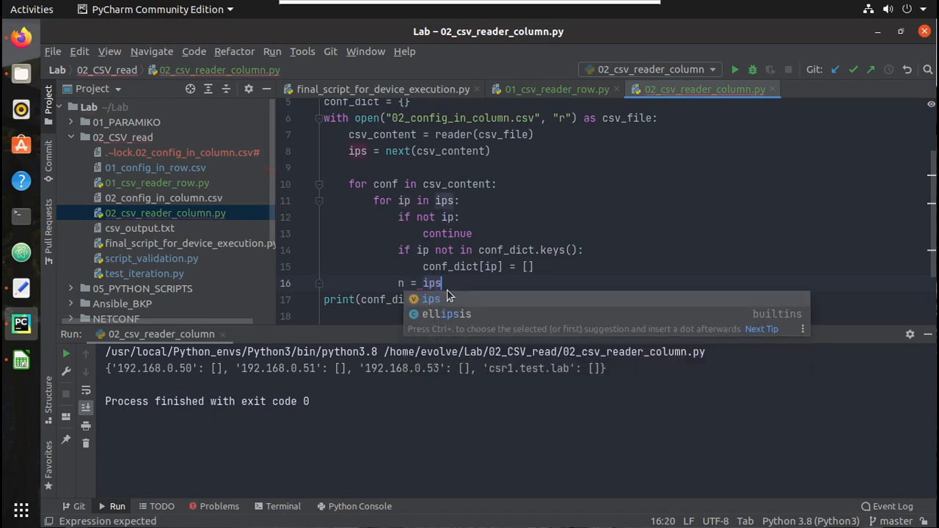
pyautogui.write('.inde')
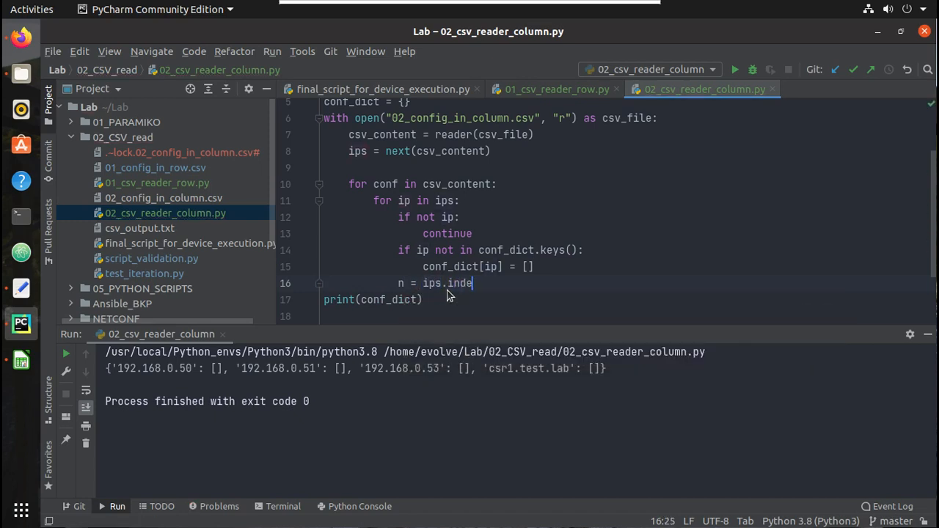
pyautogui.write('x()')
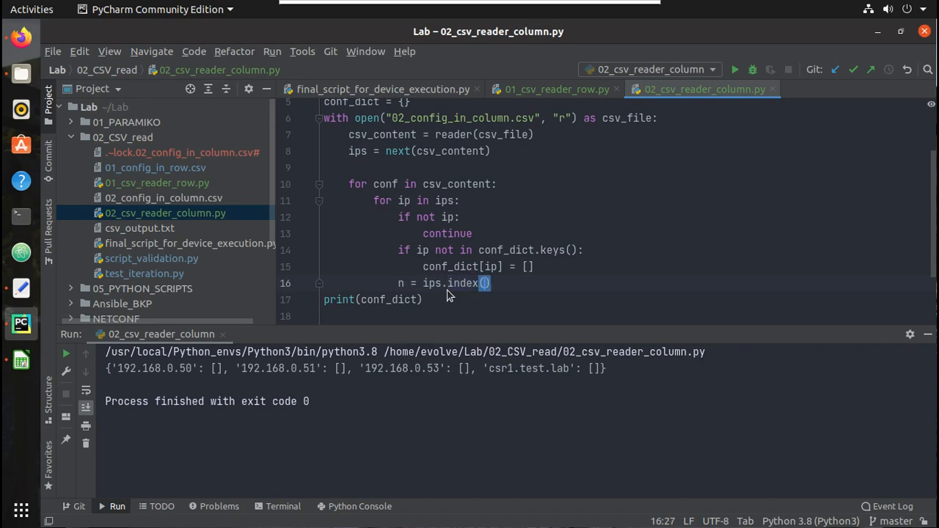
pyautogui.write('ip')
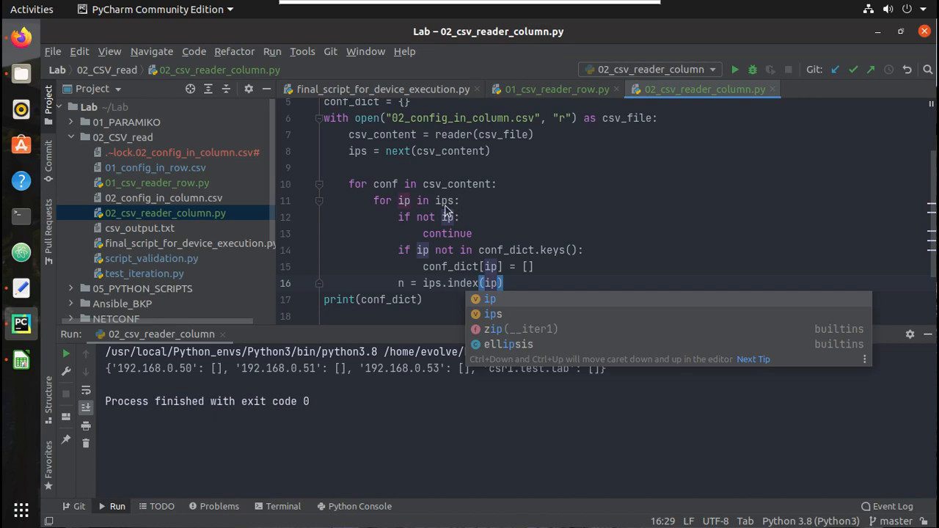
pyautogui.moveTo(285, 419)
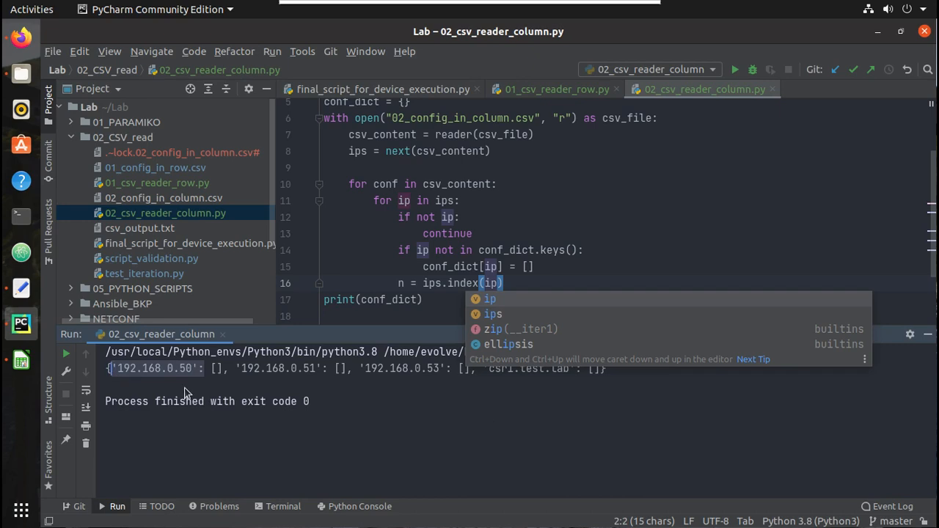
pyautogui.moveTo(536, 289)
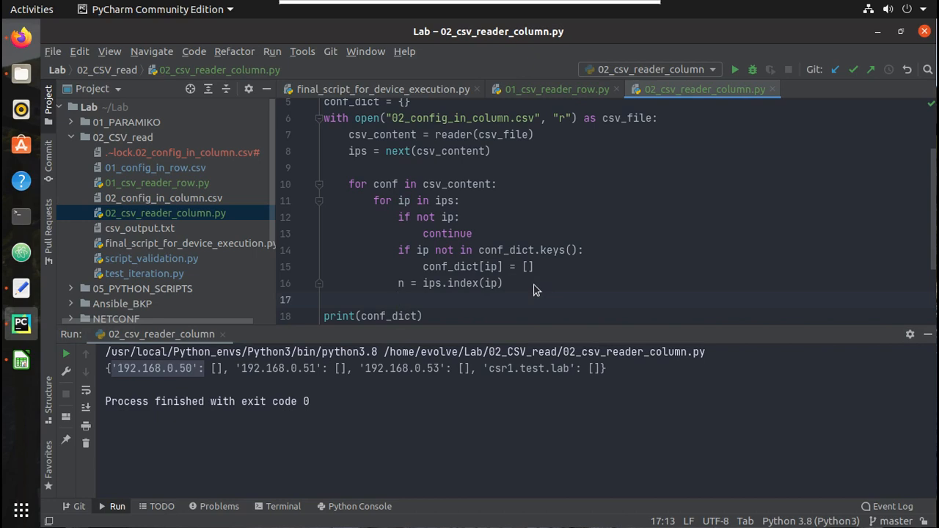
pyautogui.moveTo(546, 304)
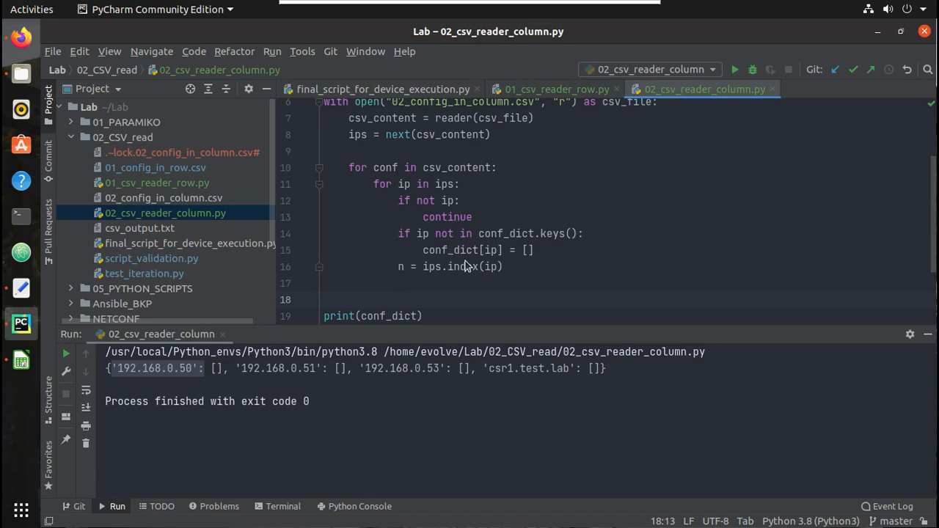
pyautogui.moveTo(433, 289)
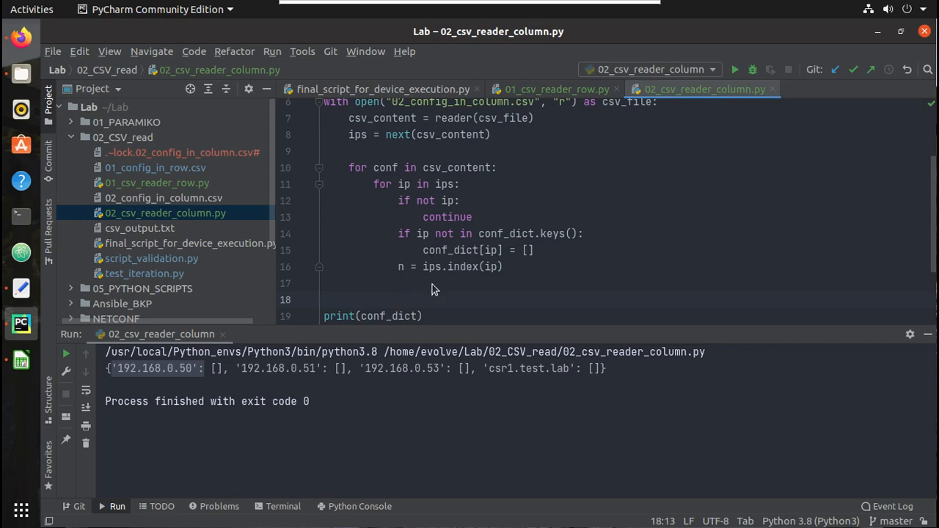
# Write conf_dict[ip].append(conf) under the index line
pyautogui.write('con')
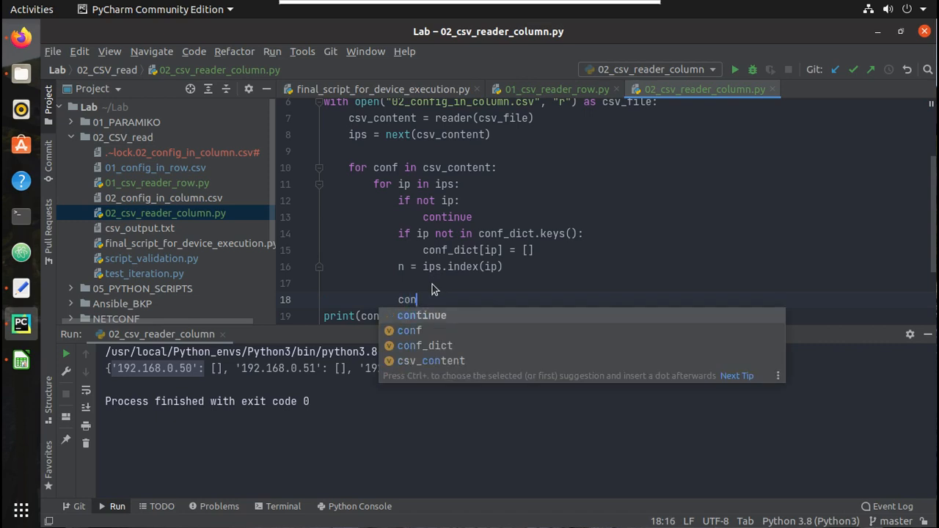
pyautogui.click(426, 346)
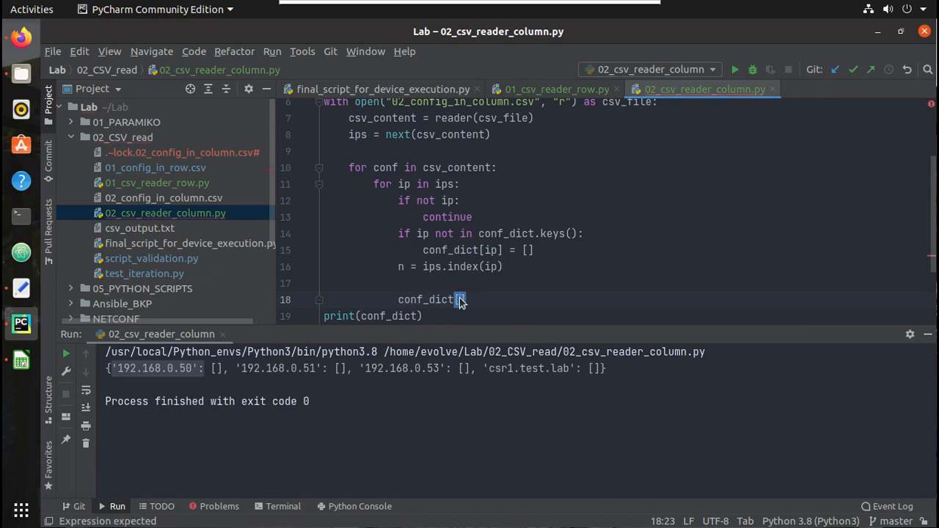
pyautogui.write('ip]')
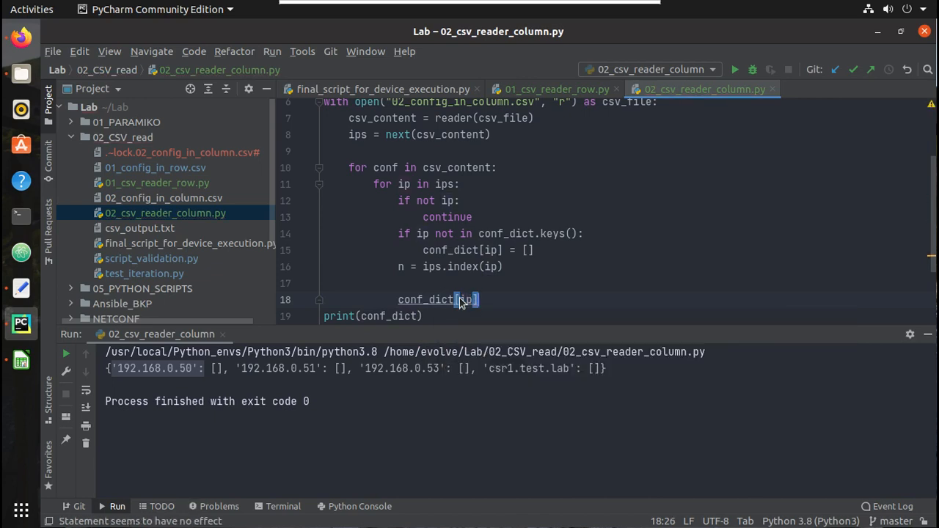
pyautogui.write('.append(')
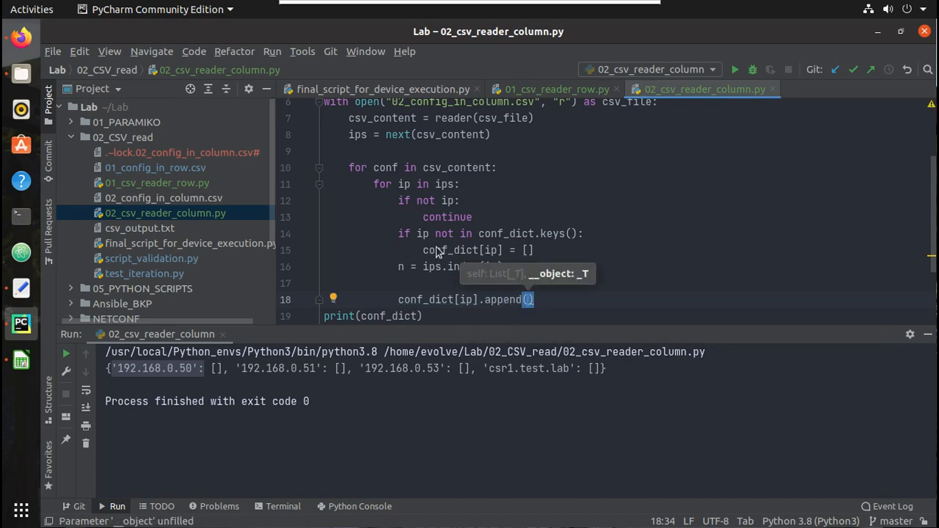
pyautogui.moveTo(442, 271)
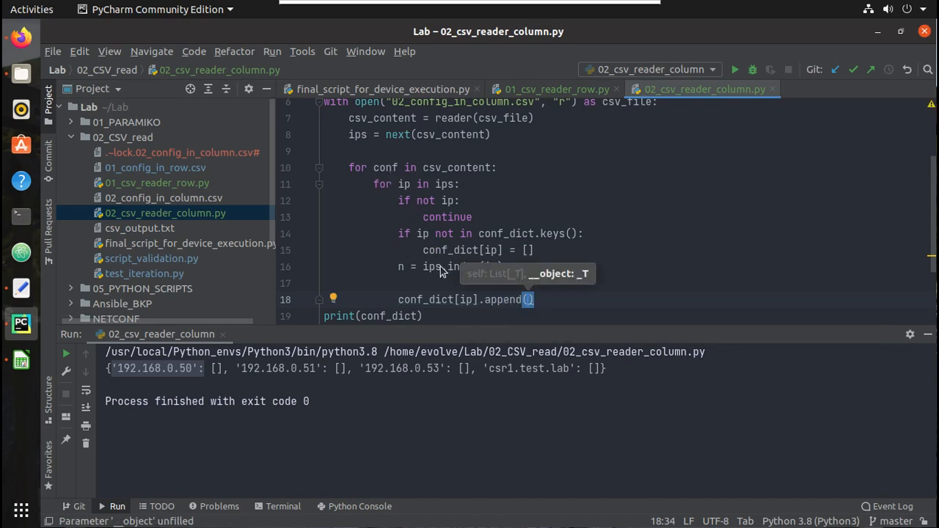
pyautogui.moveTo(528, 302)
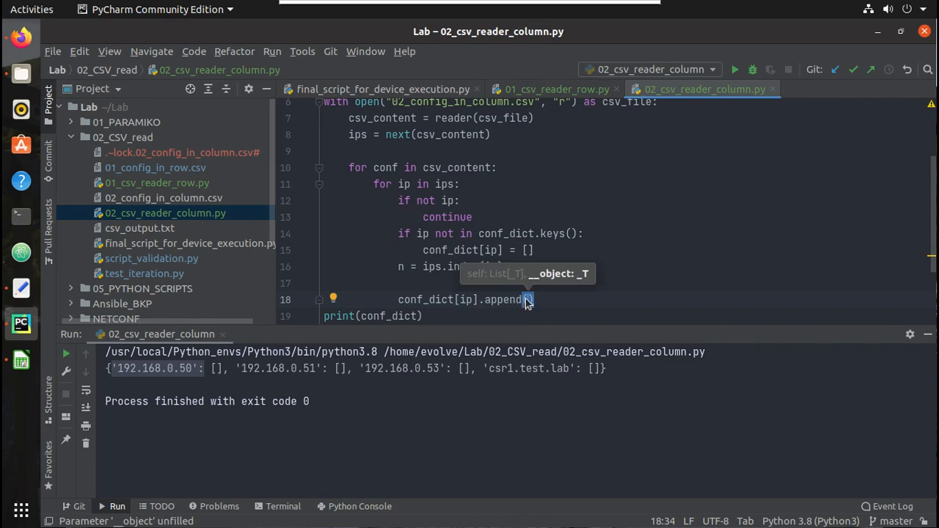
pyautogui.write('(conf')
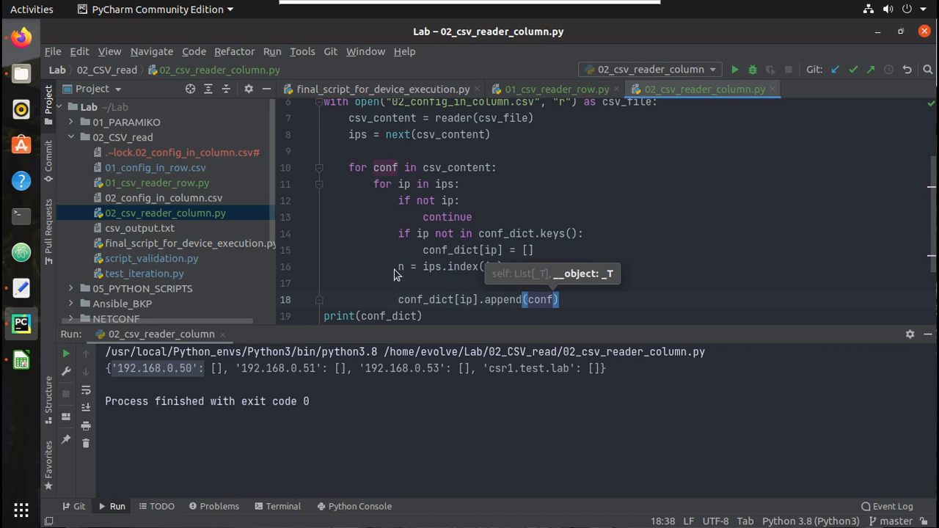
pyautogui.moveTo(458, 253)
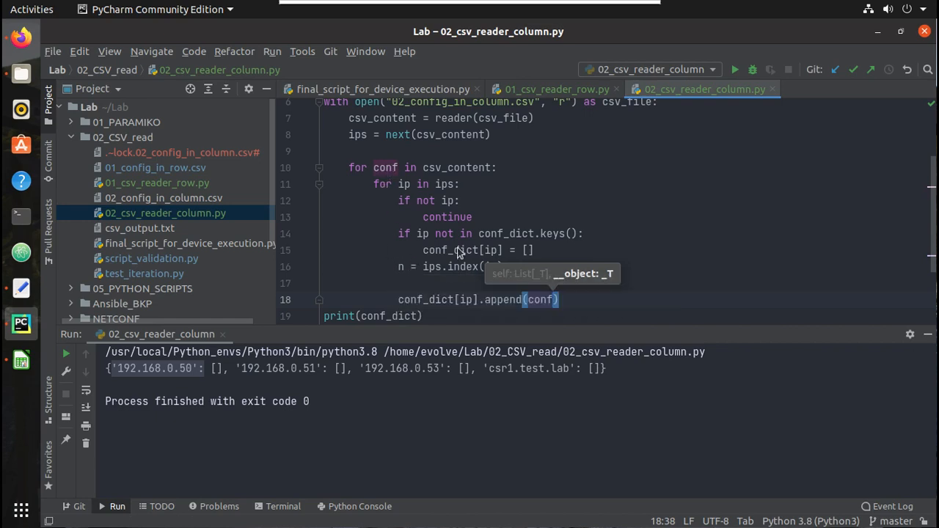
pyautogui.moveTo(402, 286)
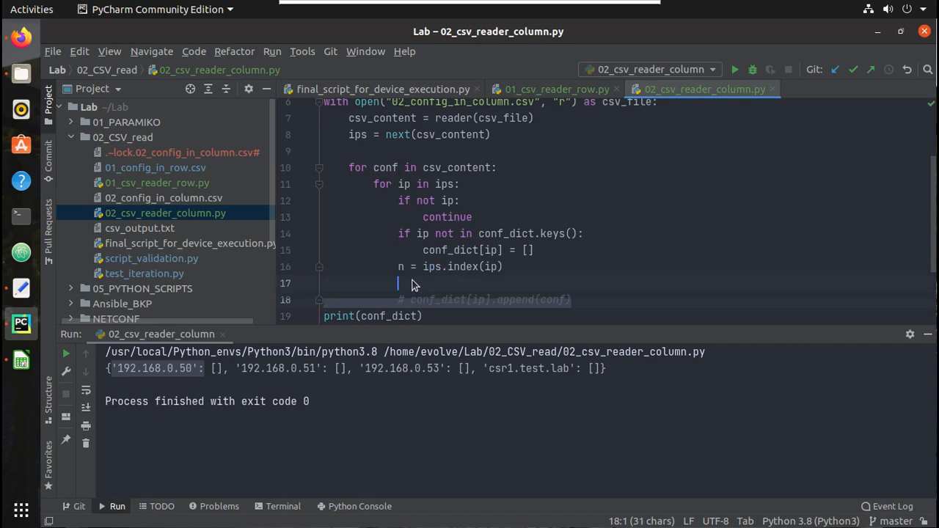
# Add print(conf[n]) and run the script to list each device's configuration commands
pyautogui.write('print(')
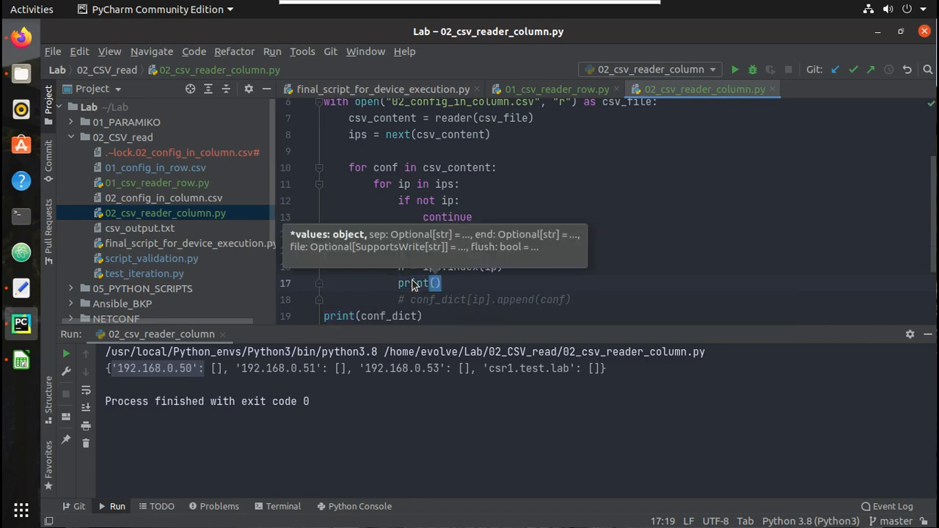
pyautogui.write('co')
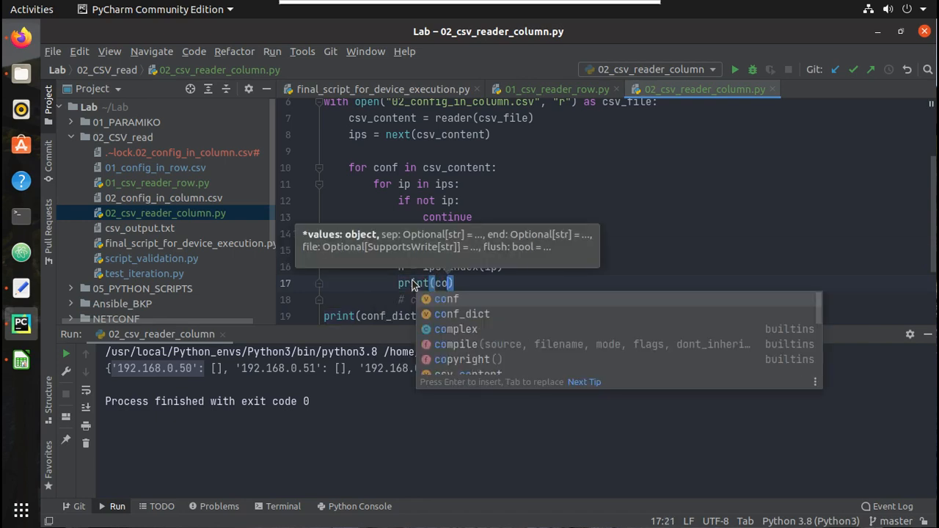
pyautogui.write('nf[n')
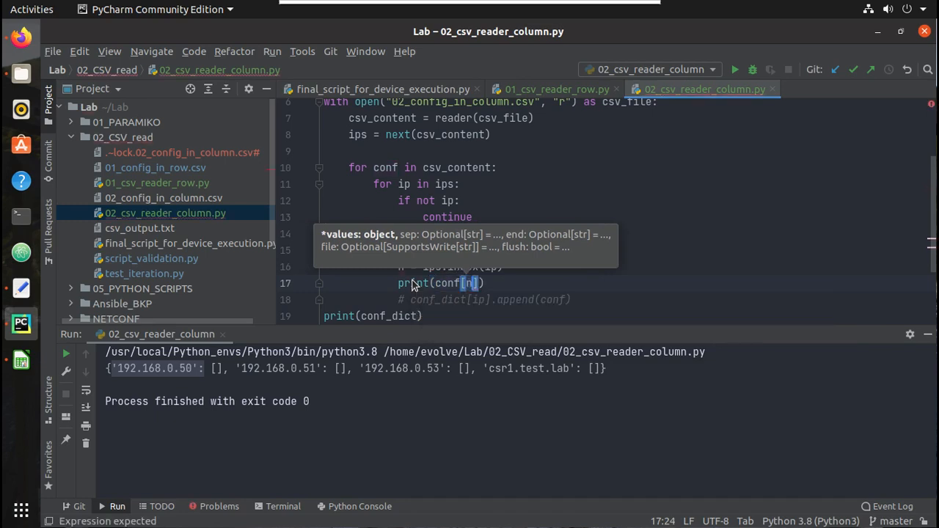
pyautogui.rightClick(414, 283)
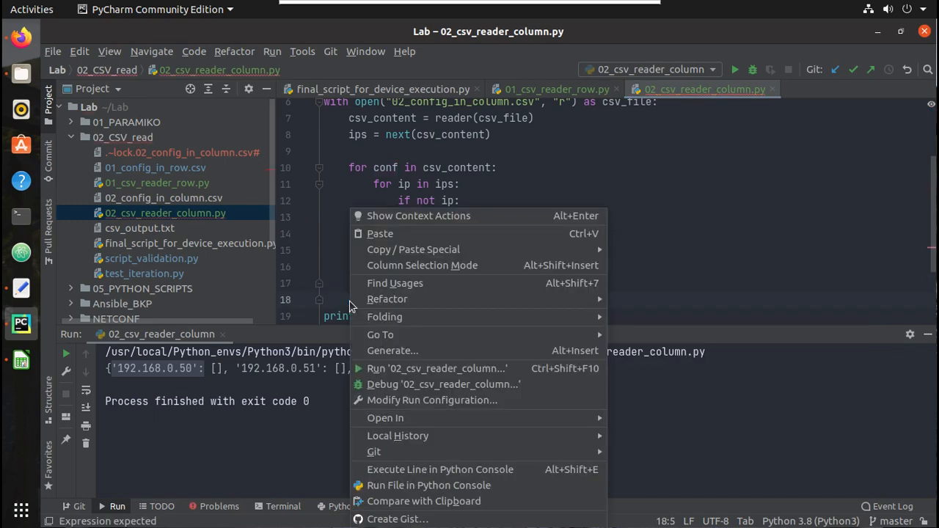
pyautogui.click(437, 368)
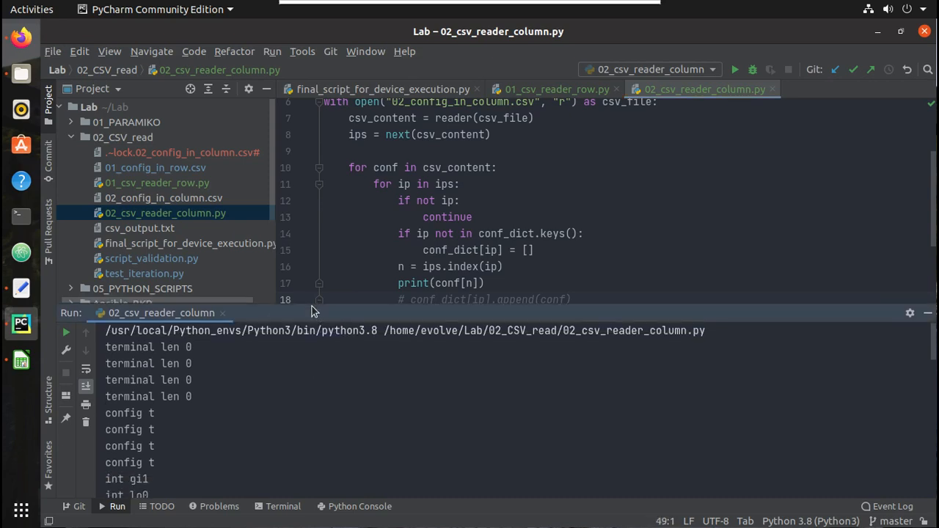
pyautogui.scroll(-3)
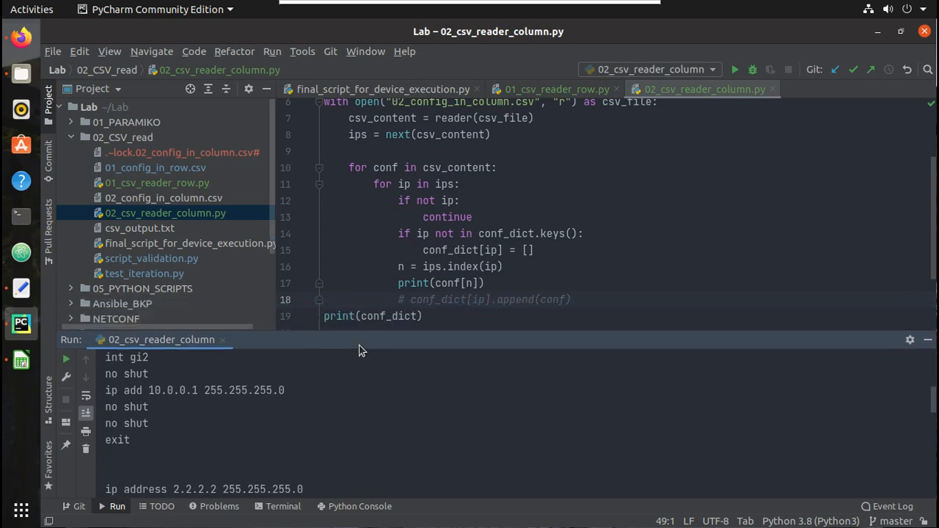
pyautogui.click(927, 339)
pyautogui.write('[')
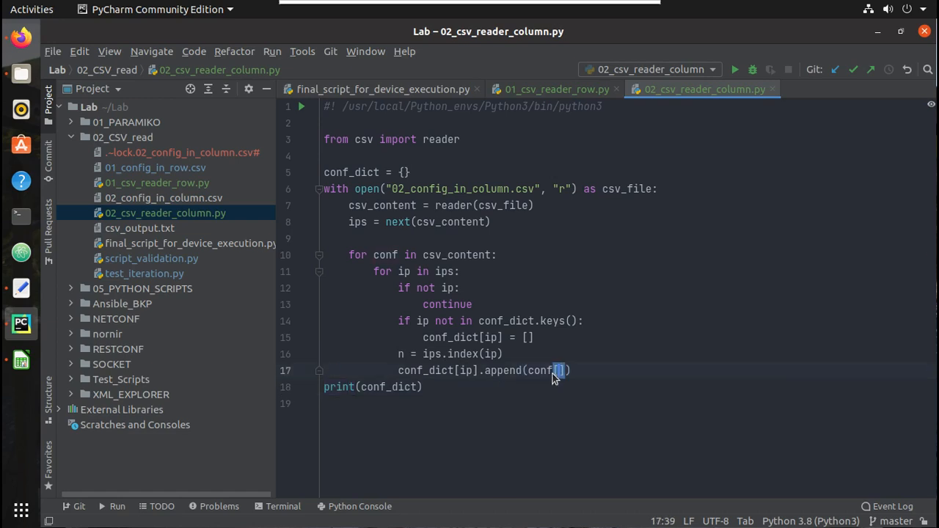
# Change the append to conf[n] and rerun so conf_dict maps each IP to its commands
pyautogui.write('n')
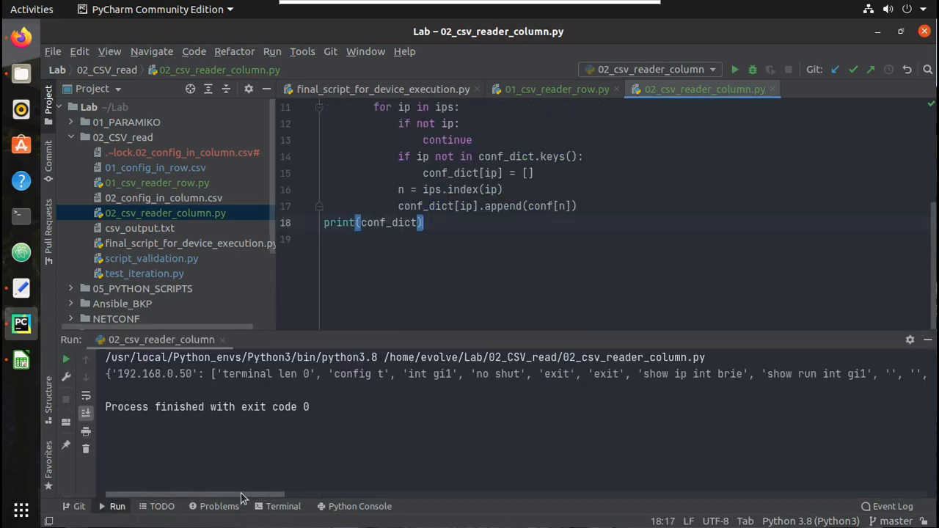
pyautogui.hscroll(3)
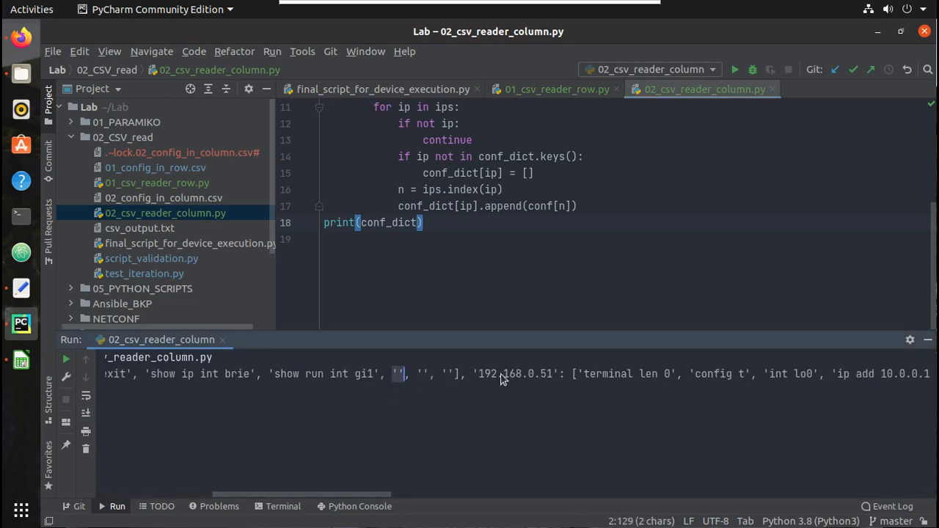
pyautogui.moveTo(560, 194)
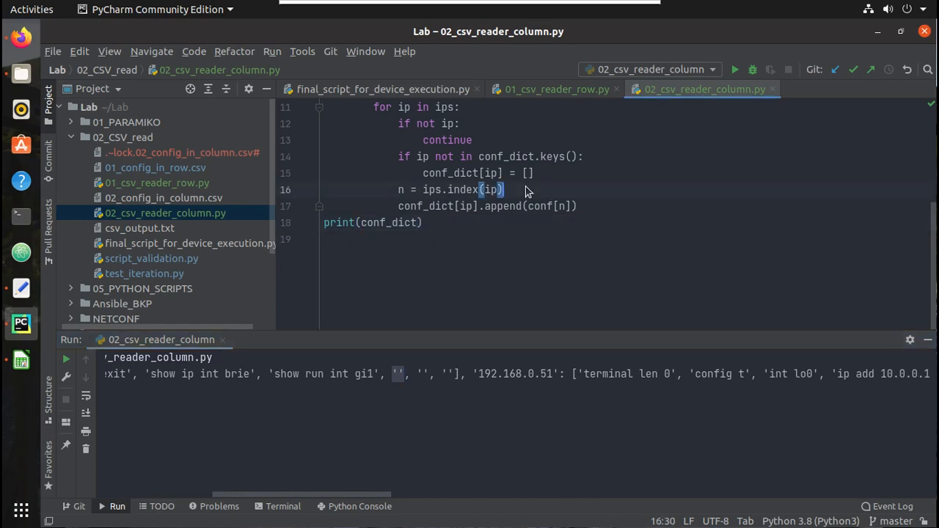
# Skip empty commands with 'if not conf[n]: continue' before the append
pyautogui.press('Return')
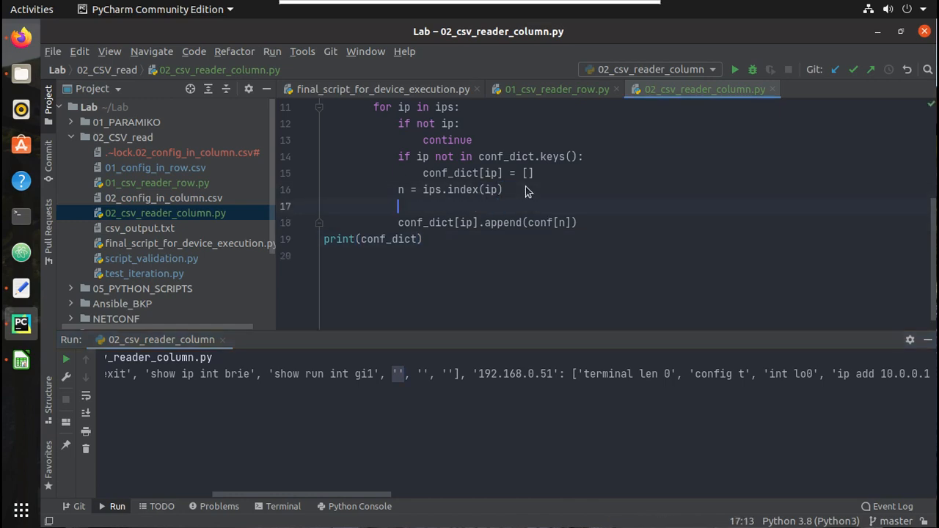
pyautogui.write('if')
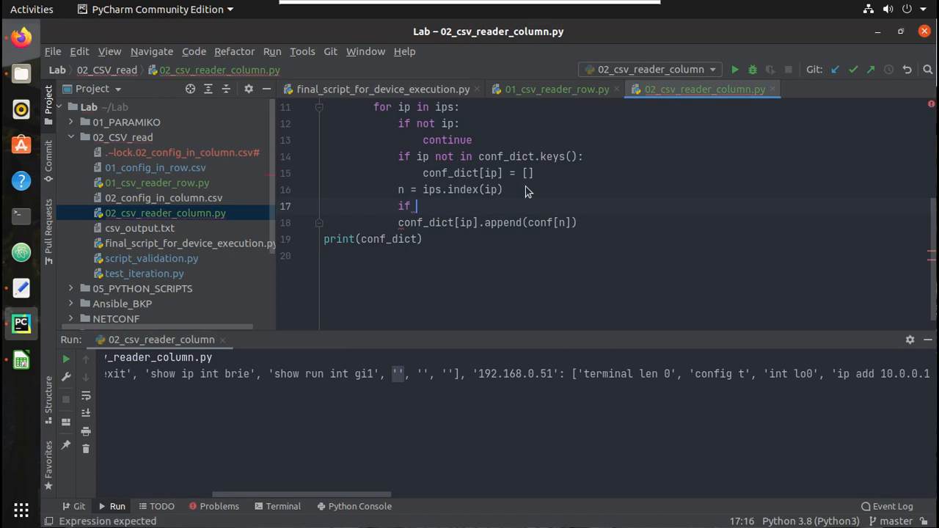
pyautogui.write('not conf')
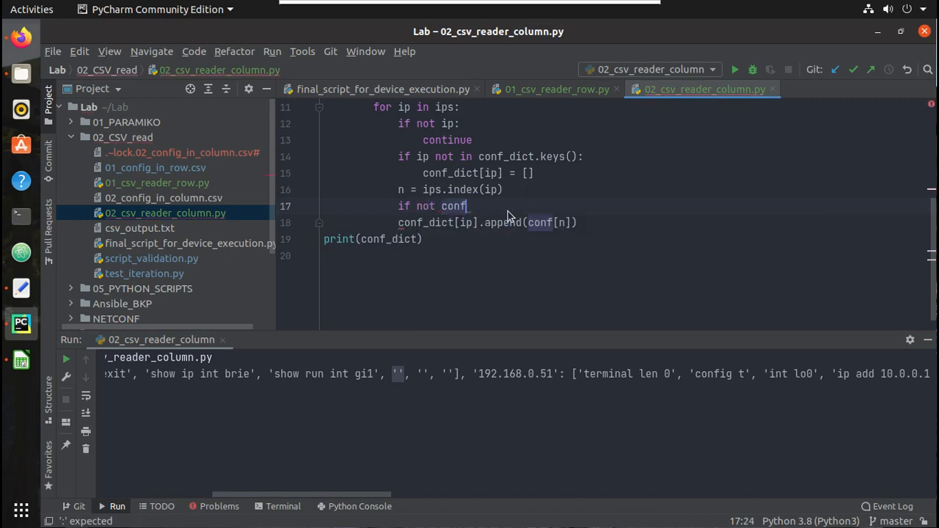
pyautogui.write('[n]')
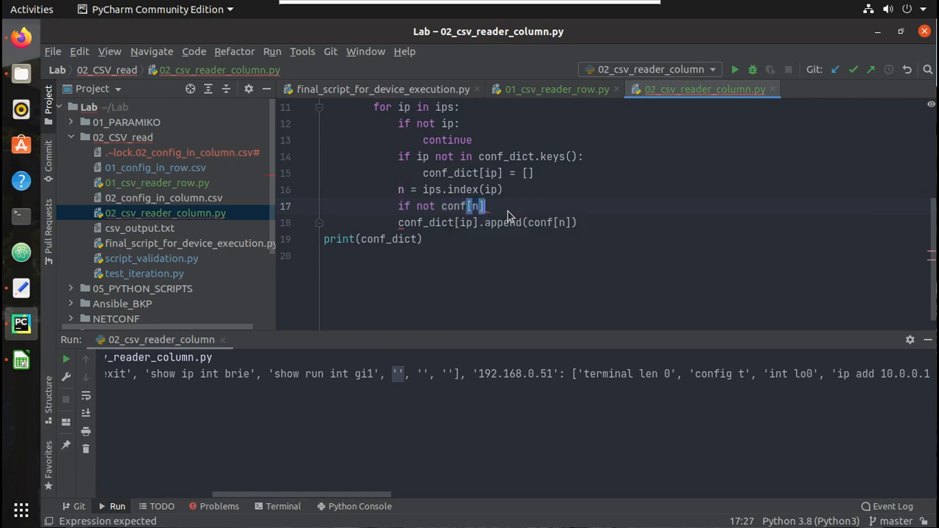
pyautogui.press('Return')
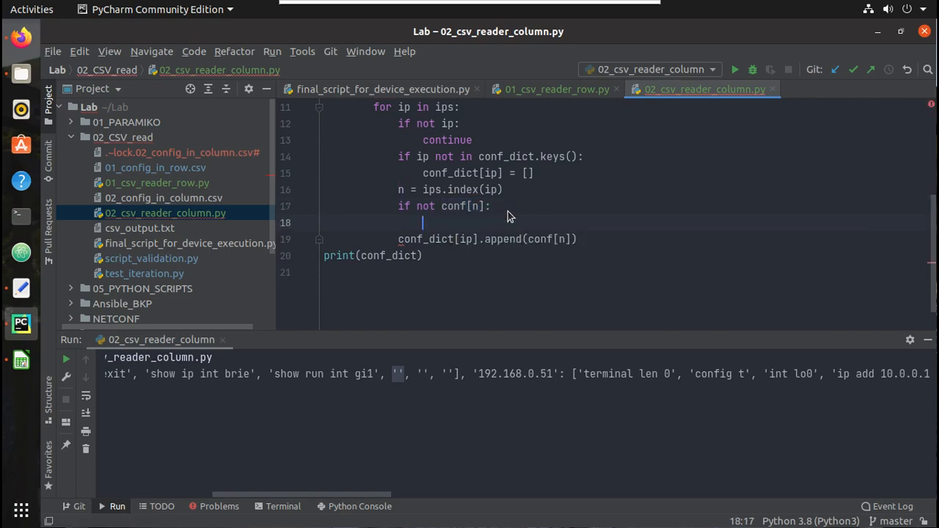
pyautogui.write('continue')
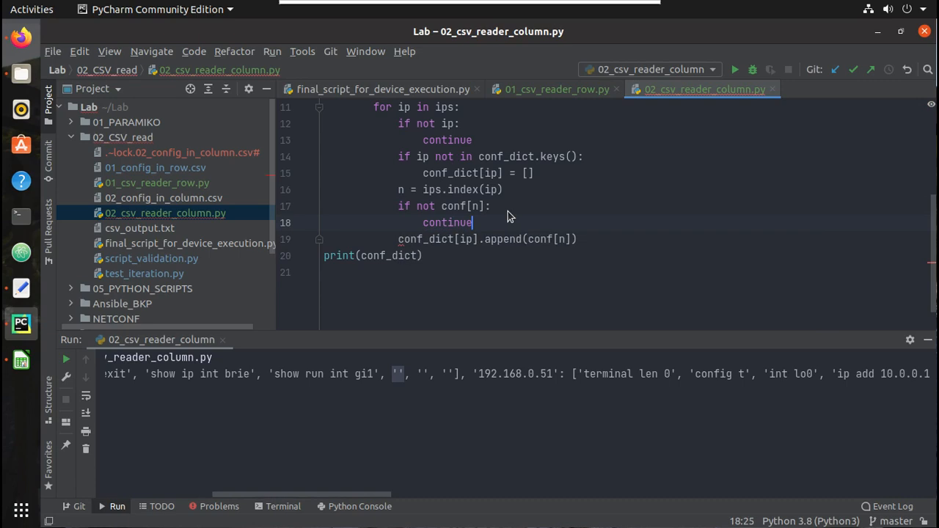
pyautogui.scroll(3)
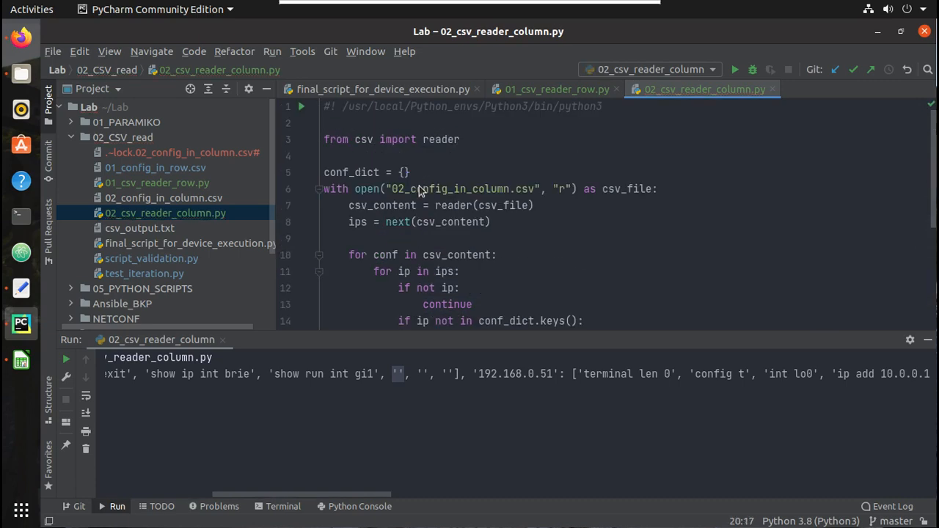
# Import pprint and change print(conf_dict) to pprint(conf_dict)
pyautogui.click(325, 156)
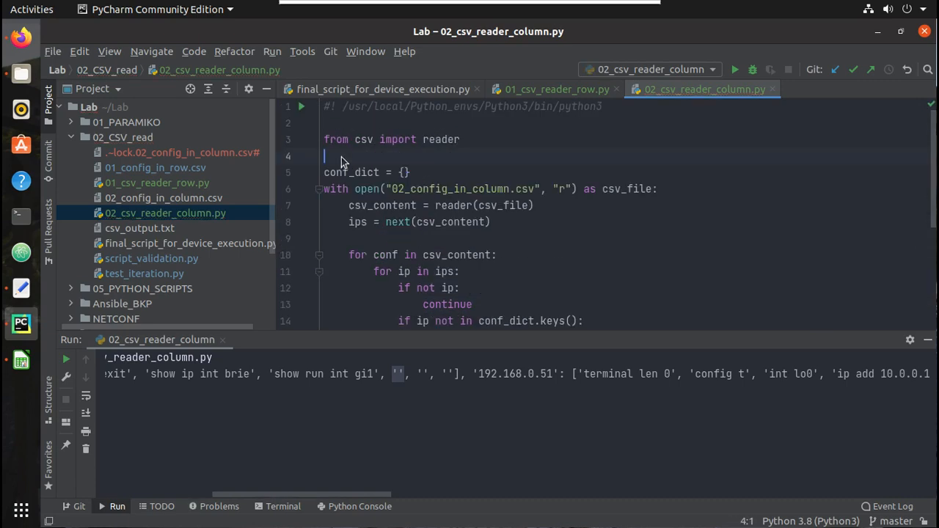
pyautogui.write('from pprint')
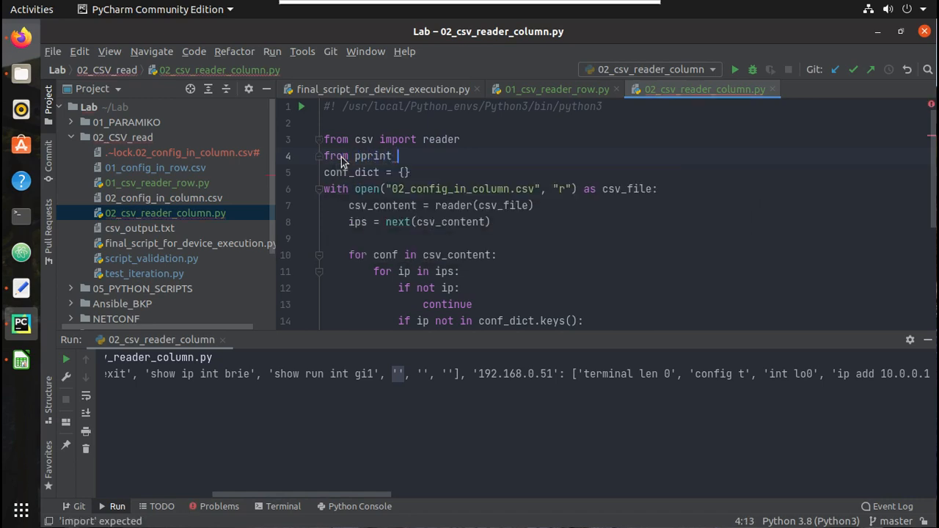
pyautogui.write('import pprint')
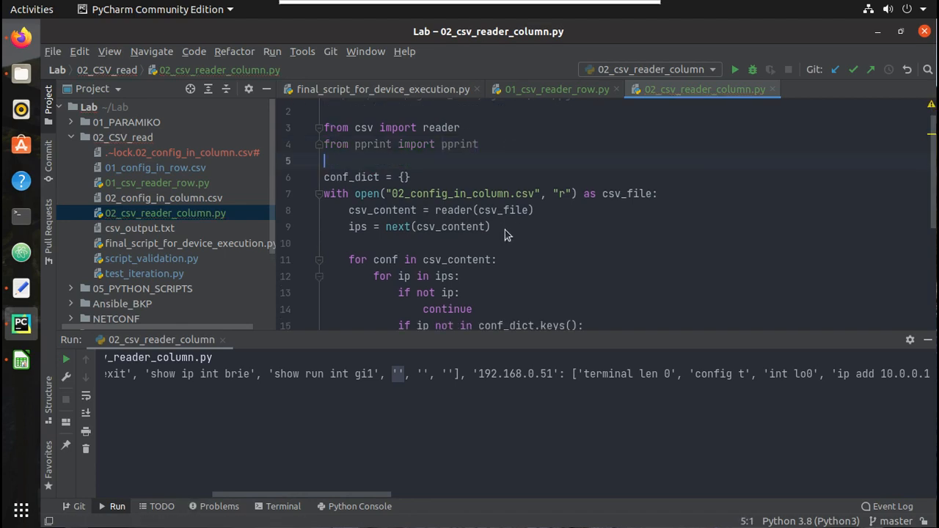
pyautogui.scroll(-3)
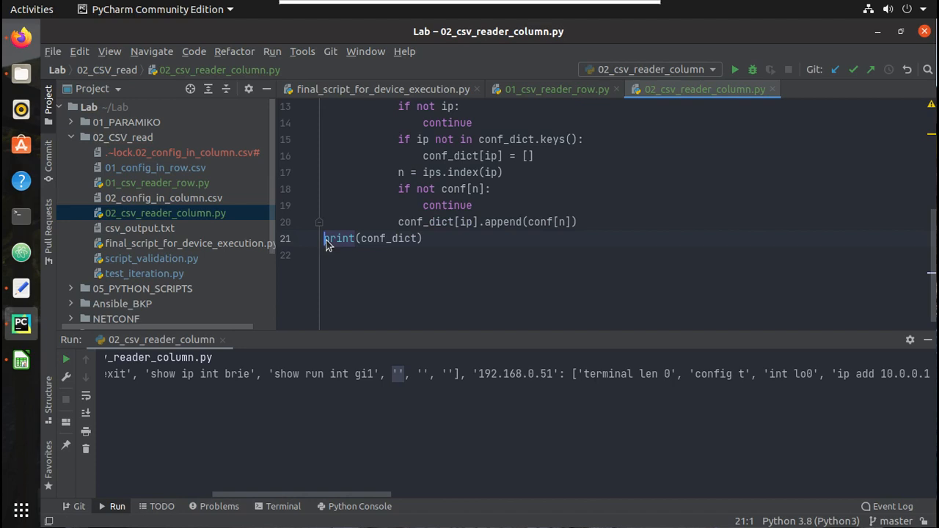
pyautogui.write('pp')
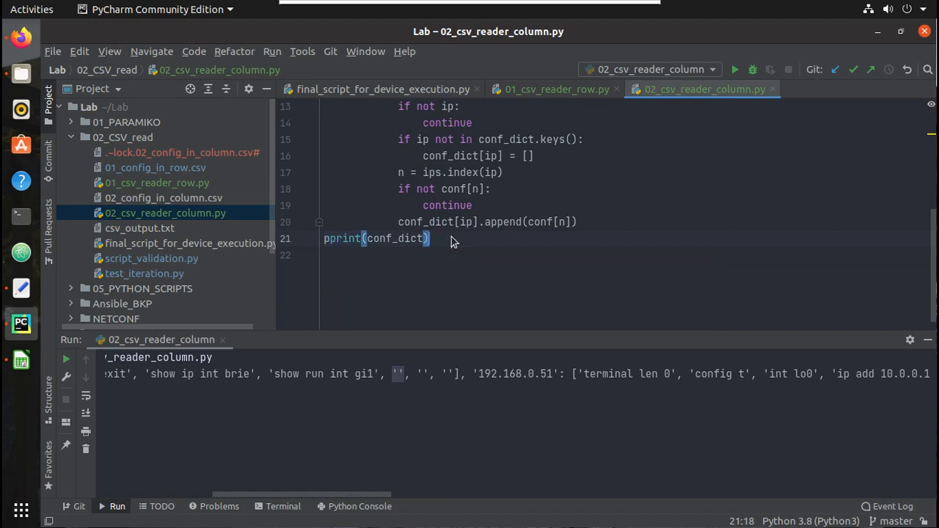
# Run the script to see conf_dict pretty-printed one command per line
pyautogui.rightClick(452, 238)
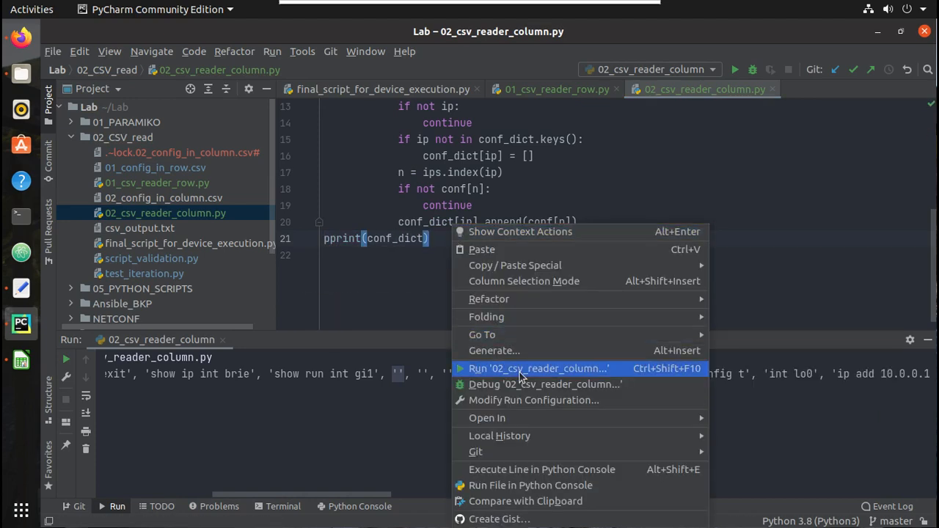
pyautogui.click(539, 368)
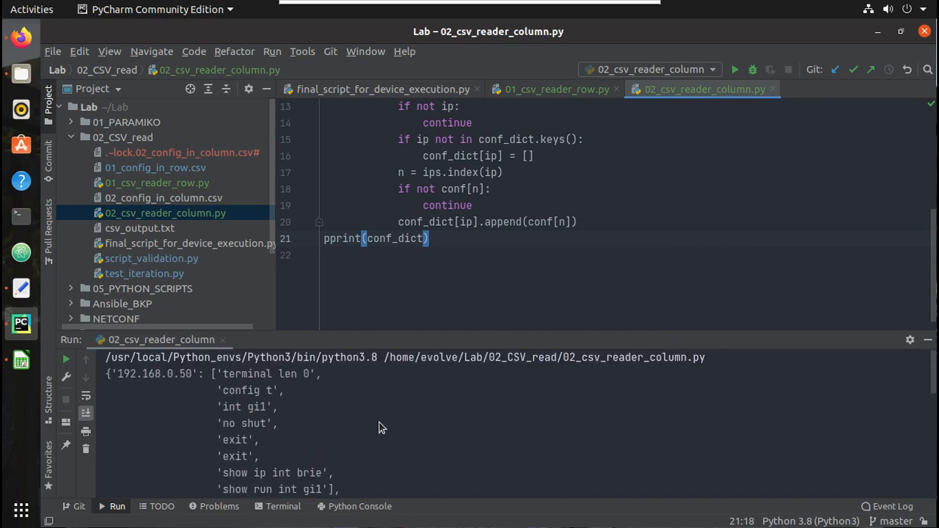
pyautogui.moveTo(106, 376)
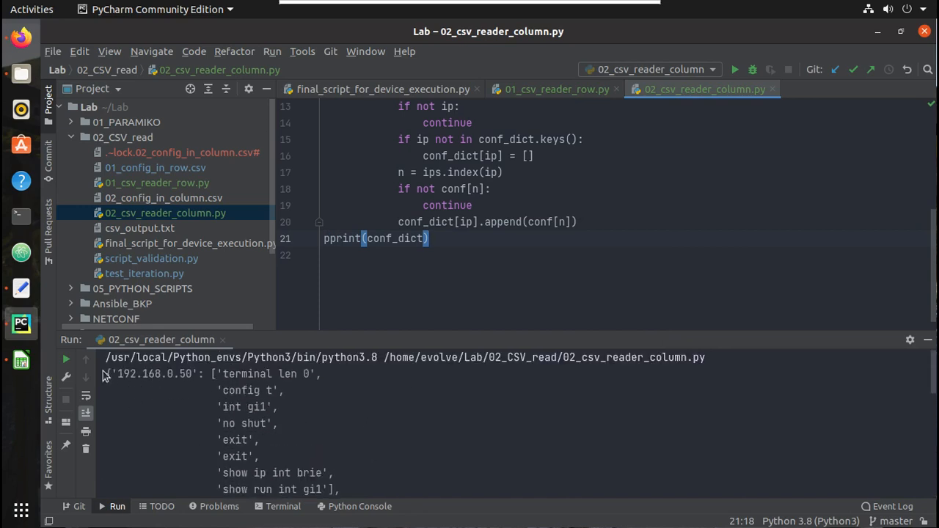
pyautogui.scroll(-3)
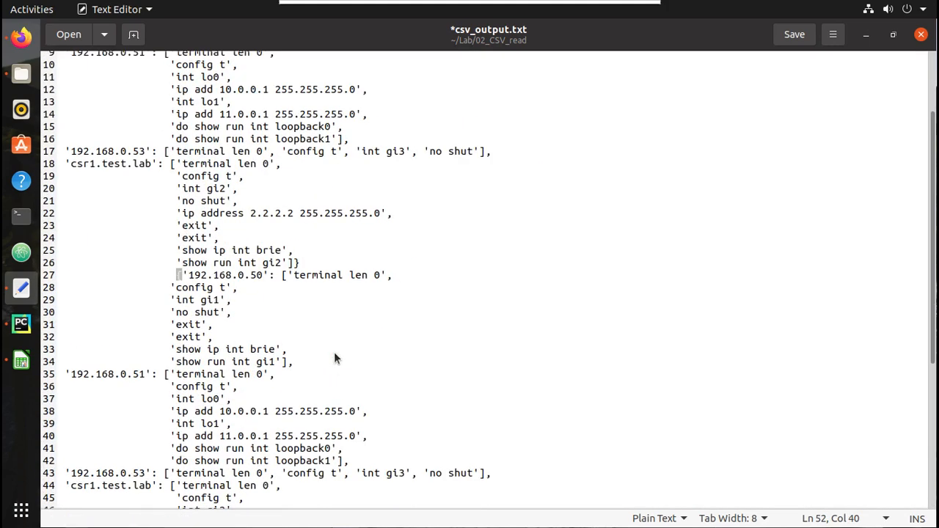
# Scroll through the pasted pretty-printed conf_dict output in csv_output.txt
pyautogui.scroll(3)
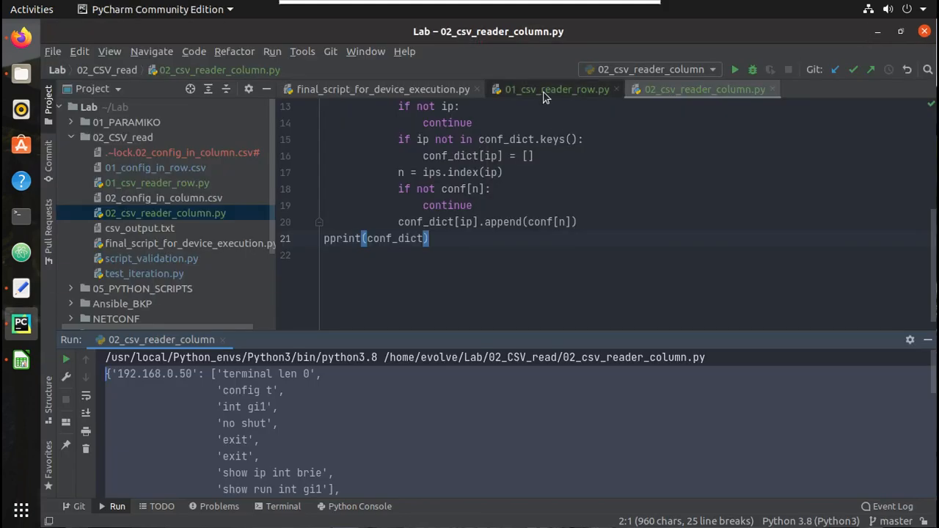
# Copy the paramiko SSH session block from 01_csv_reader_row.py into 02_csv_reader_column.py
pyautogui.click(556, 90)
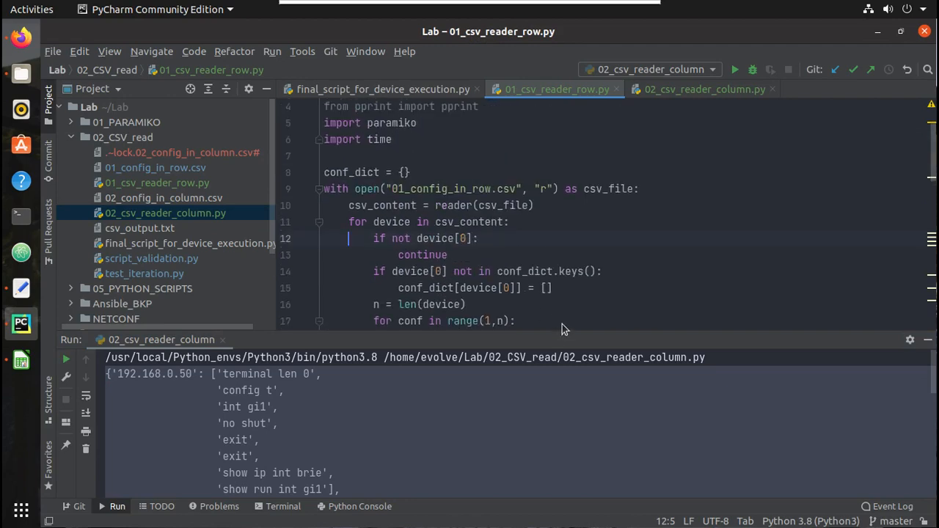
pyautogui.scroll(-3)
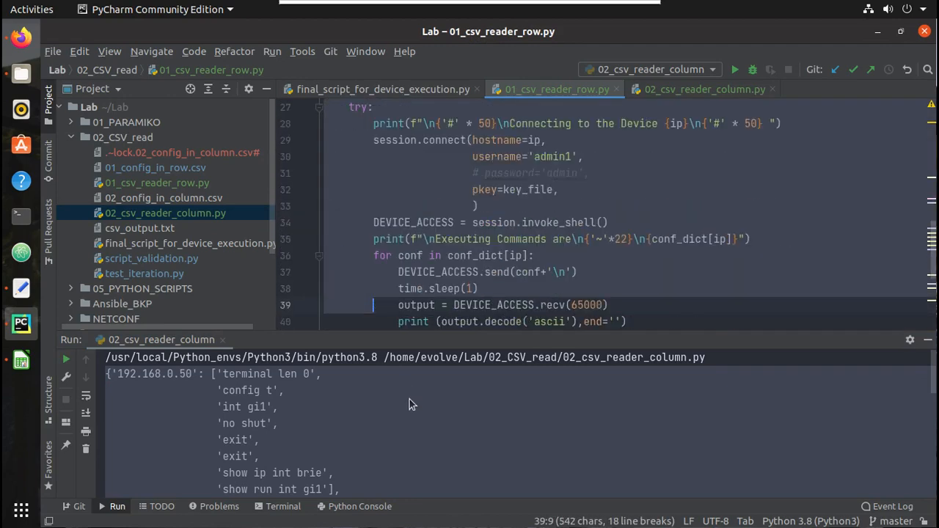
pyautogui.scroll(-3)
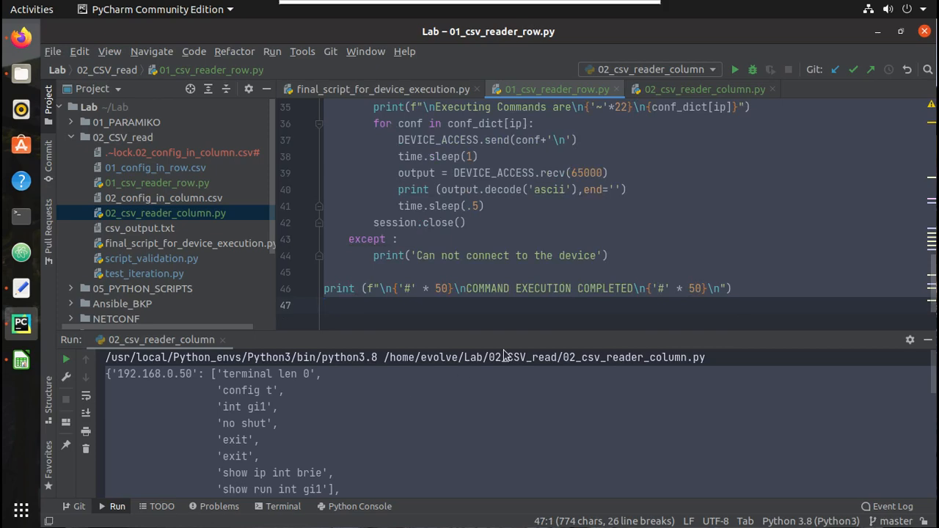
pyautogui.scroll(3)
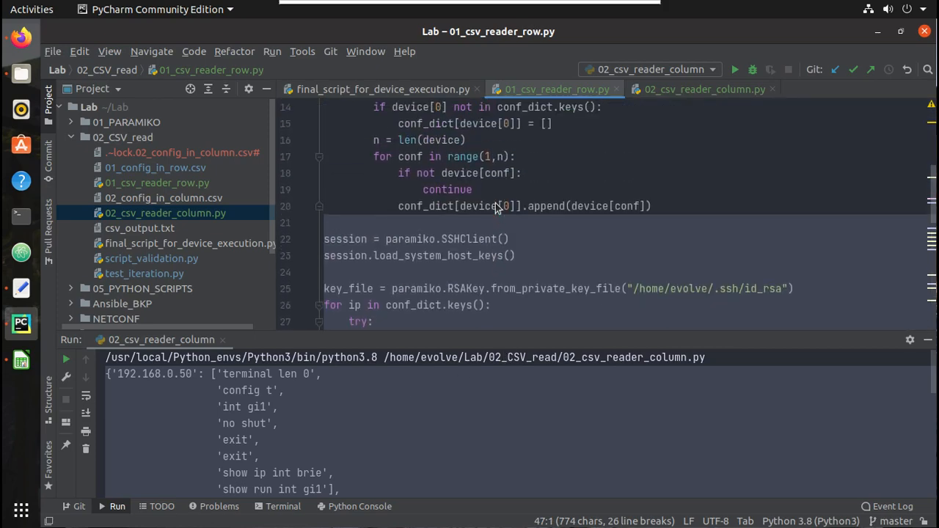
pyautogui.click(703, 89)
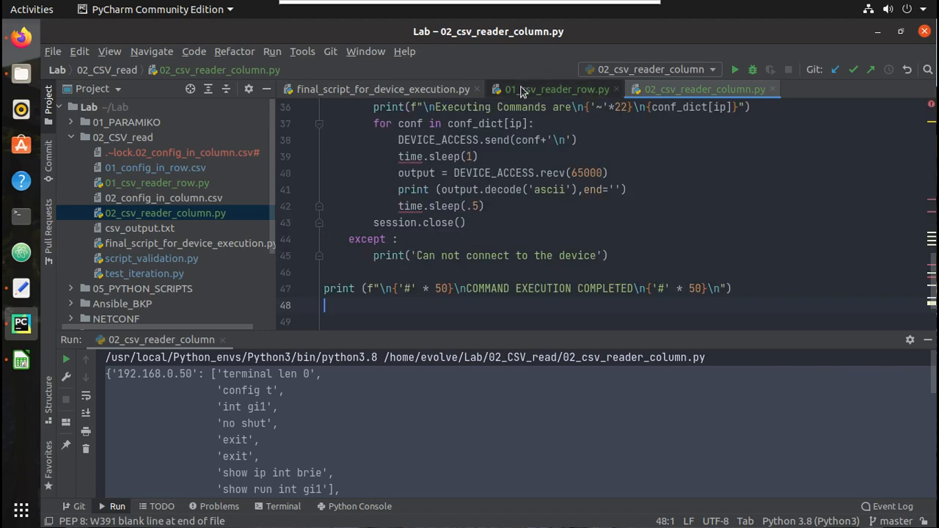
# Copy the import paramiko and import time lines from the row reader into the column reader
pyautogui.click(554, 89)
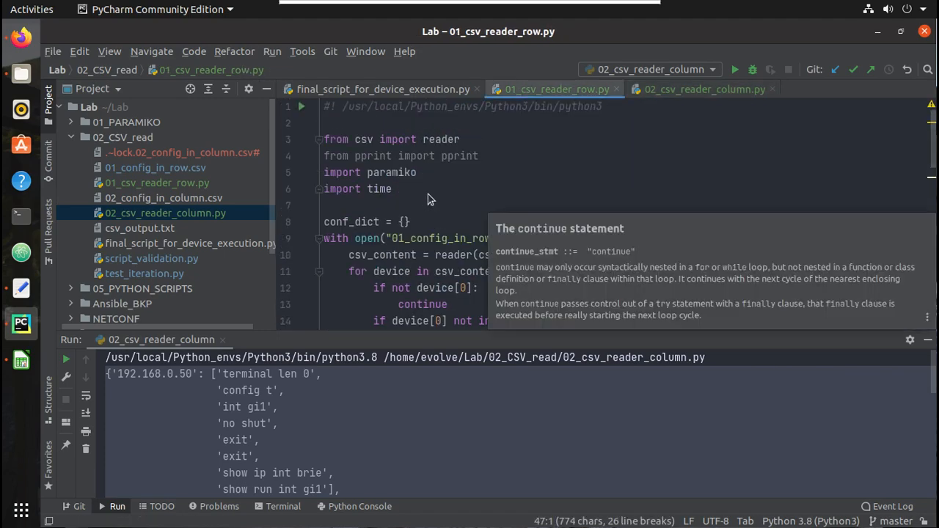
pyautogui.click(323, 174)
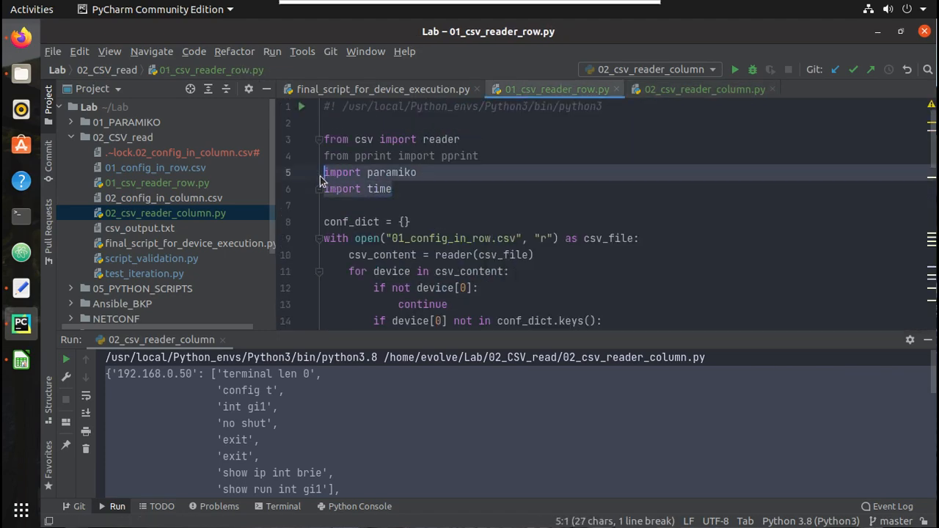
pyautogui.click(703, 90)
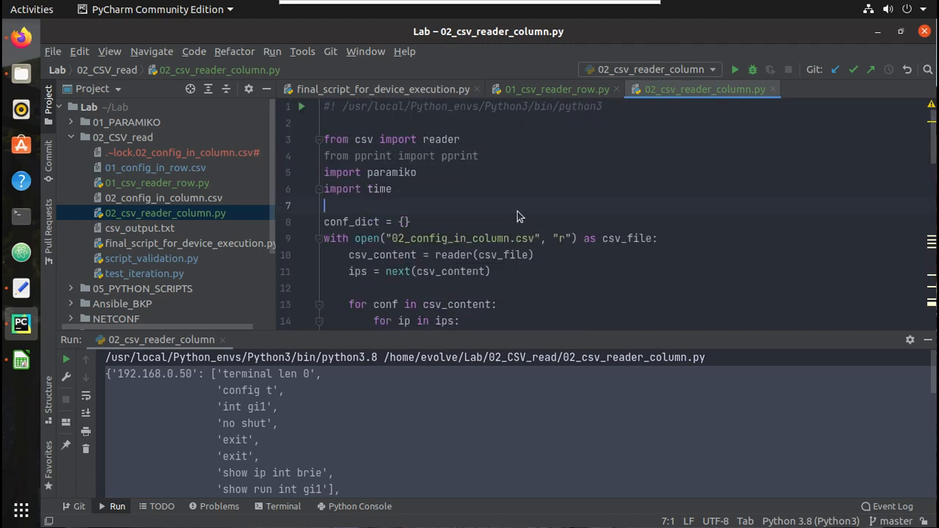
# Run 02_csv_reader_column so it SSHes and sends commands per device, then view final_script_for_device_execution.py
pyautogui.rightClick(517, 217)
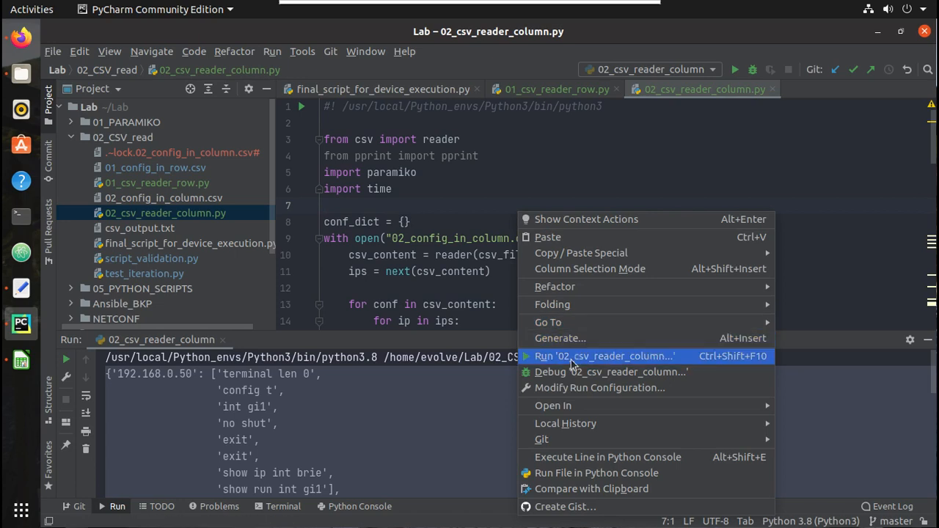
pyautogui.click(604, 357)
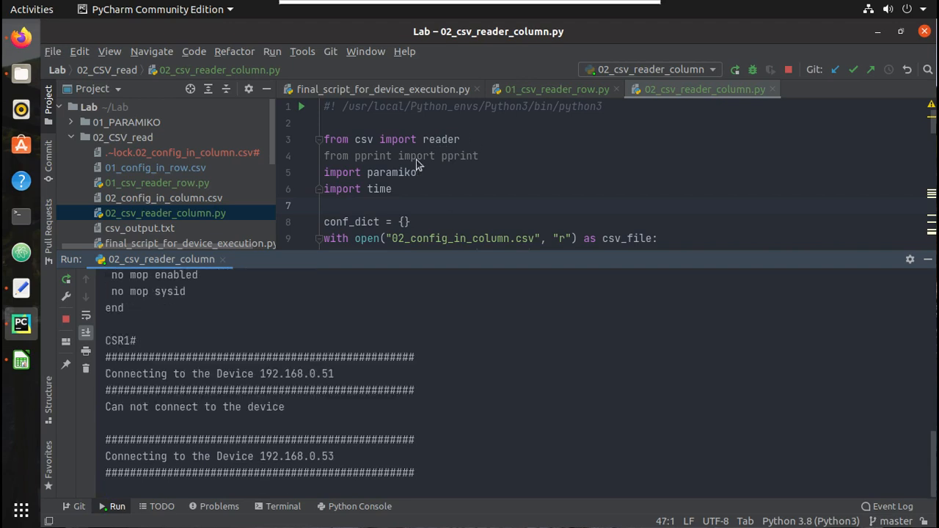
pyautogui.click(379, 89)
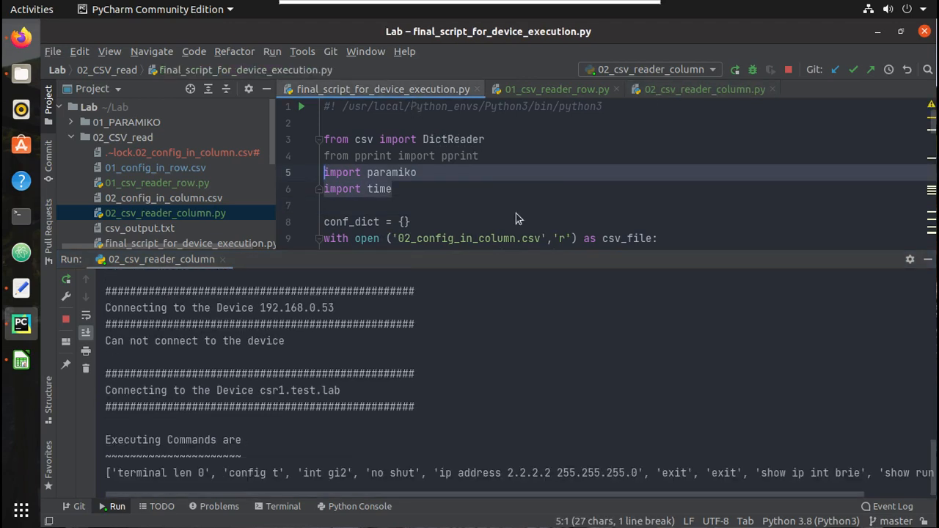